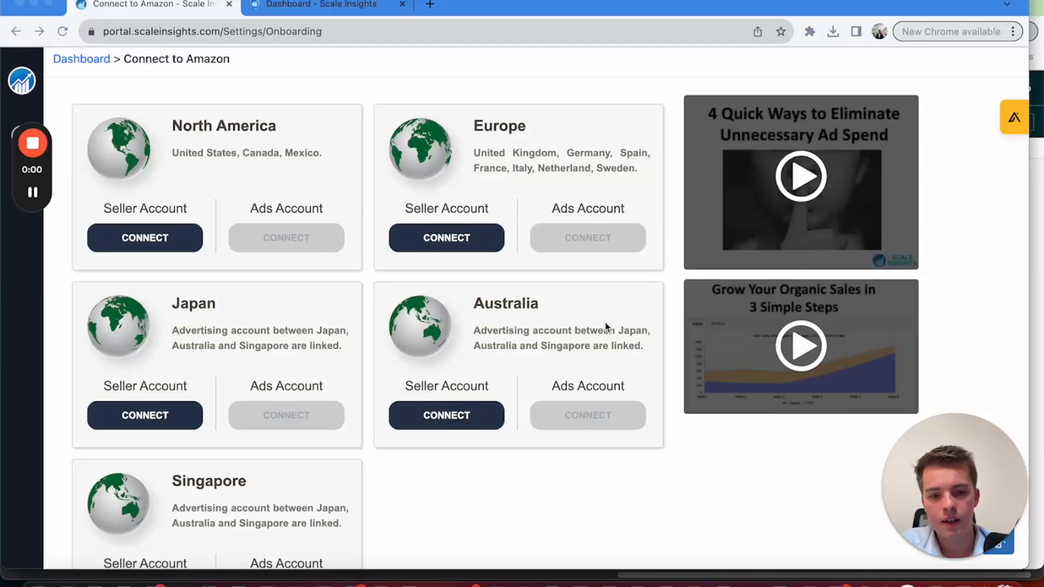
mouse_move(92, 219)
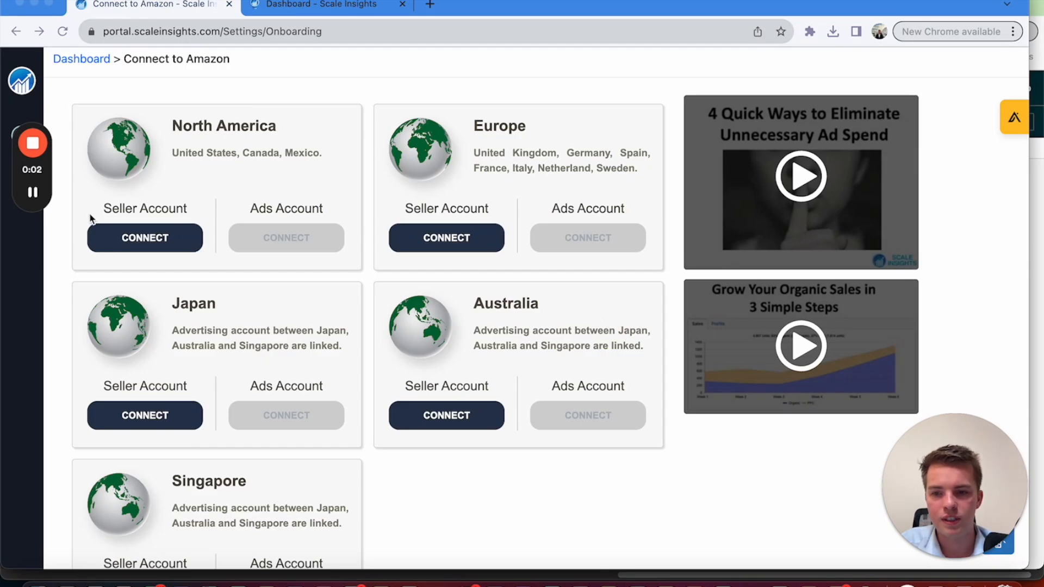
mouse_move(133, 284)
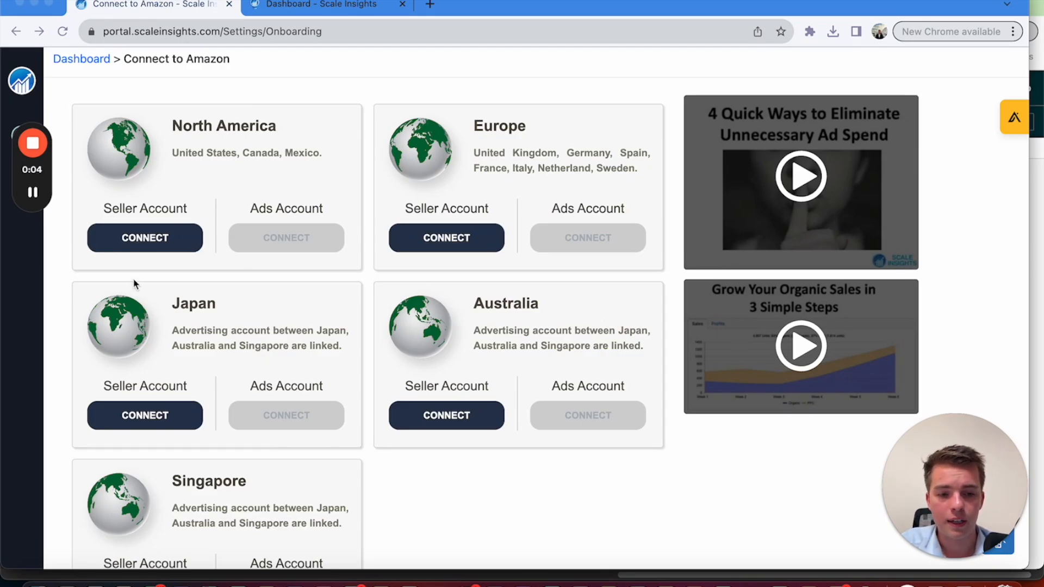
mouse_move(116, 245)
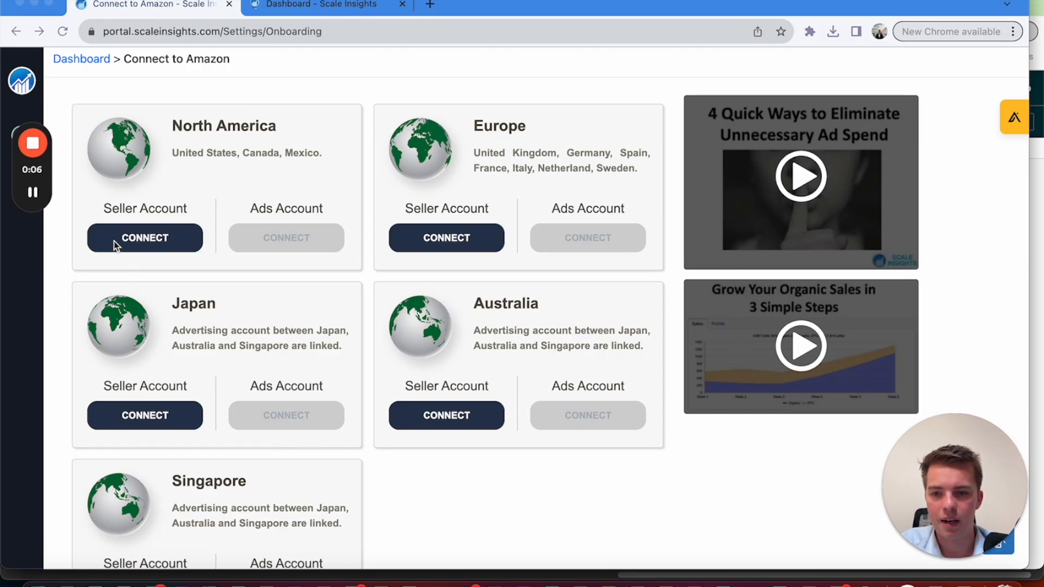
mouse_move(501, 460)
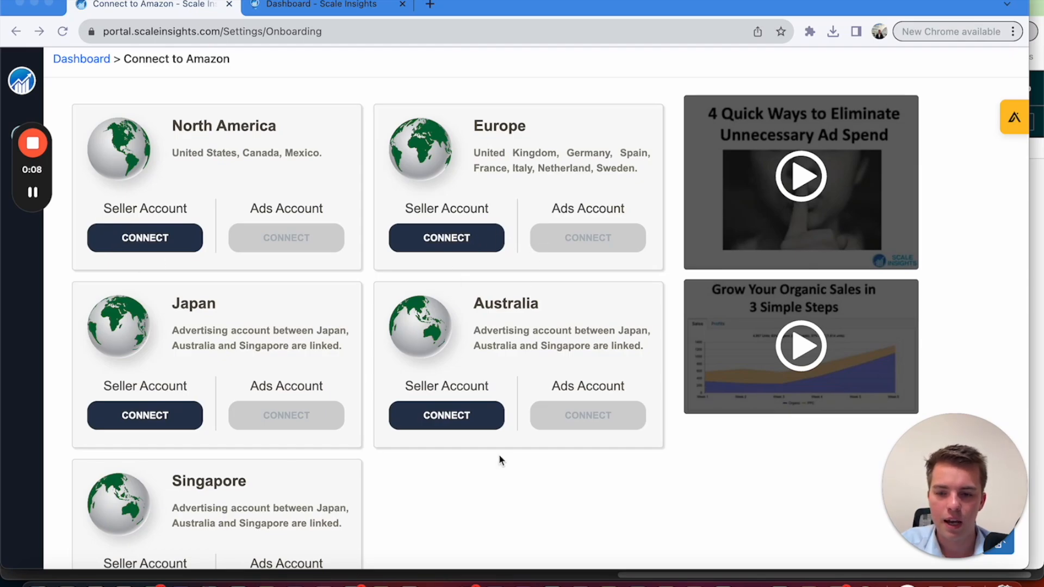
mouse_move(276, 319)
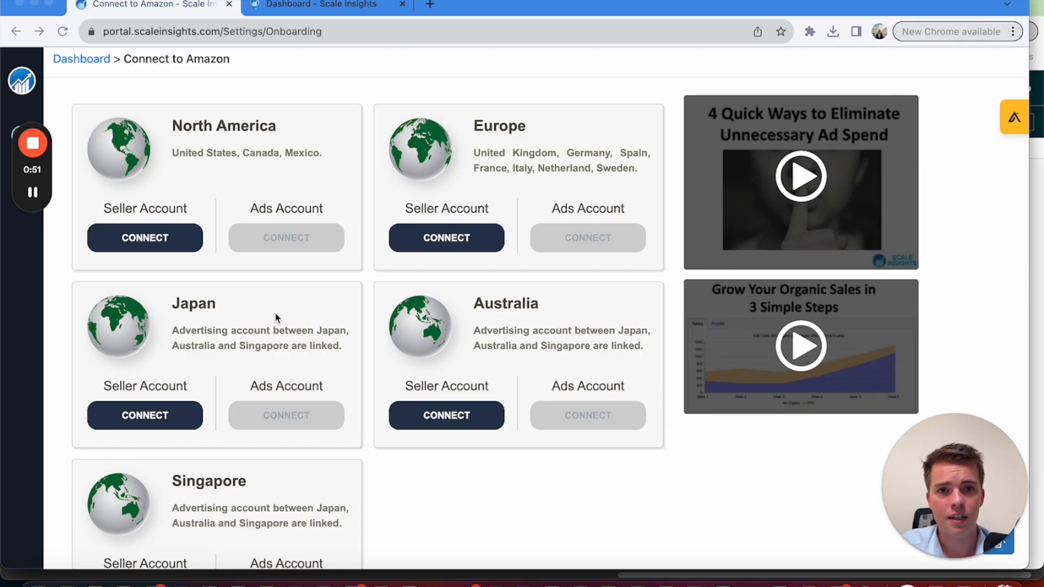
From the demo account's dashboard tab, open Products to show costs and lead times.
click(320, 5)
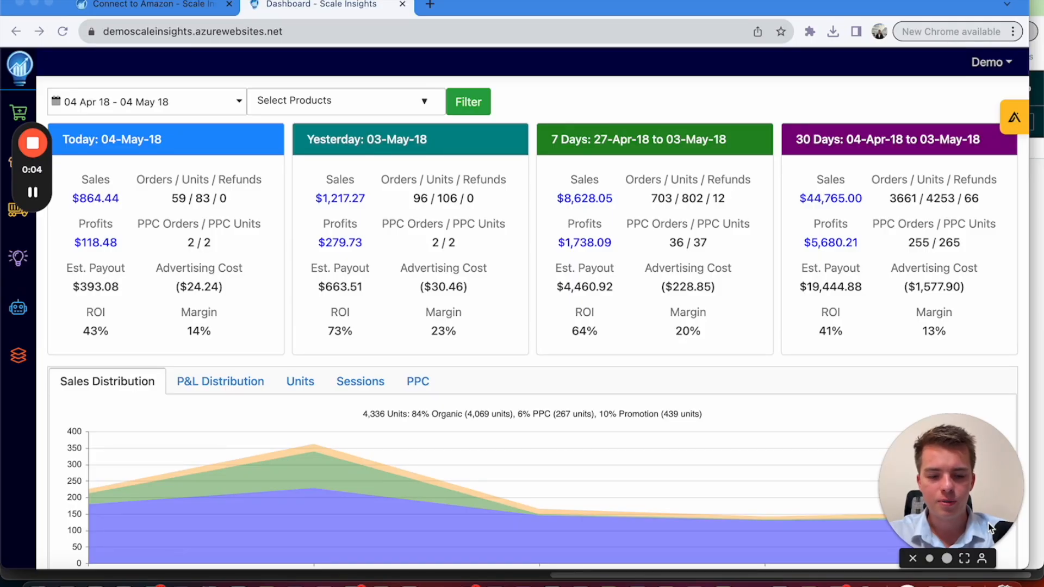
mouse_move(585, 376)
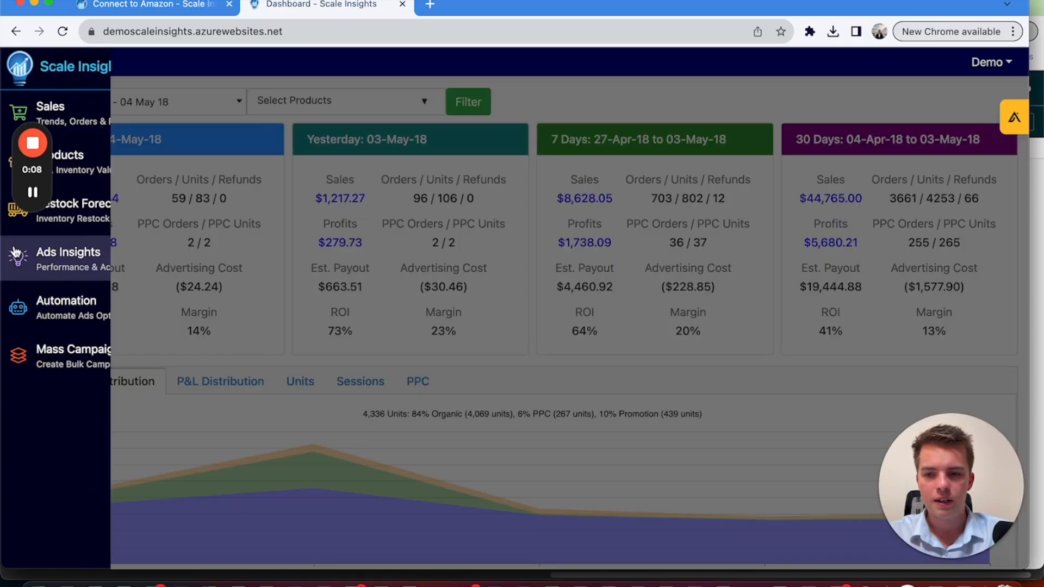
click(63, 155)
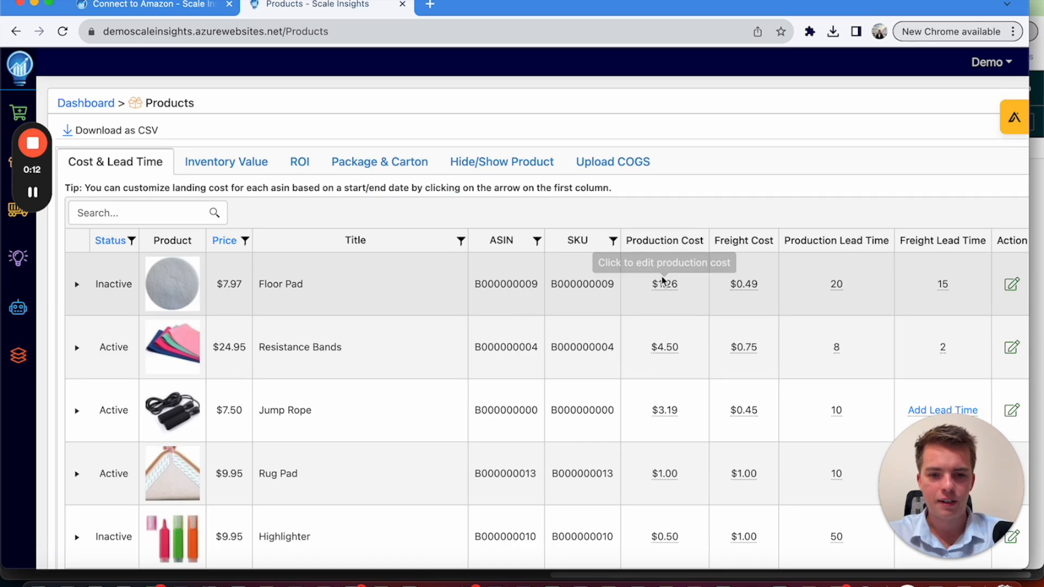
mouse_move(872, 297)
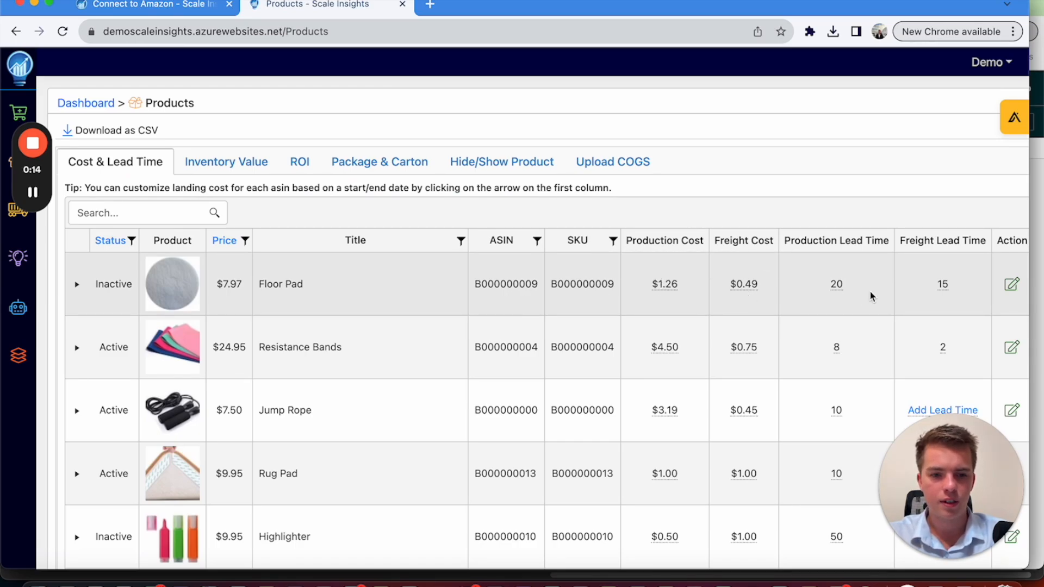
mouse_move(941, 283)
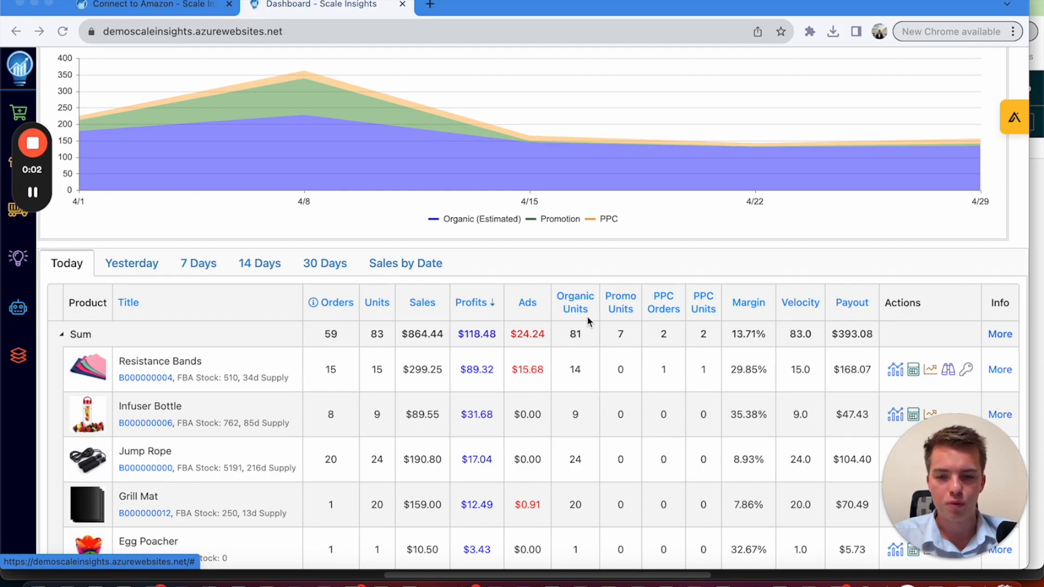
mouse_move(496, 348)
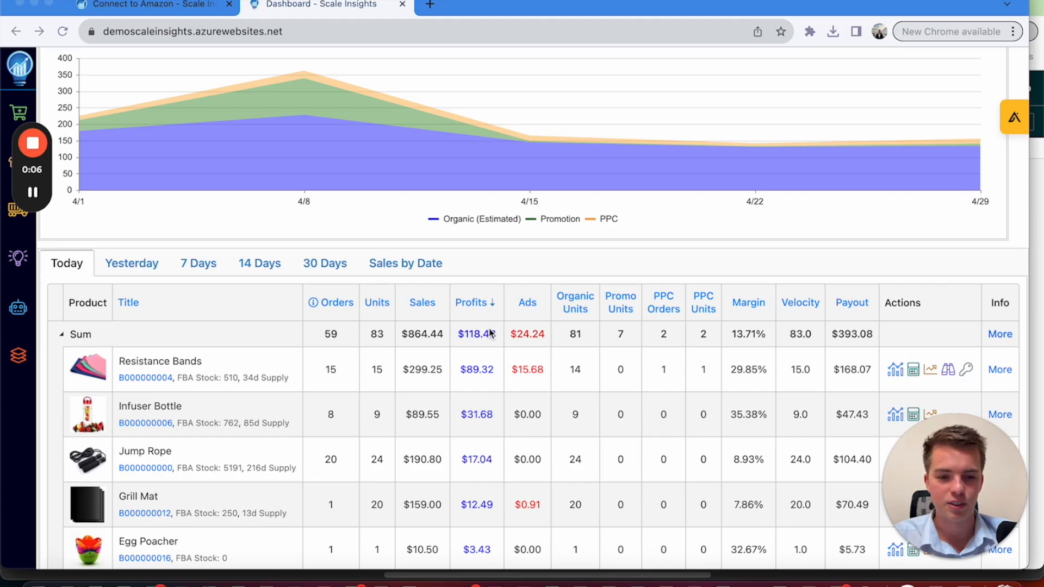
Scroll to the dashboard's product table and switch it from 7 Days to 30 Days.
scroll(down, 3)
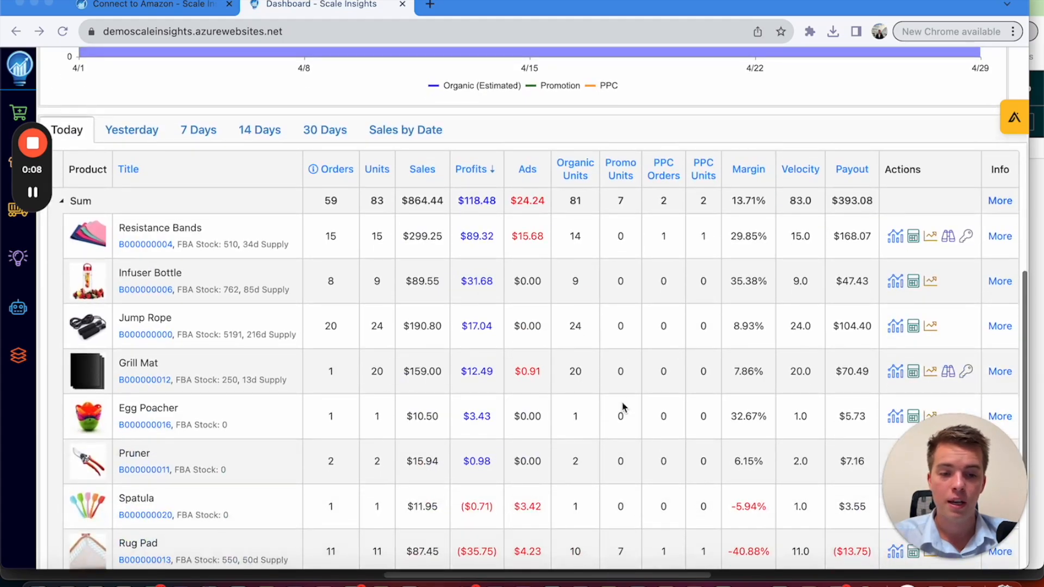
mouse_move(840, 327)
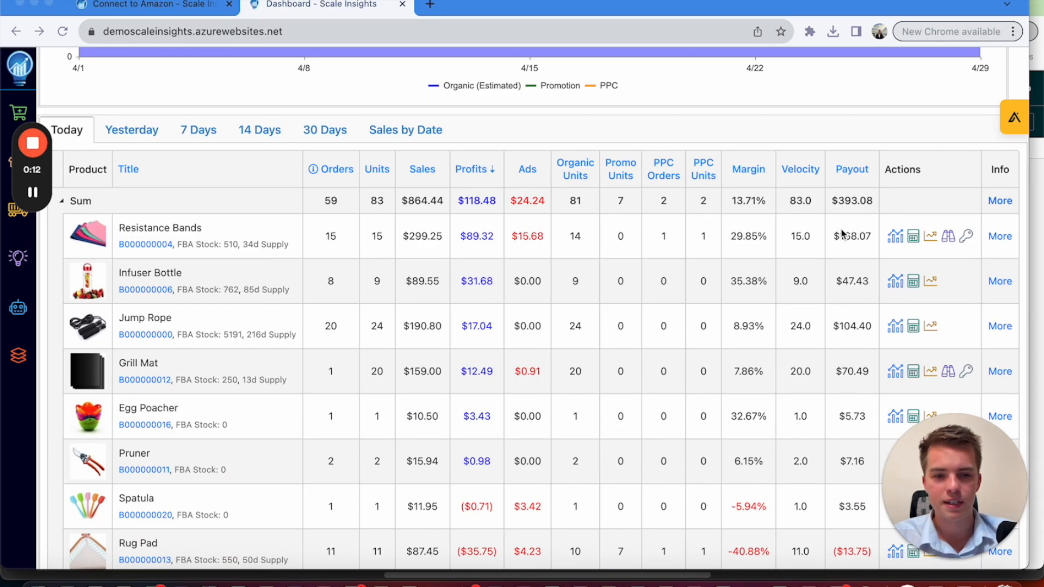
mouse_move(185, 154)
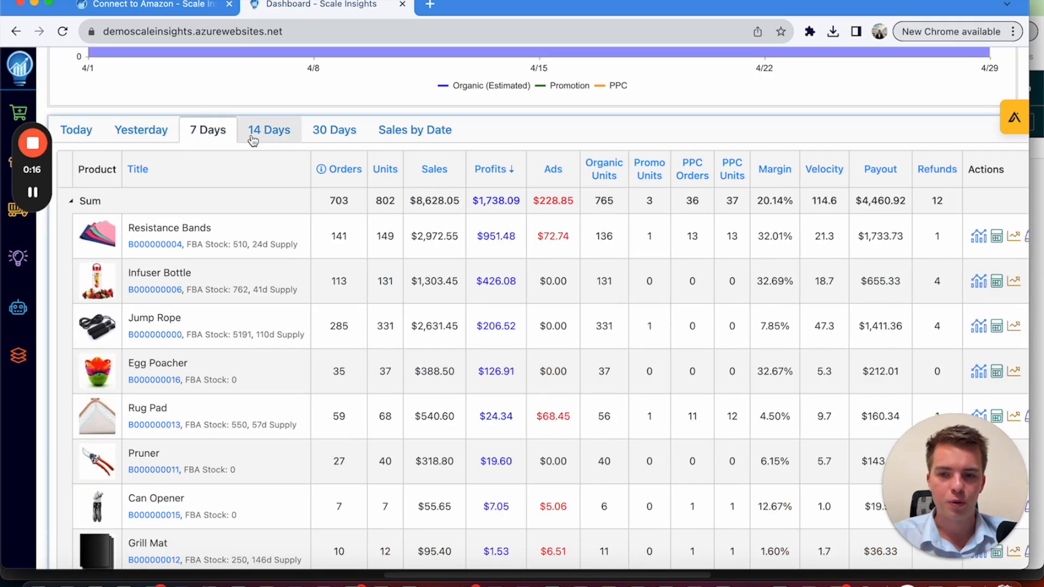
click(333, 130)
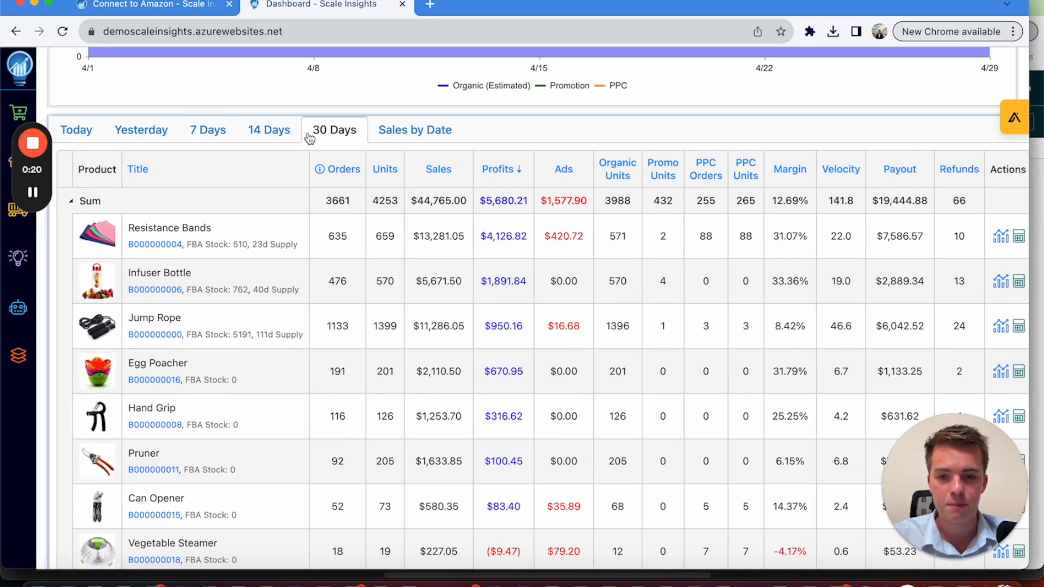
click(414, 130)
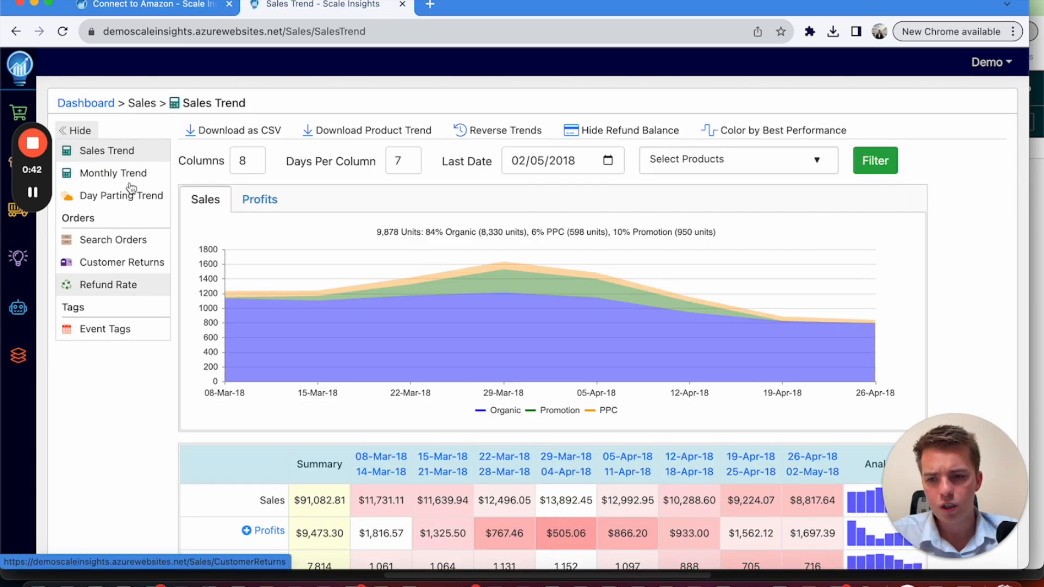
Browse the Sales Trend report, then open and scroll the Monthly Trend report.
scroll(down, 3)
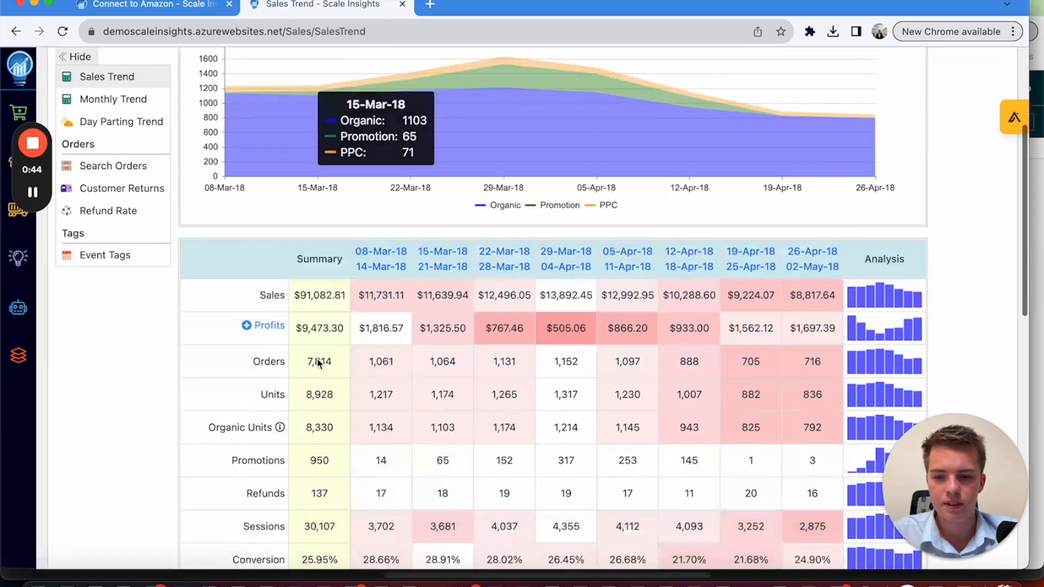
scroll(down, 3)
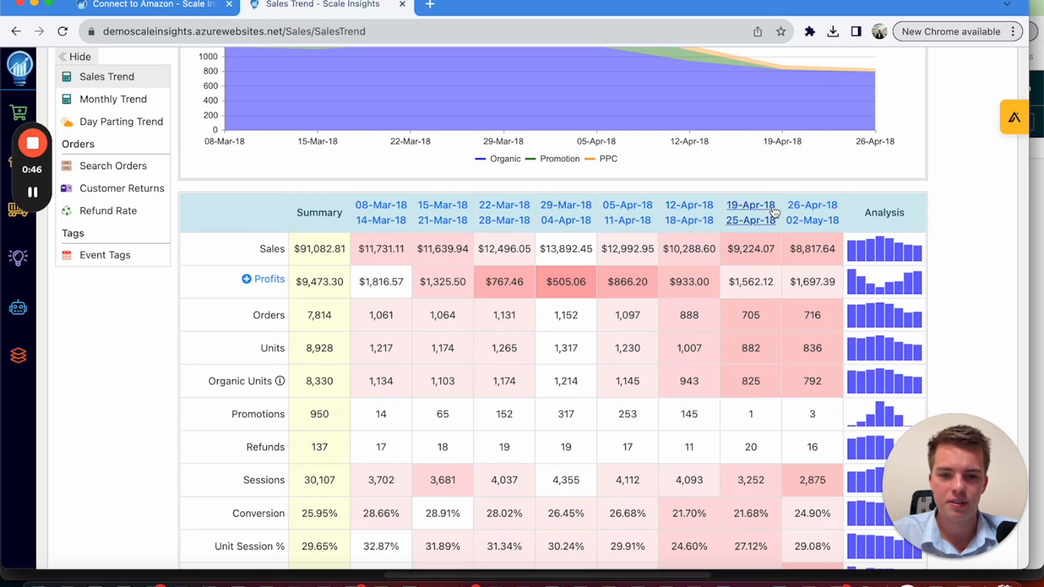
scroll(up, 3)
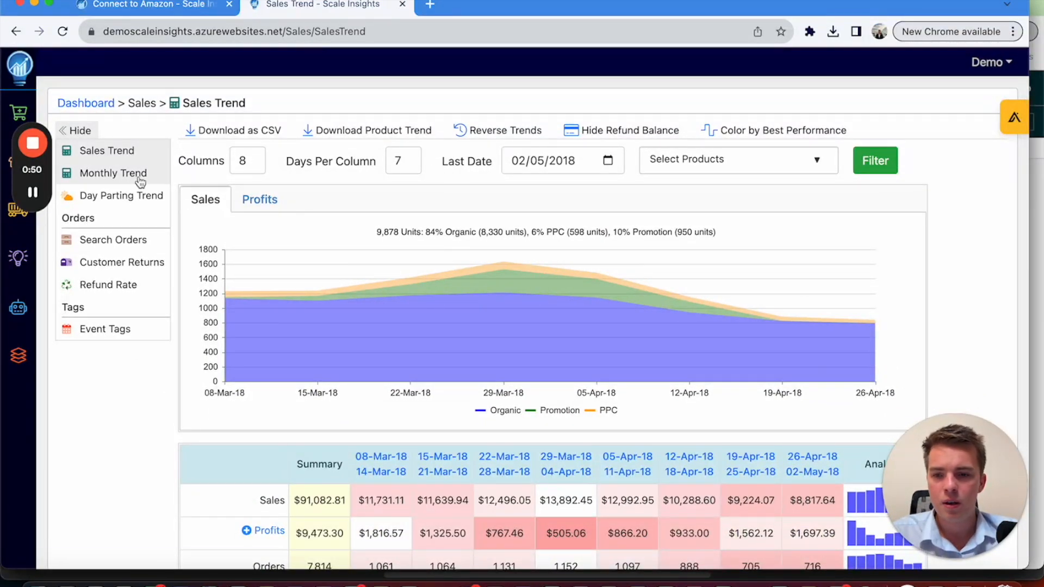
click(112, 172)
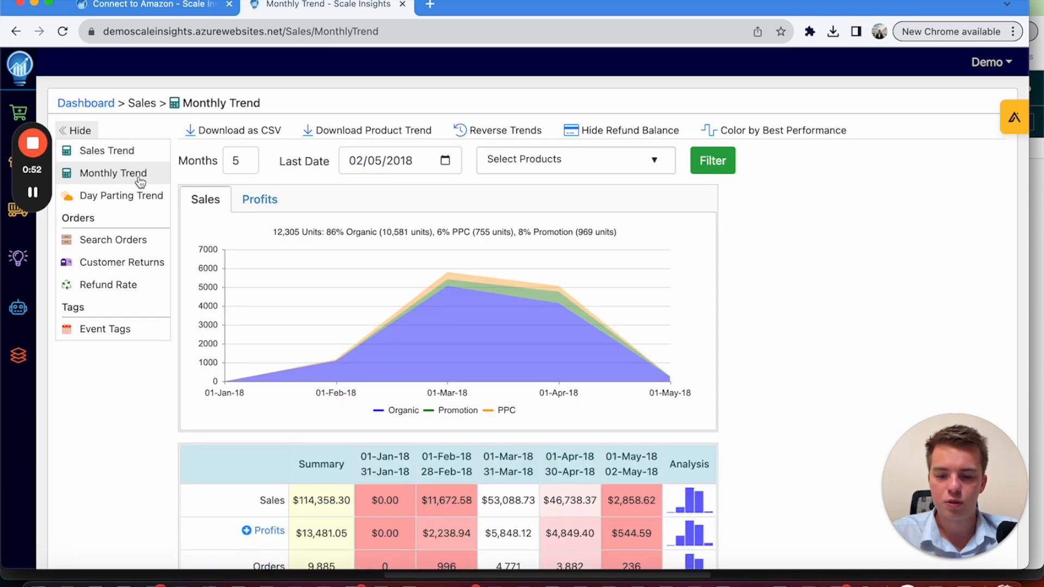
scroll(down, 3)
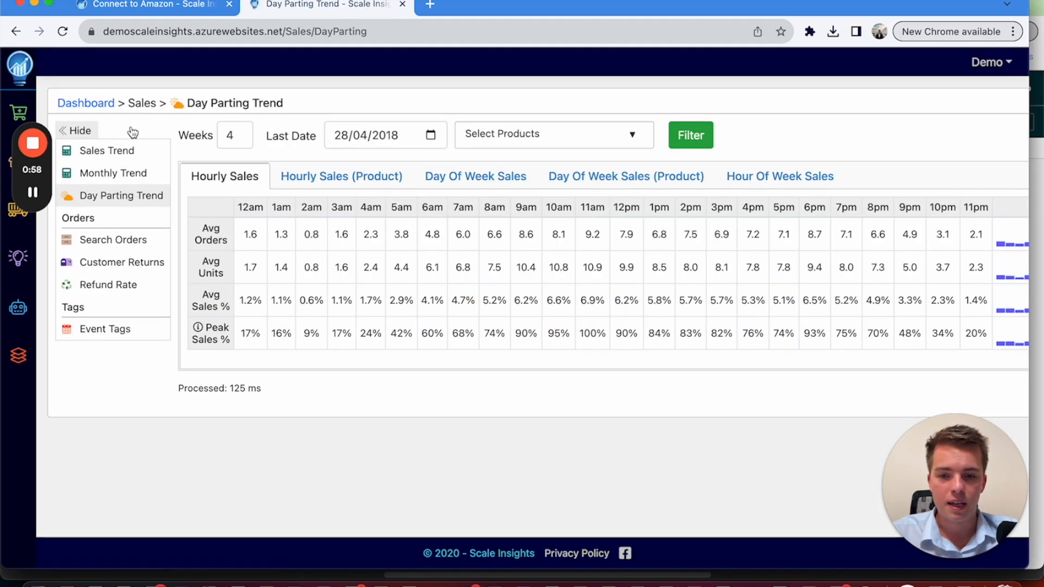
mouse_move(445, 323)
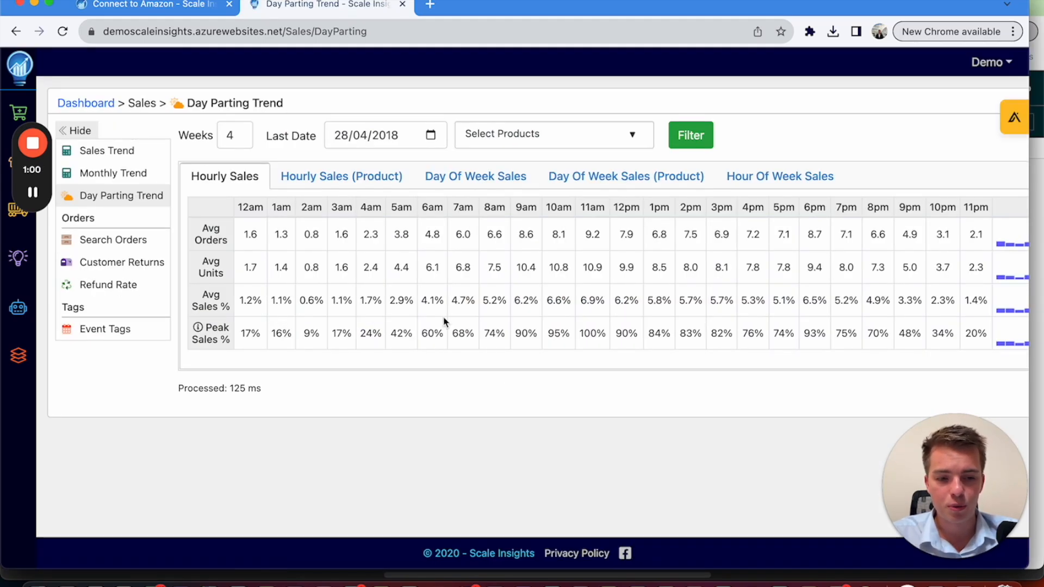
mouse_move(291, 237)
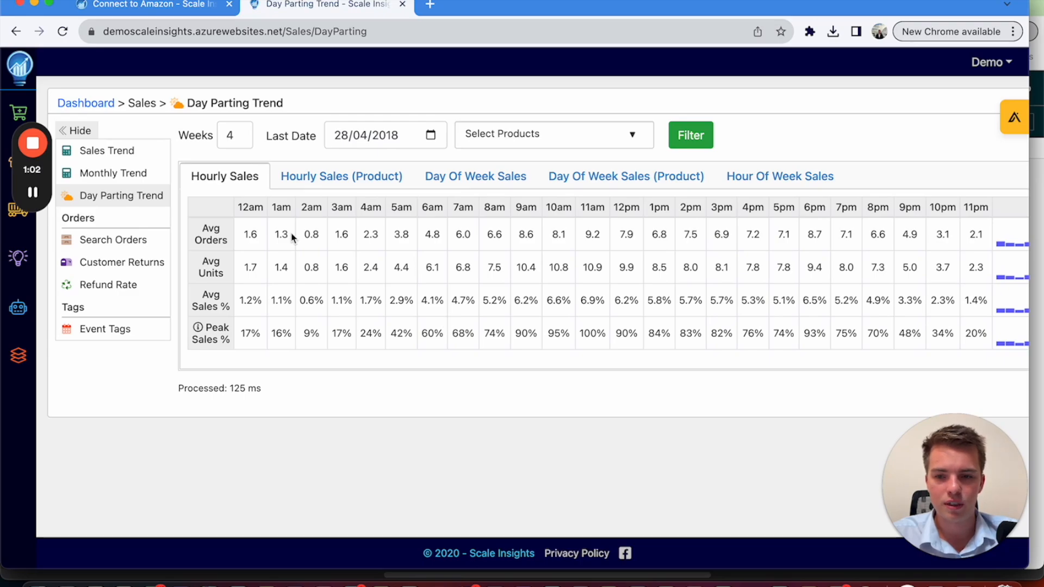
Step through Hourly Sales (Product), Day Of Week Sales, its per-product view and Hour Of Week Sales.
click(341, 176)
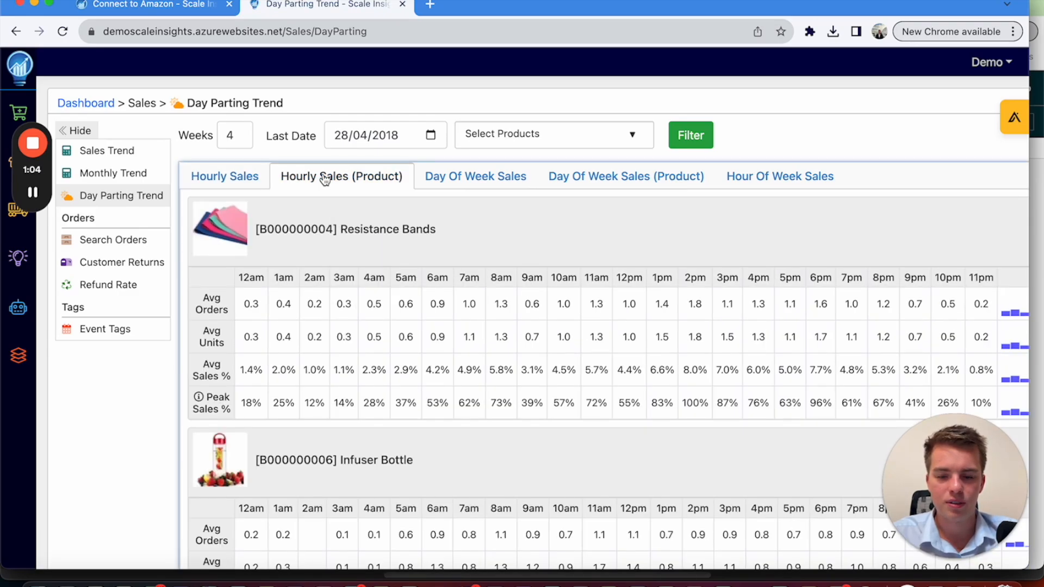
click(475, 176)
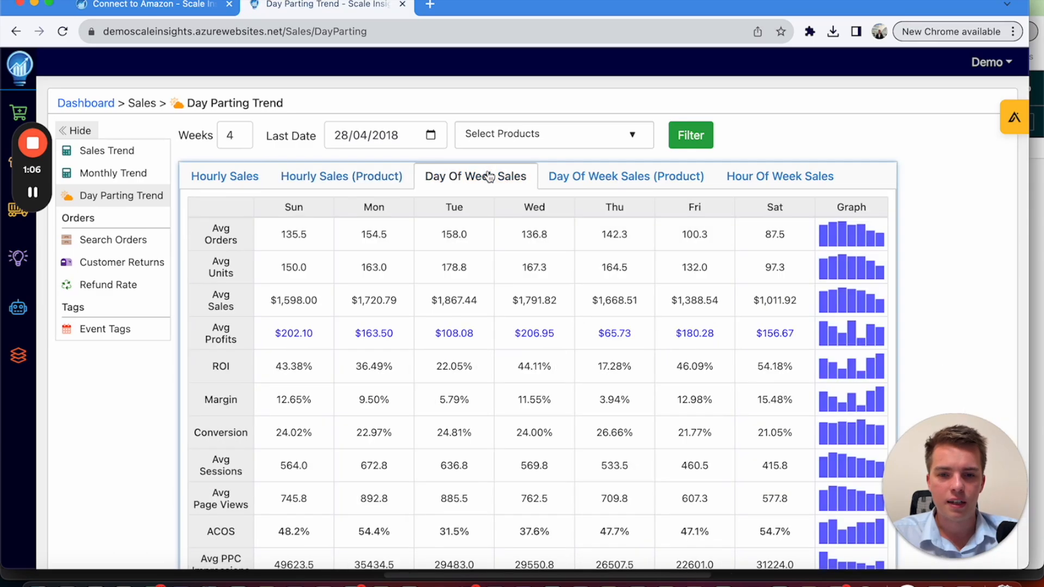
click(625, 175)
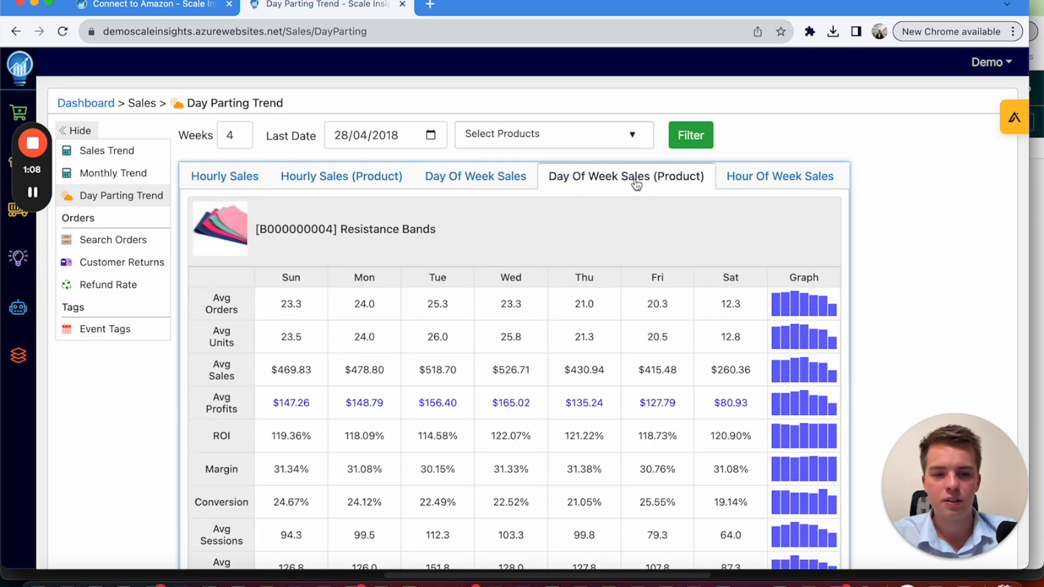
click(780, 175)
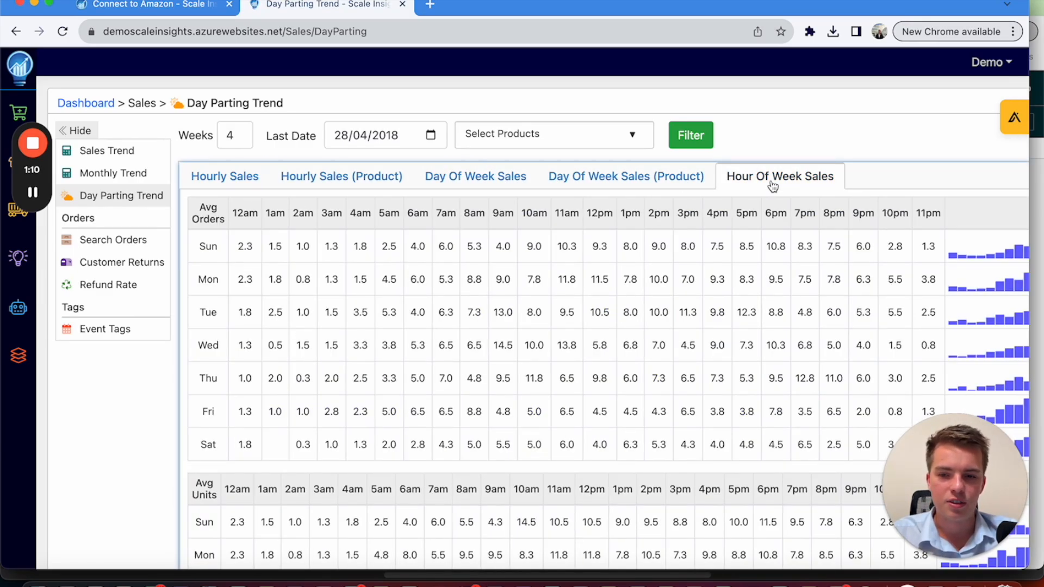
mouse_move(712, 308)
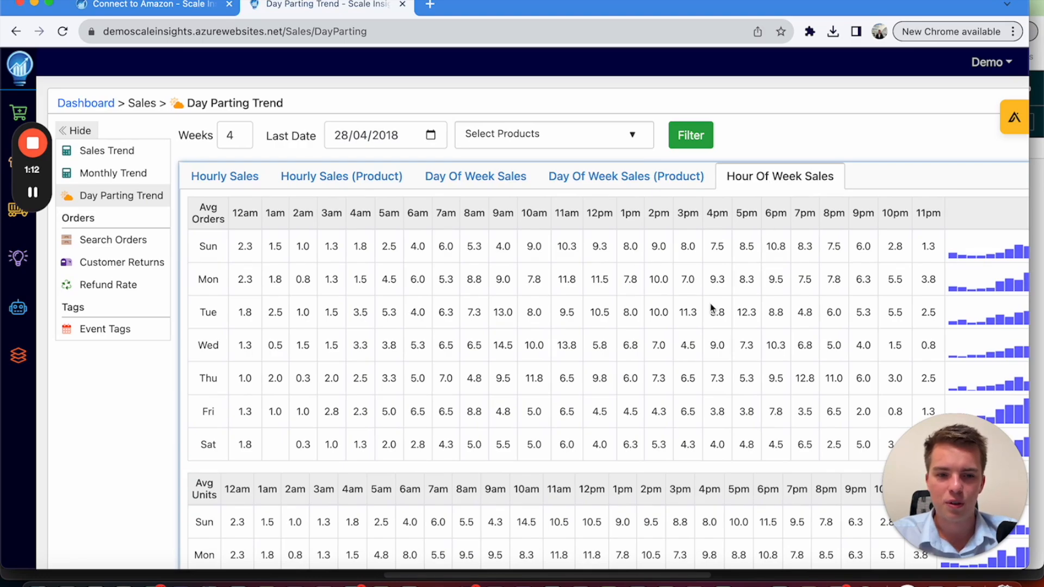
mouse_move(768, 218)
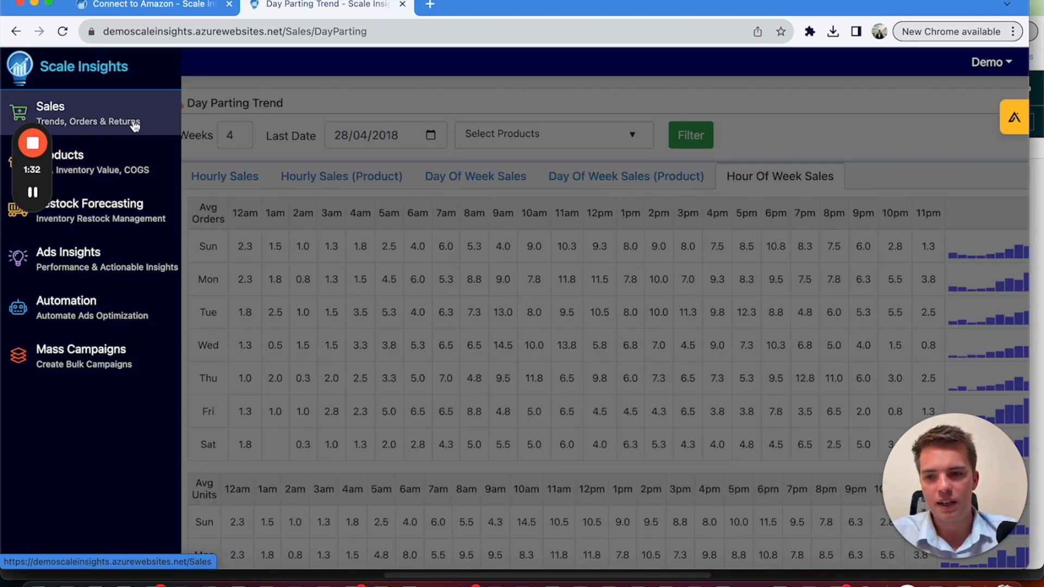
In Sales, check the Refund Rate list, then open Customer Returns with reasons and comments.
click(50, 106)
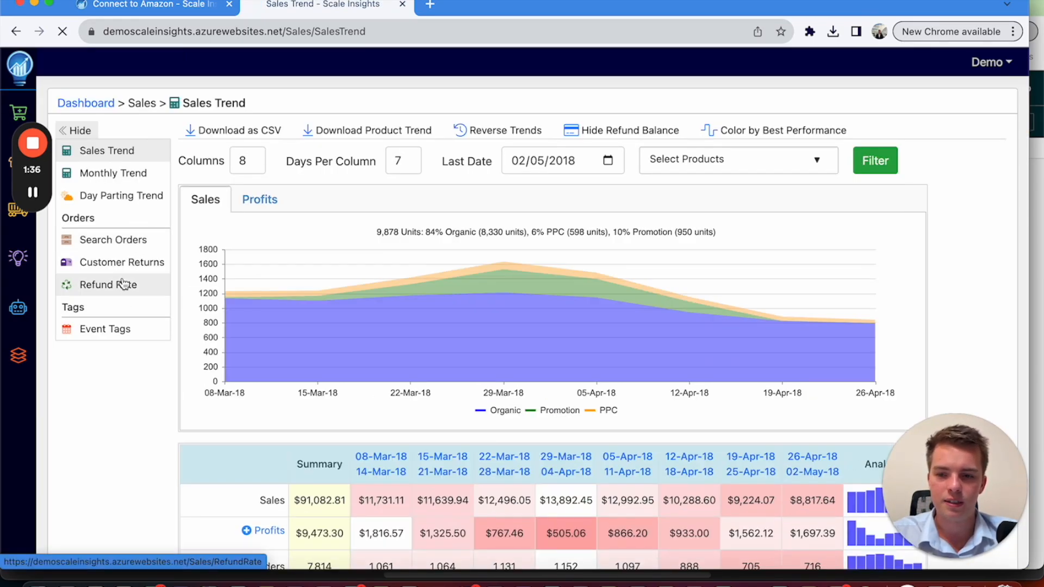
click(108, 284)
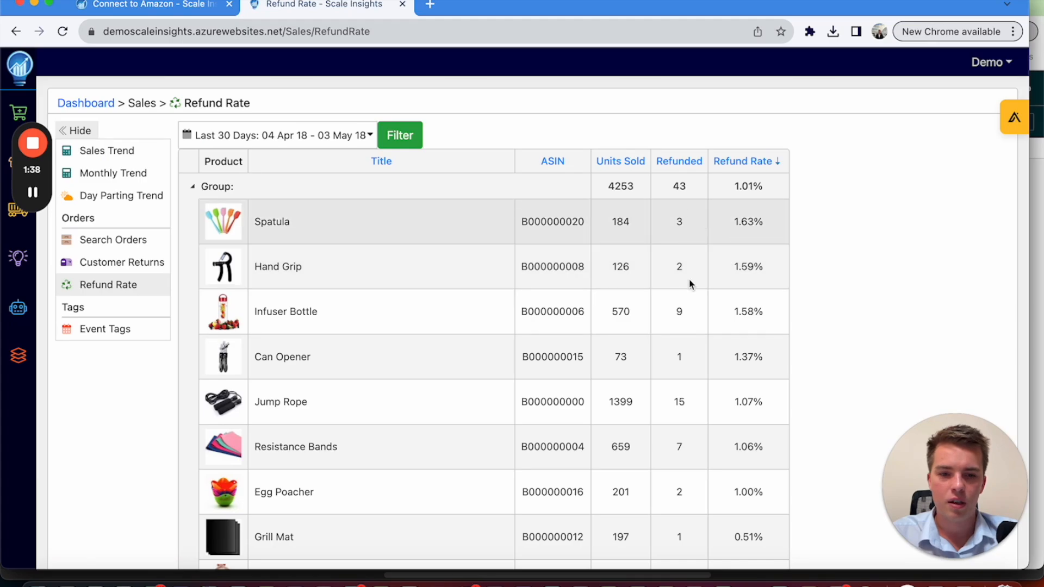
mouse_move(122, 261)
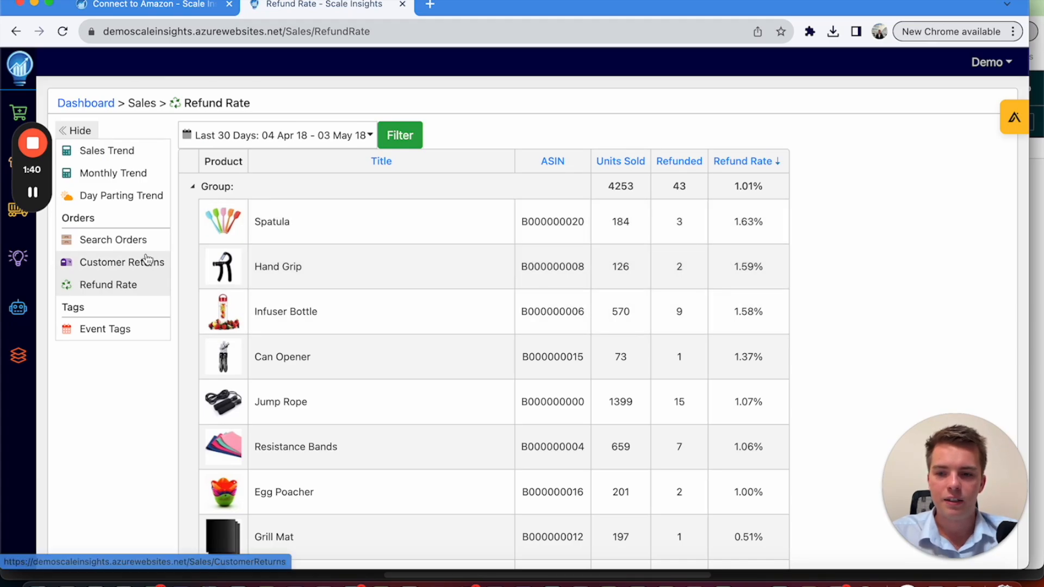
click(122, 262)
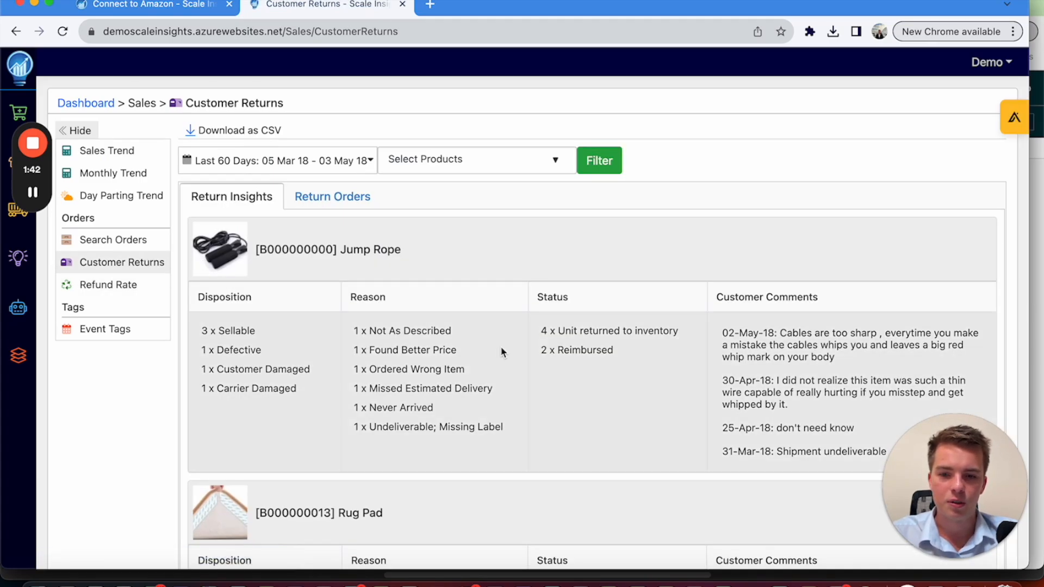
mouse_move(452, 365)
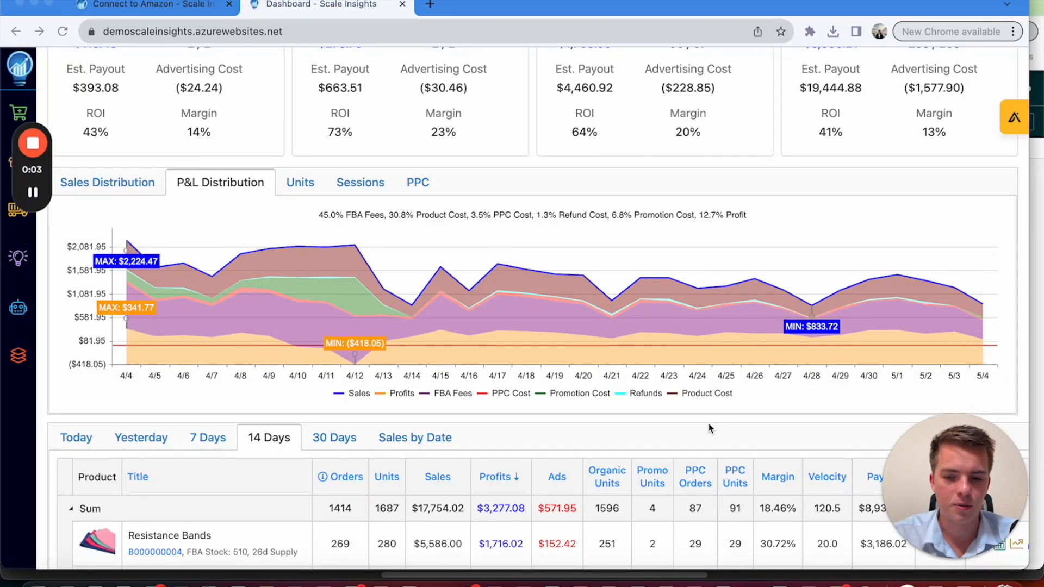
scroll(down, 3)
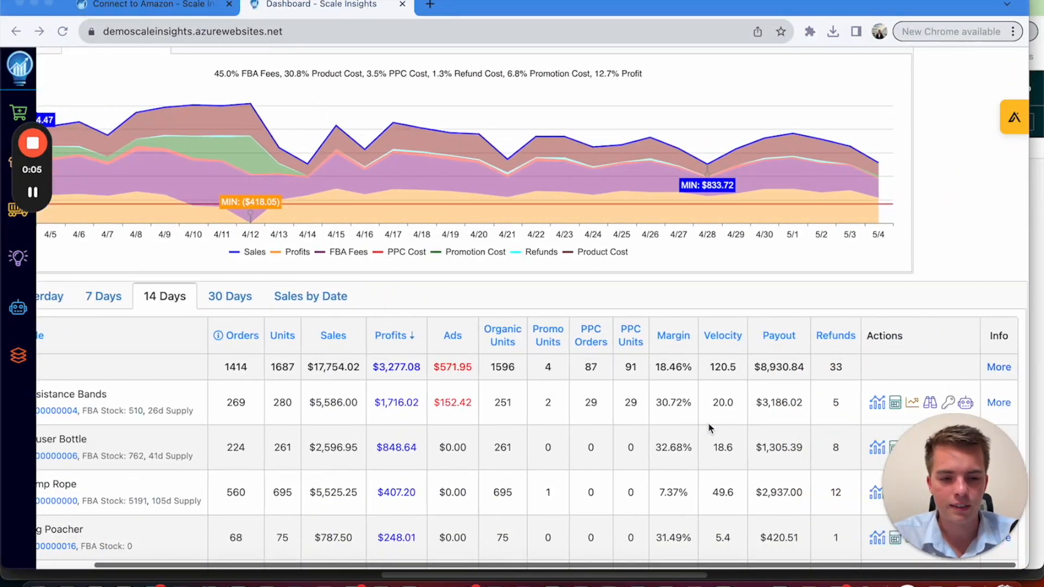
mouse_move(895, 403)
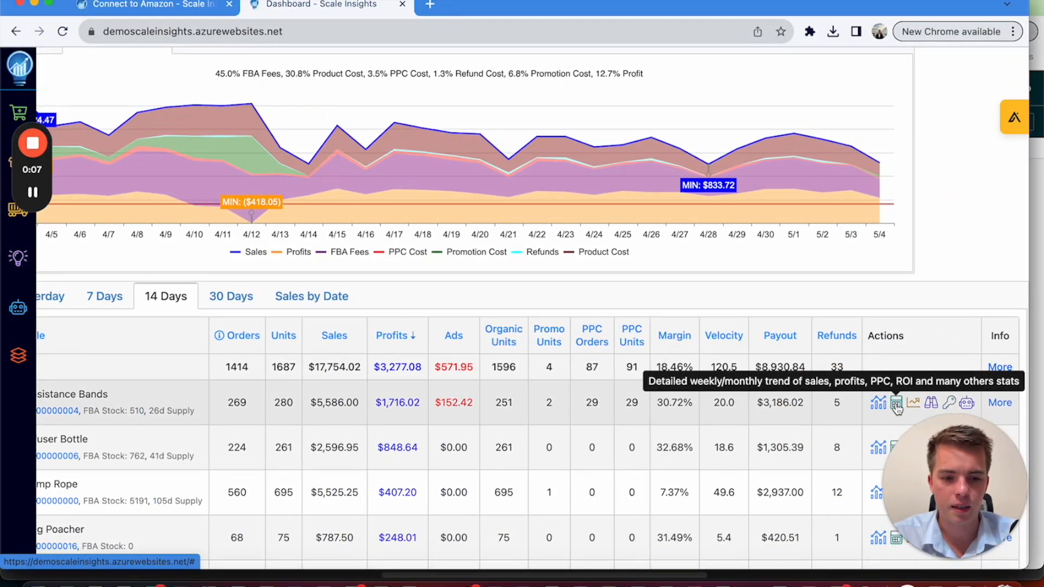
click(897, 403)
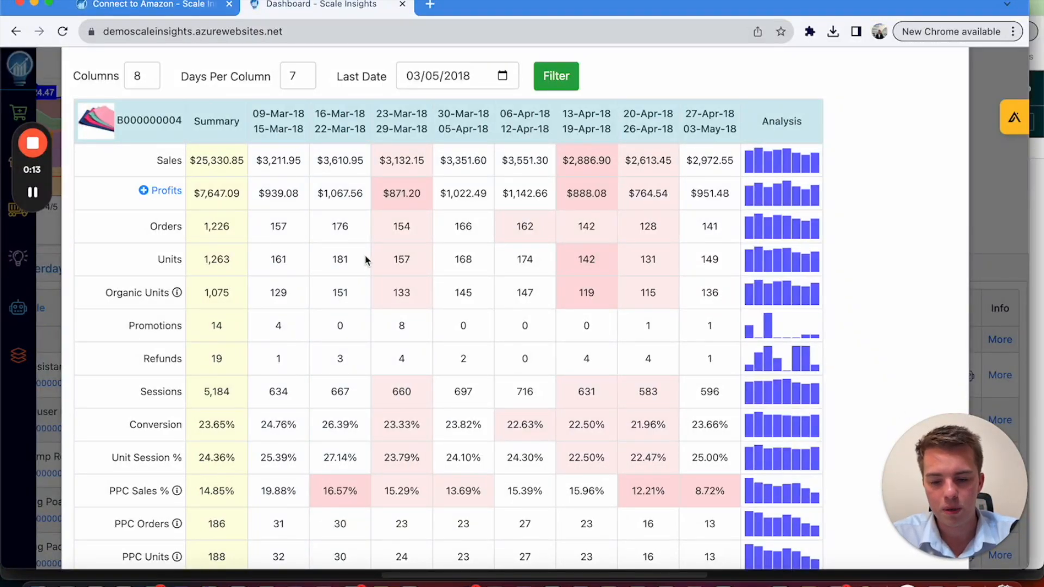
scroll(down, 3)
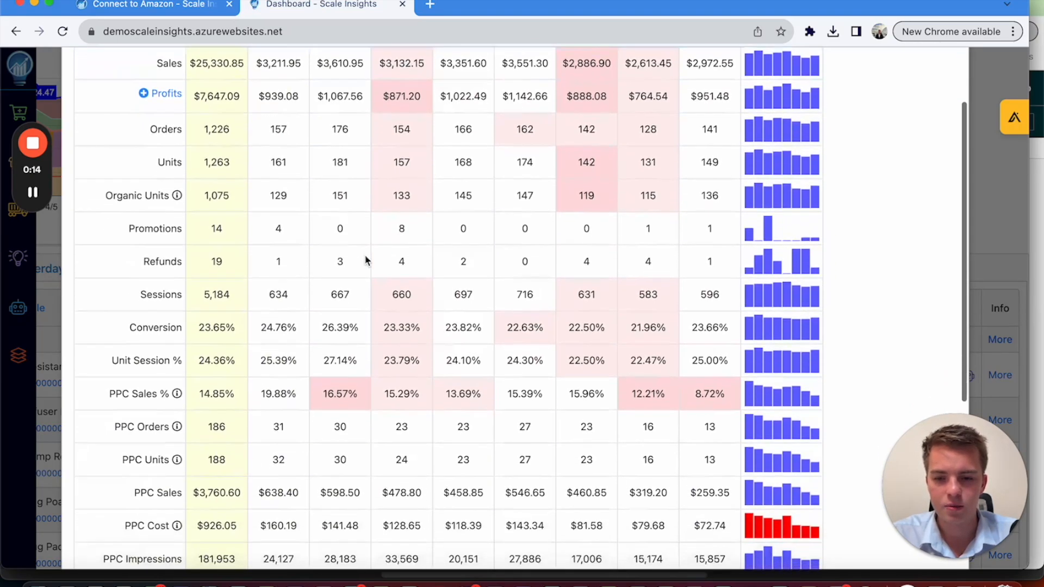
scroll(down, 3)
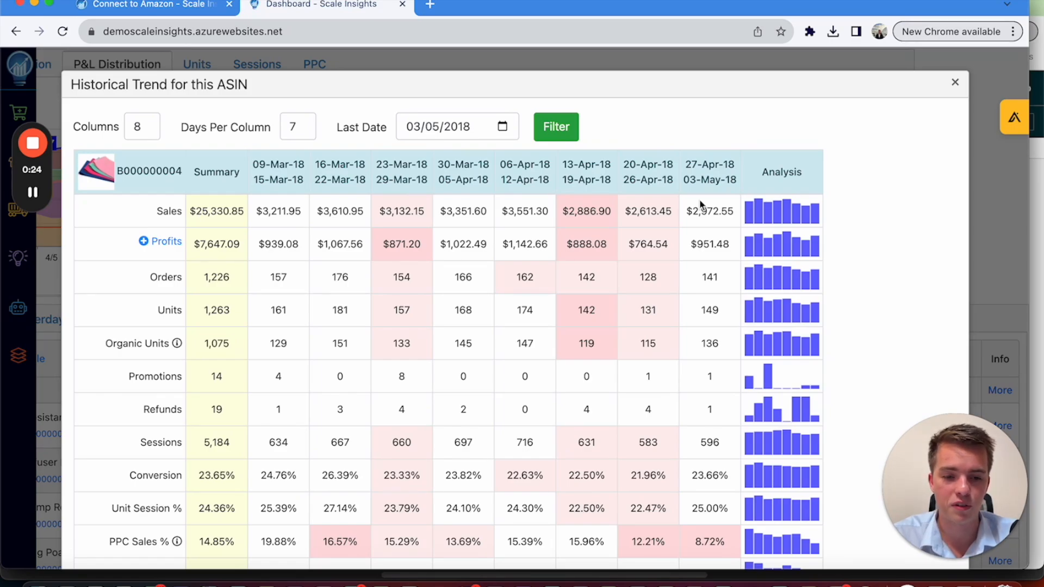
scroll(down, 3)
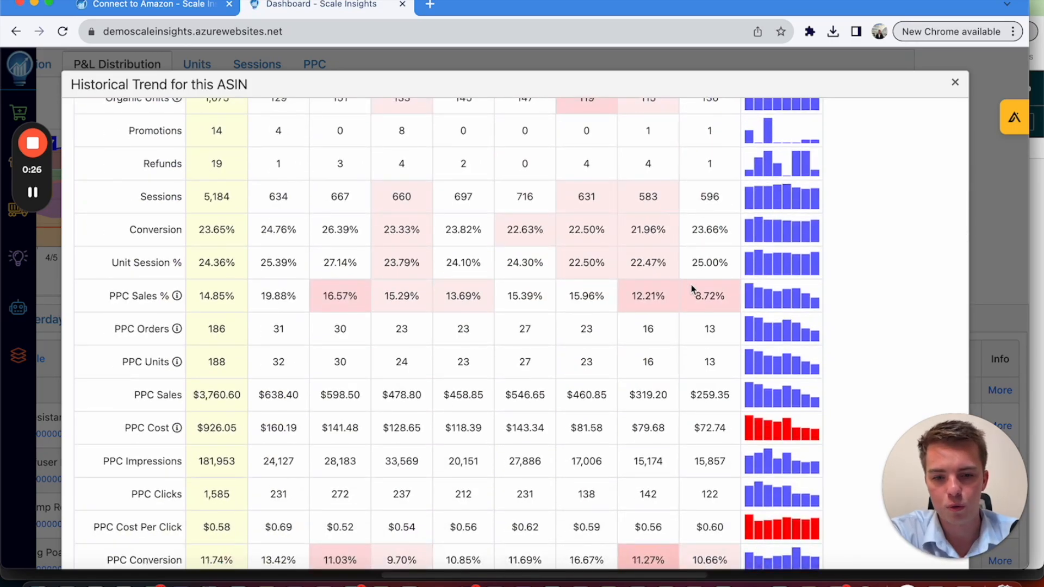
mouse_move(717, 293)
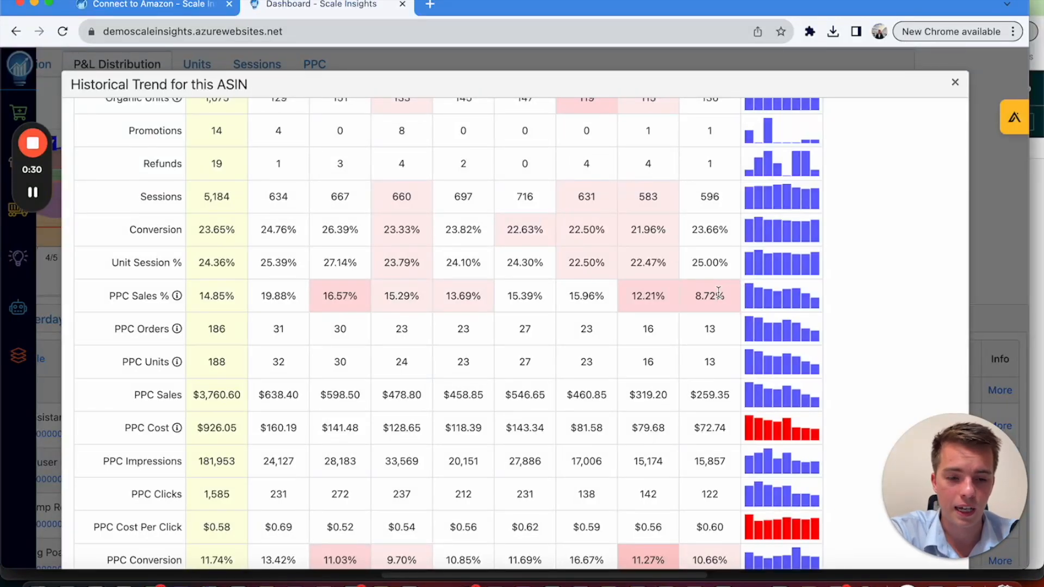
mouse_move(715, 306)
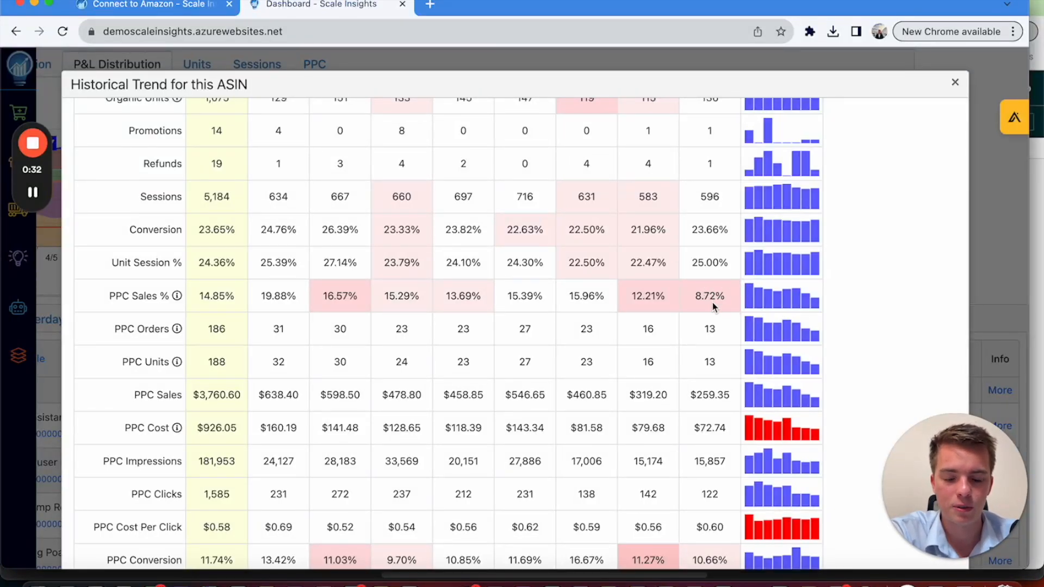
scroll(down, 3)
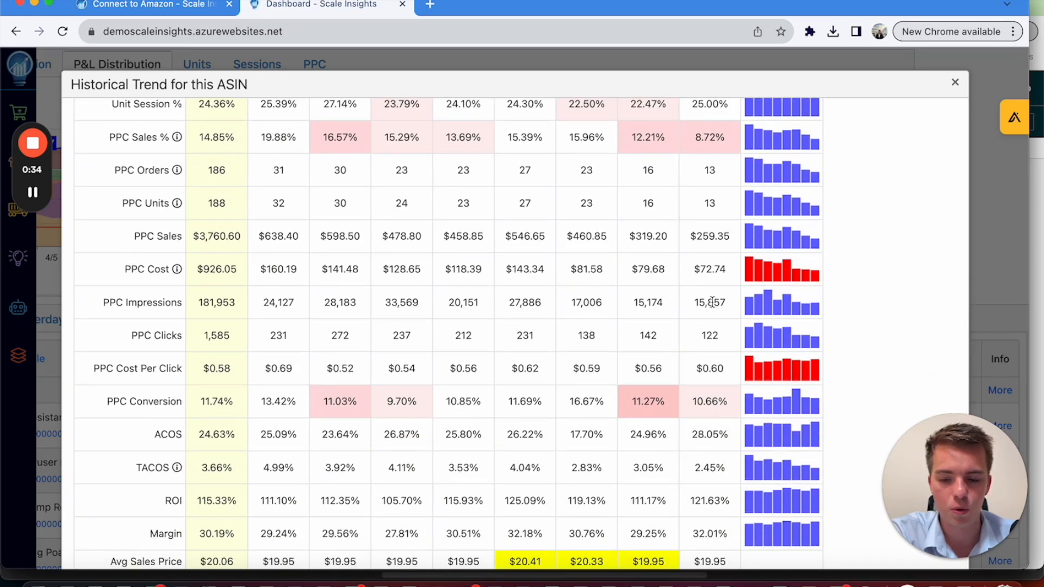
mouse_move(742, 483)
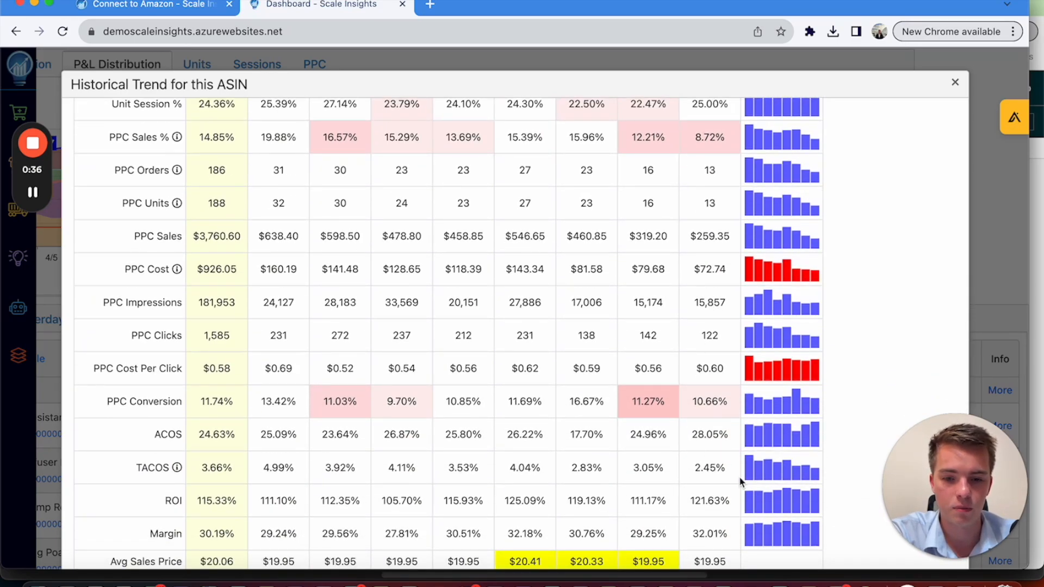
scroll(up, 3)
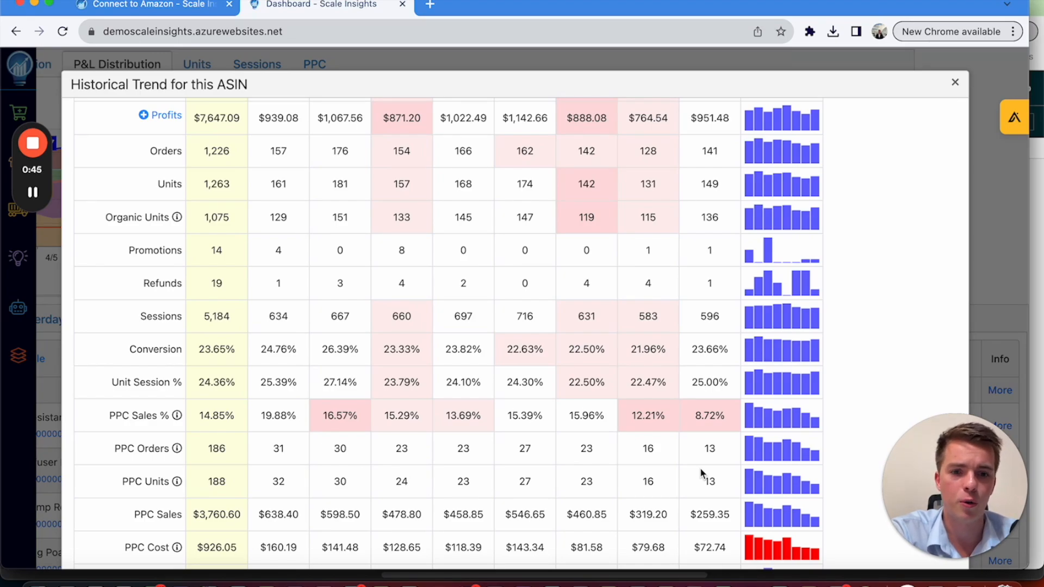
mouse_move(708, 411)
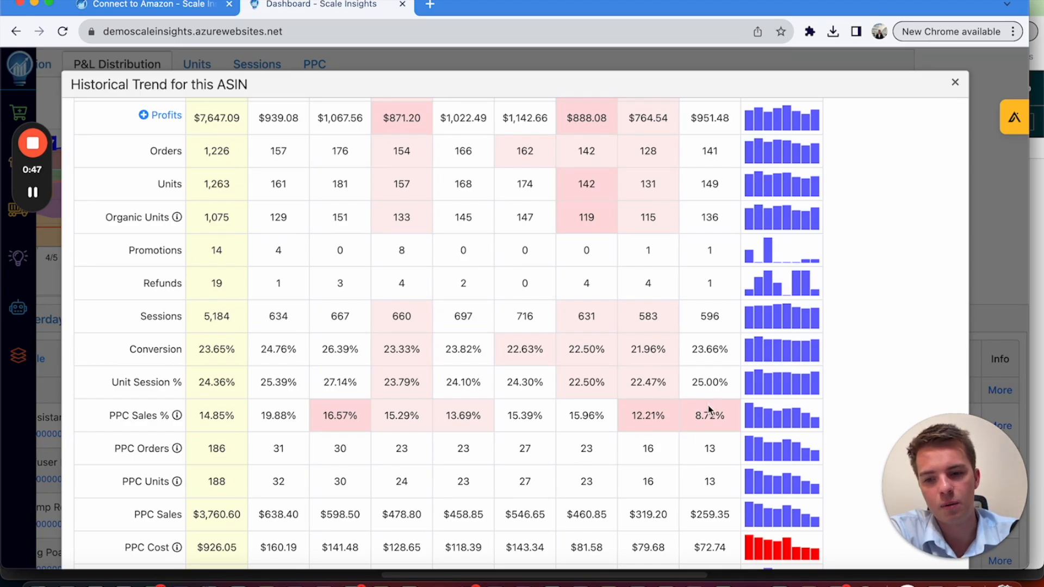
mouse_move(695, 431)
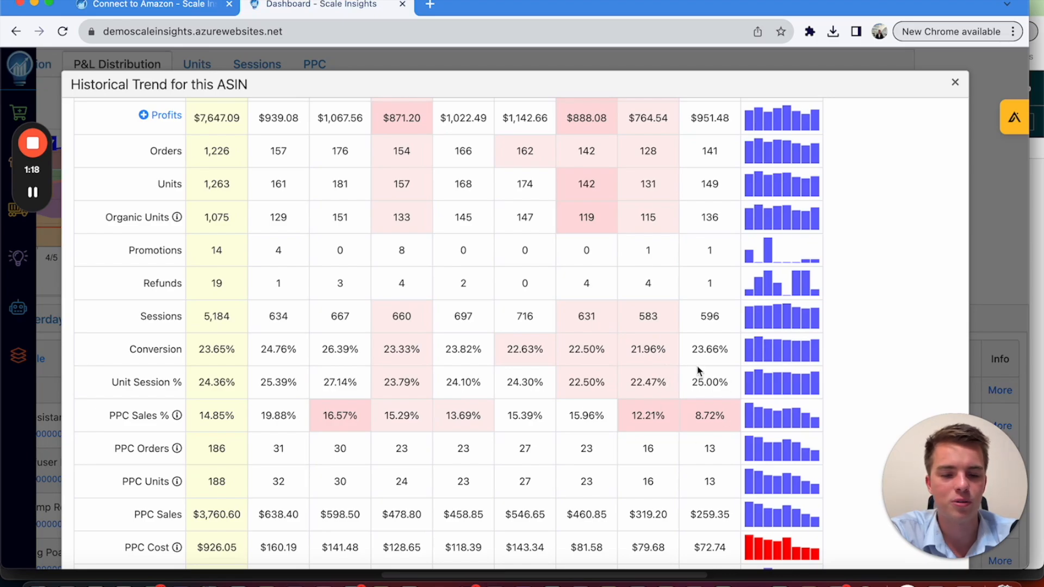
mouse_move(644, 380)
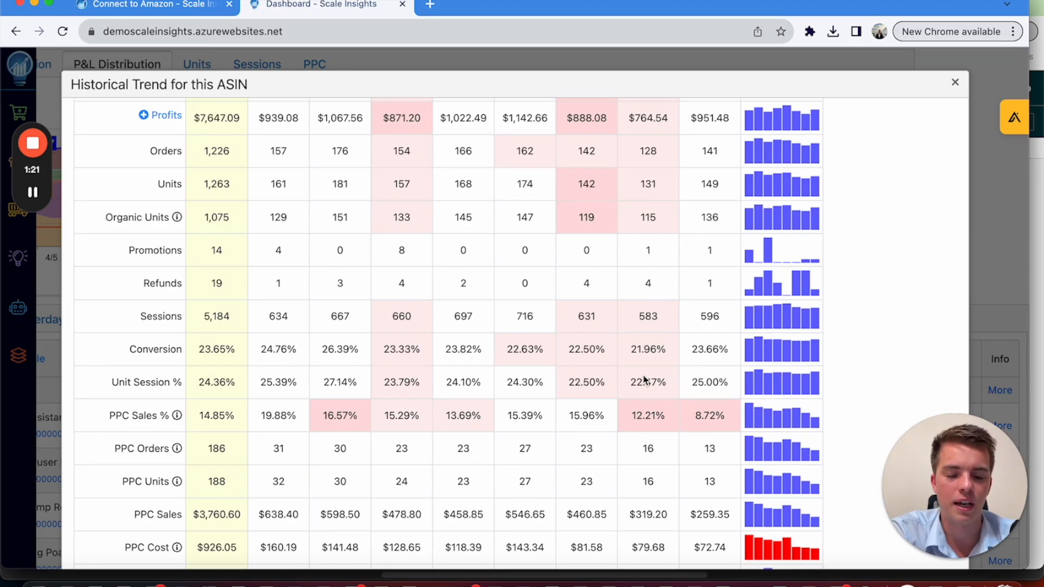
click(954, 82)
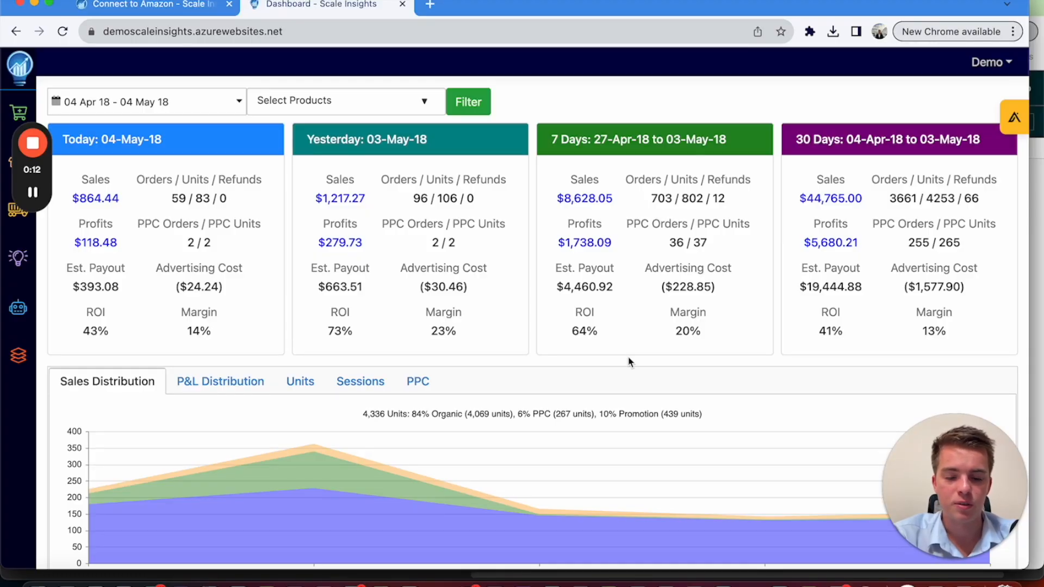
Go to the Automation section from the main navigation menu.
click(19, 66)
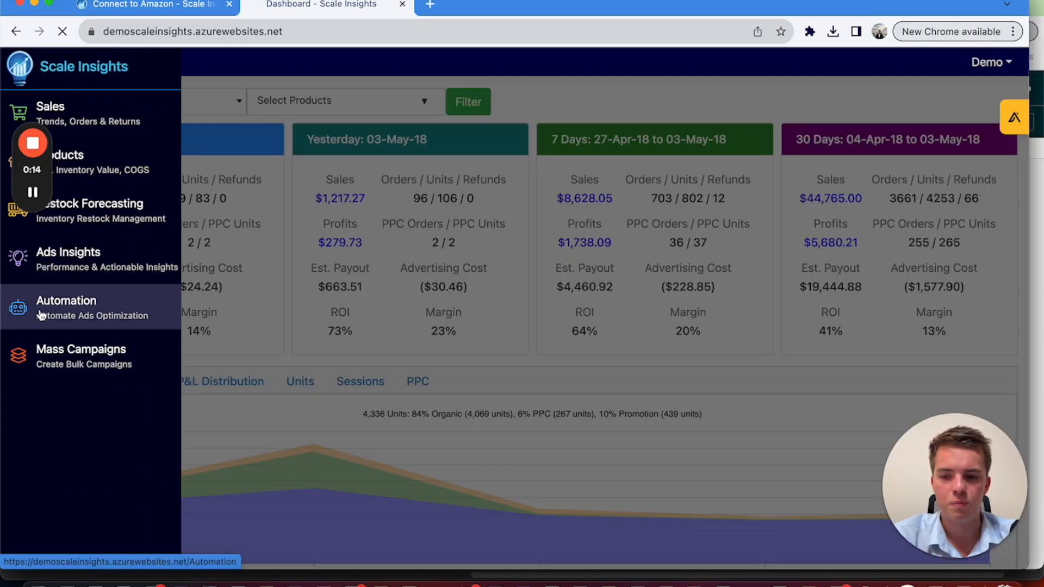
click(66, 300)
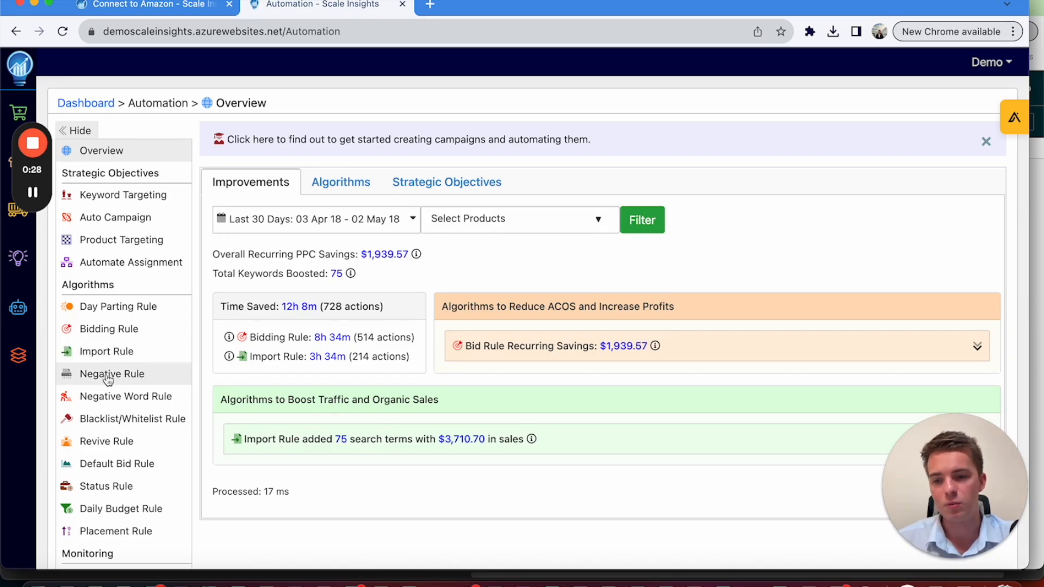
mouse_move(131, 418)
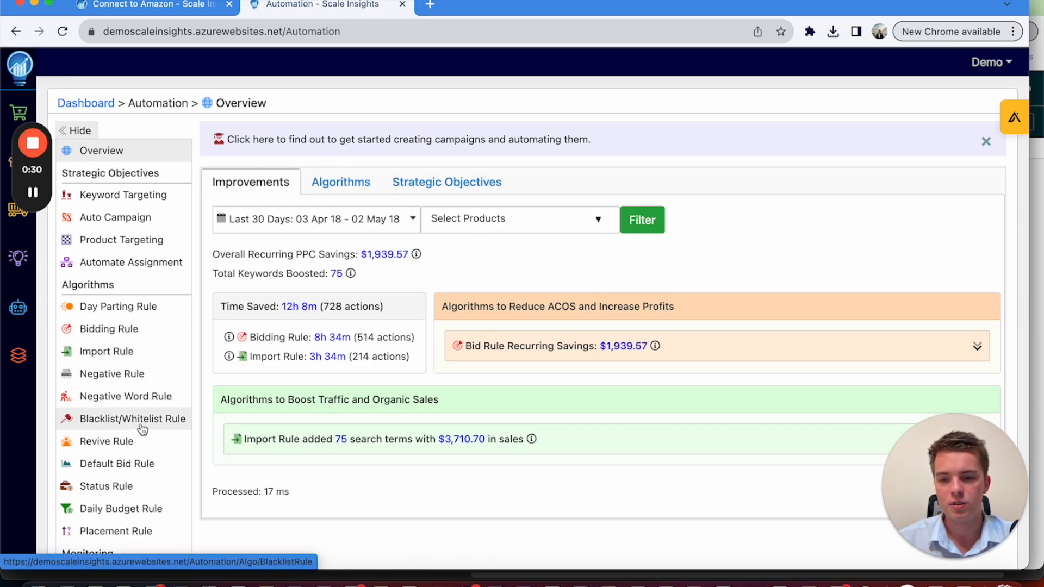
Open the Blacklist/Whitelist Rules list and edit the Jump Rope (B000000000) keyword lists.
click(131, 418)
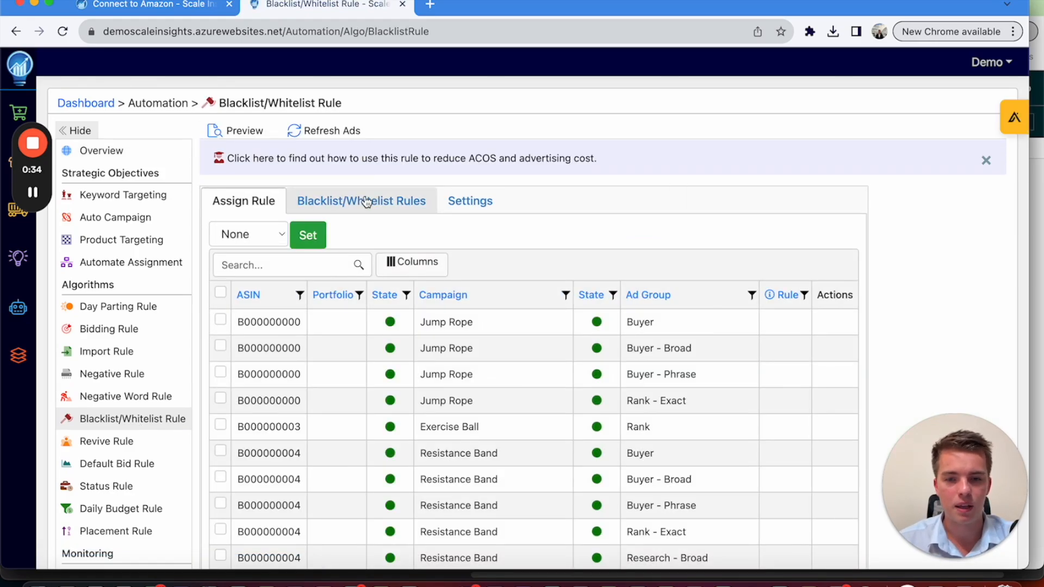
click(362, 201)
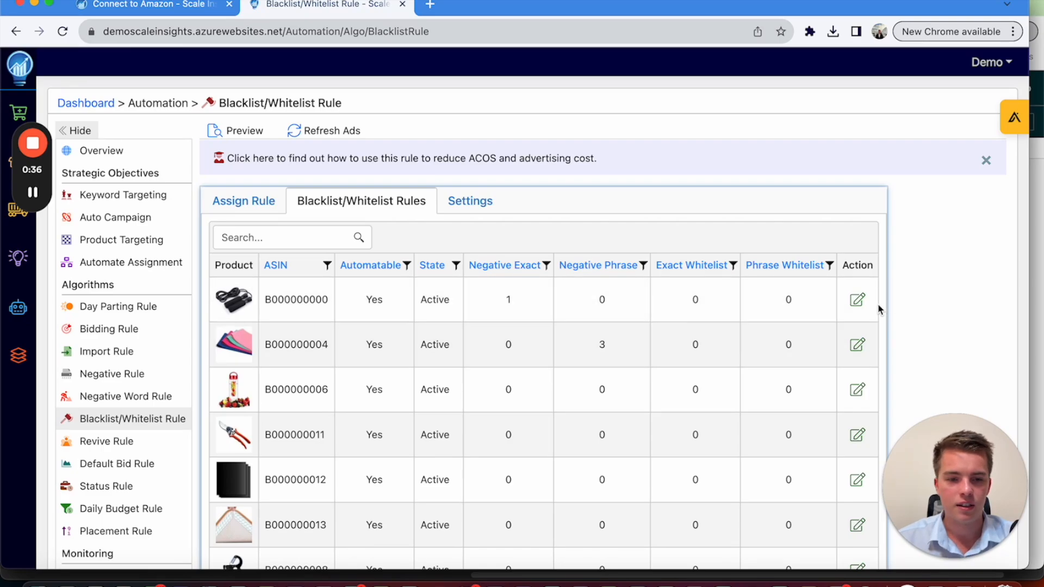
click(857, 299)
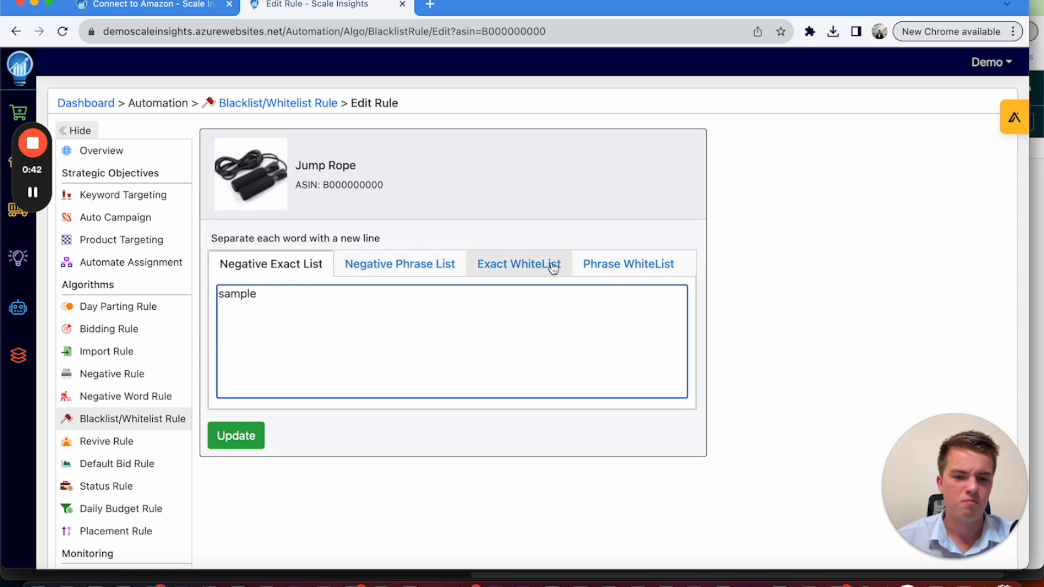
mouse_move(582, 253)
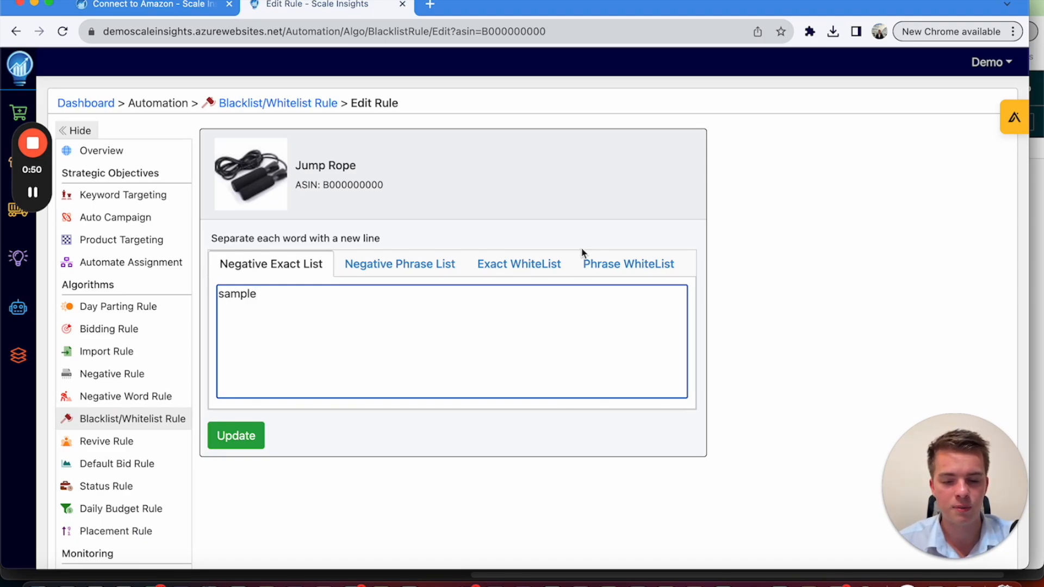
mouse_move(451, 325)
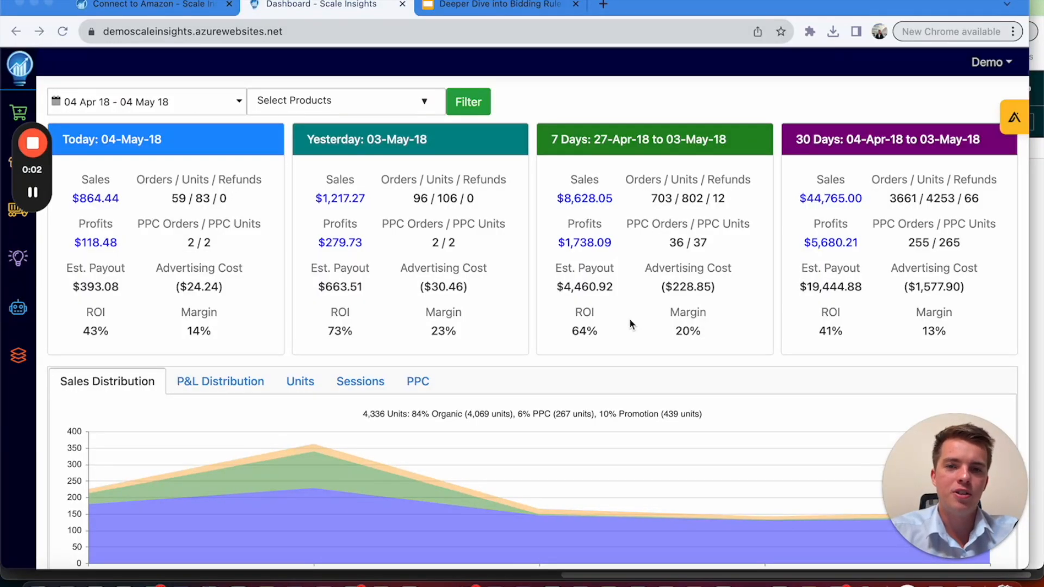
mouse_move(15, 311)
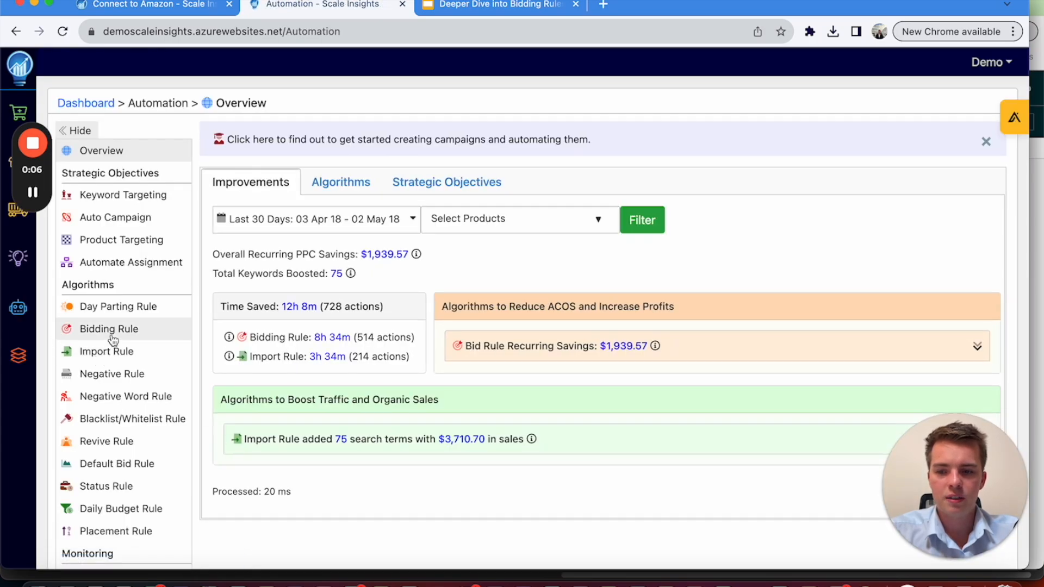
Open the sponsored campaigns Bidding Rule page and start a new rule.
click(109, 328)
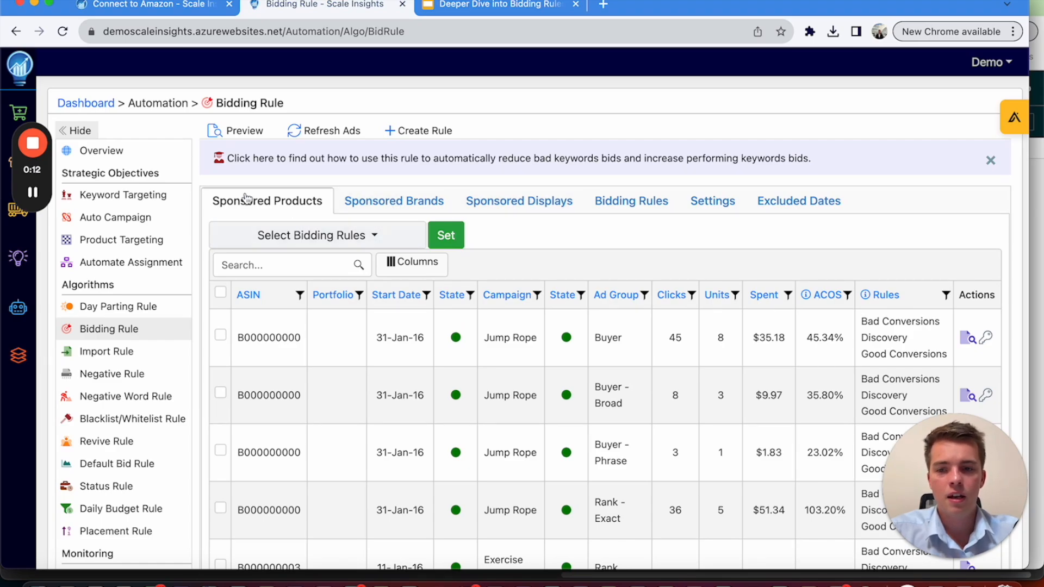
mouse_move(311, 198)
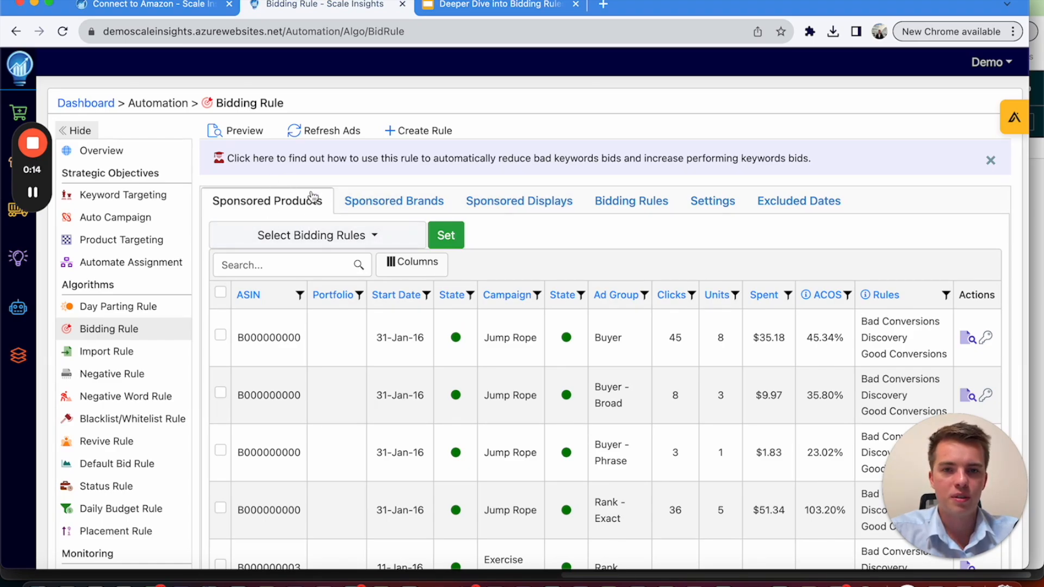
click(418, 130)
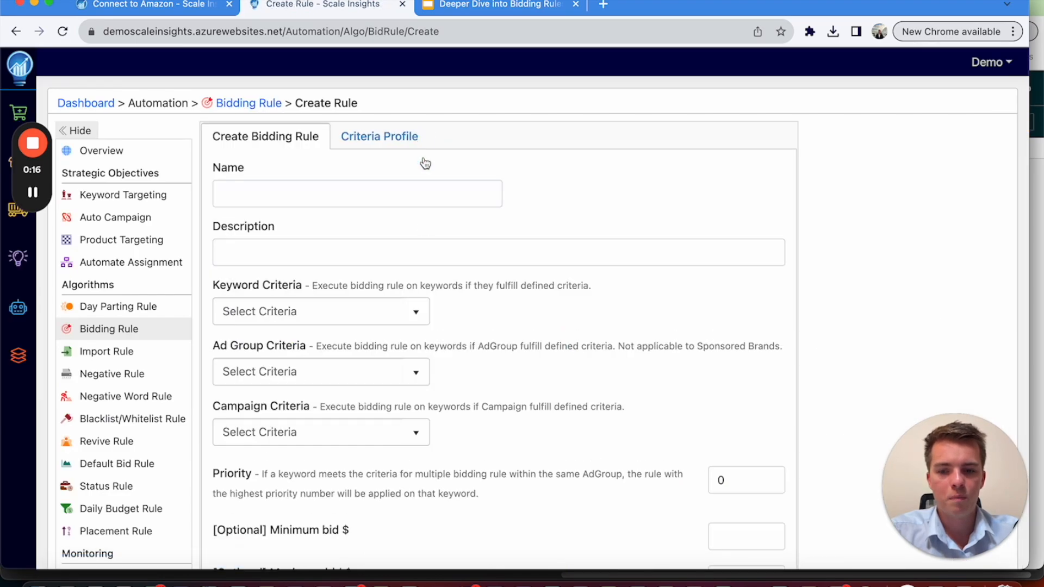
Review the Keyword Criteria options, such as ACOS and clicks, and close without choosing.
click(320, 311)
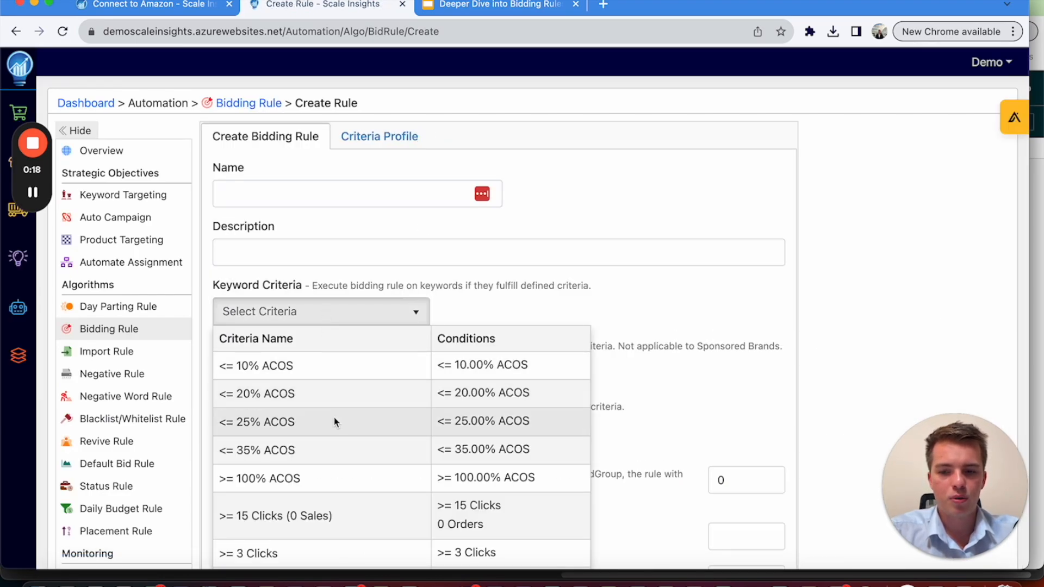
click(533, 307)
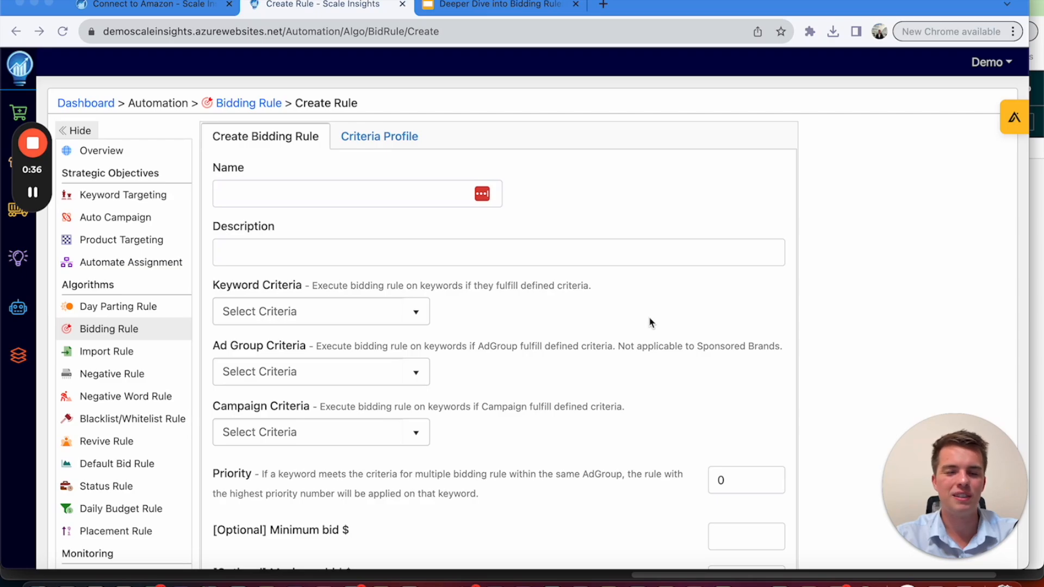
mouse_move(445, 306)
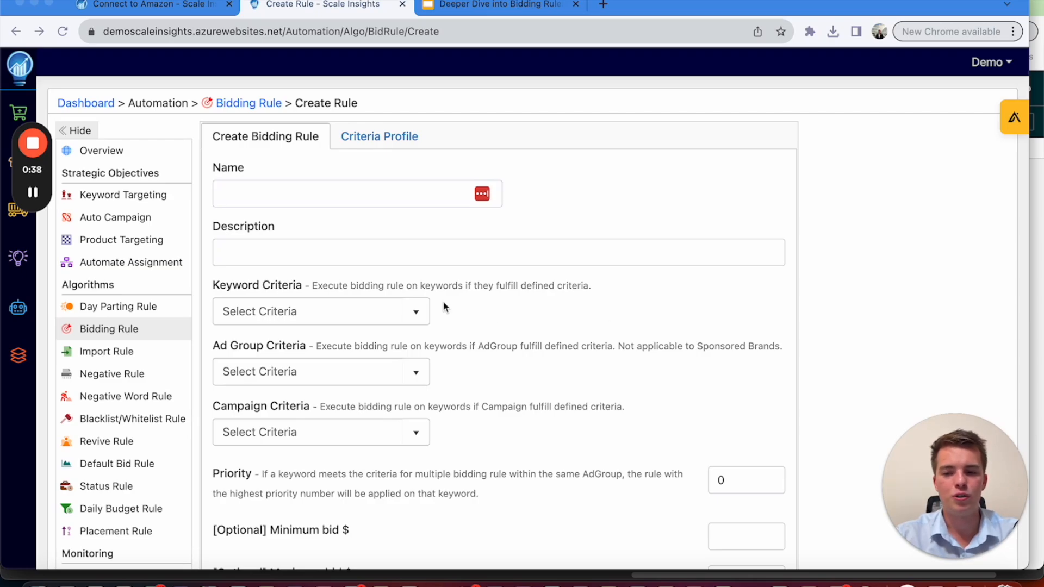
mouse_move(299, 419)
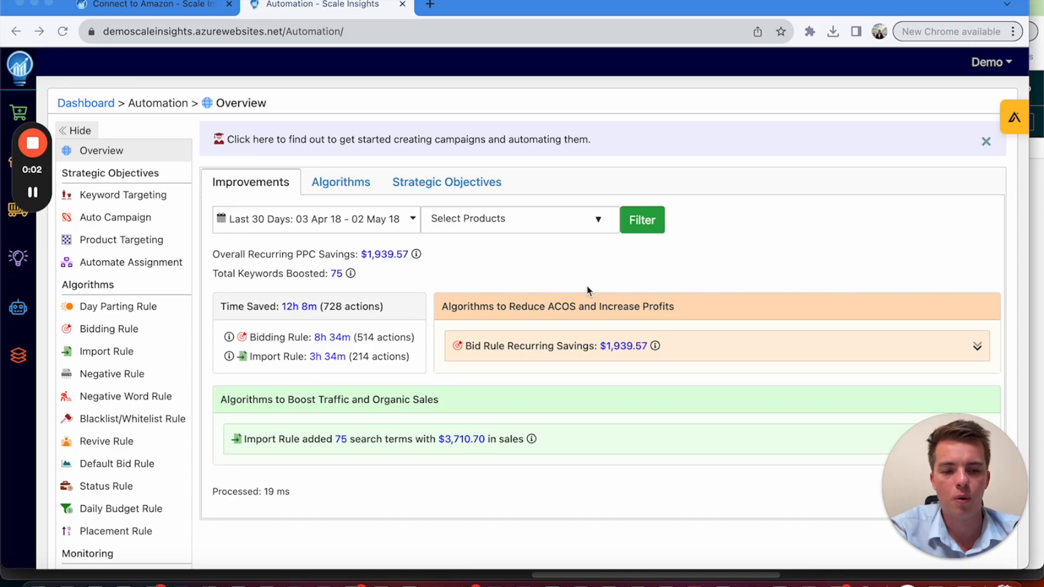
mouse_move(142, 503)
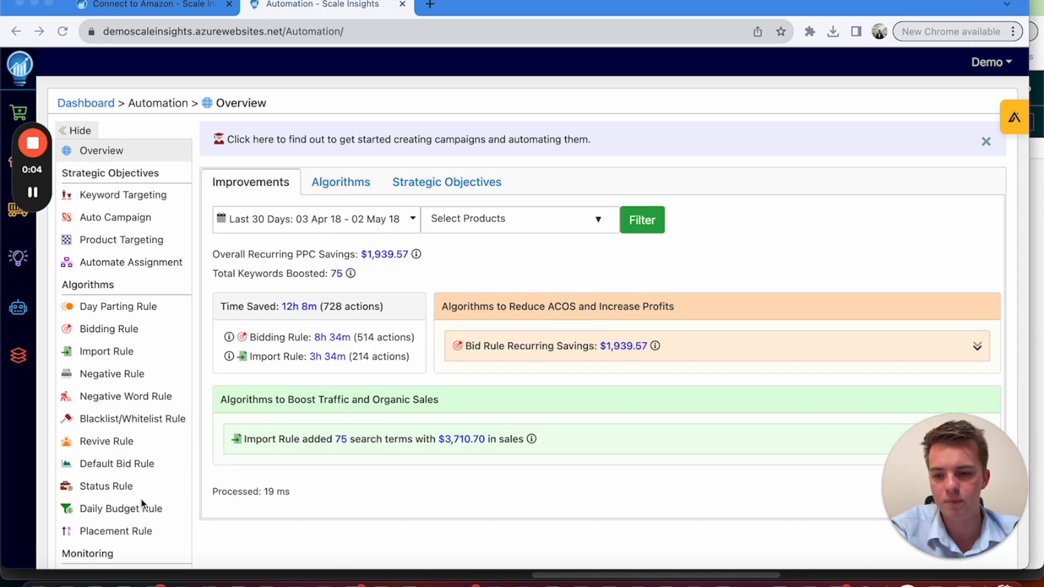
Open the saved Daily Budget Rules and start creating a new rule.
click(120, 508)
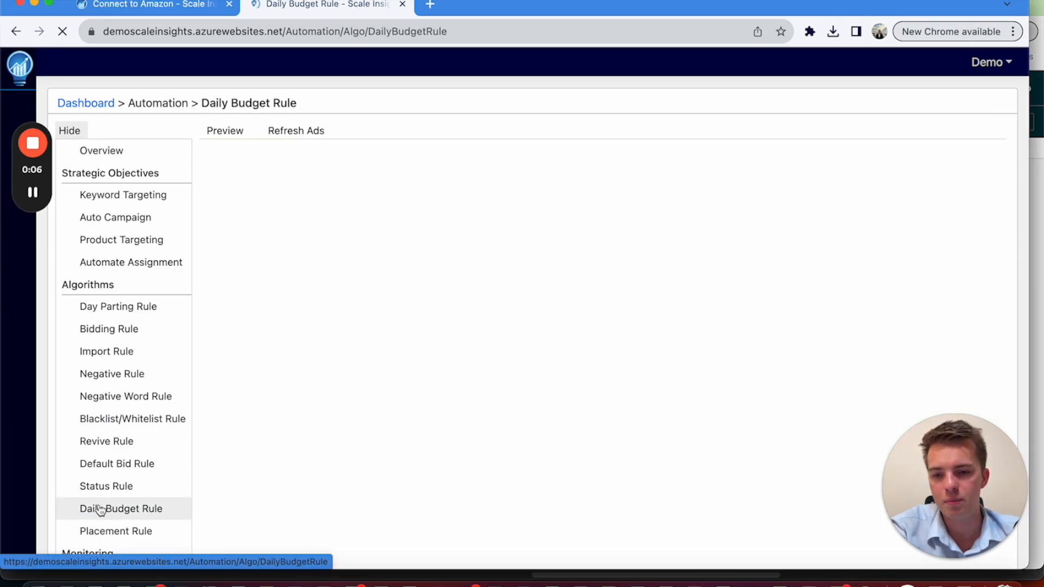
click(121, 508)
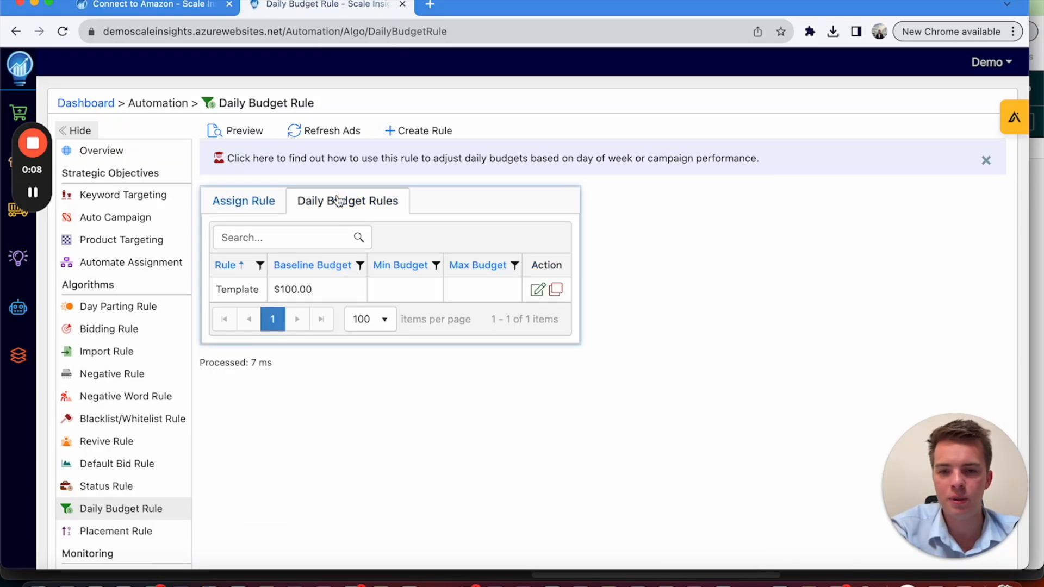
mouse_move(523, 123)
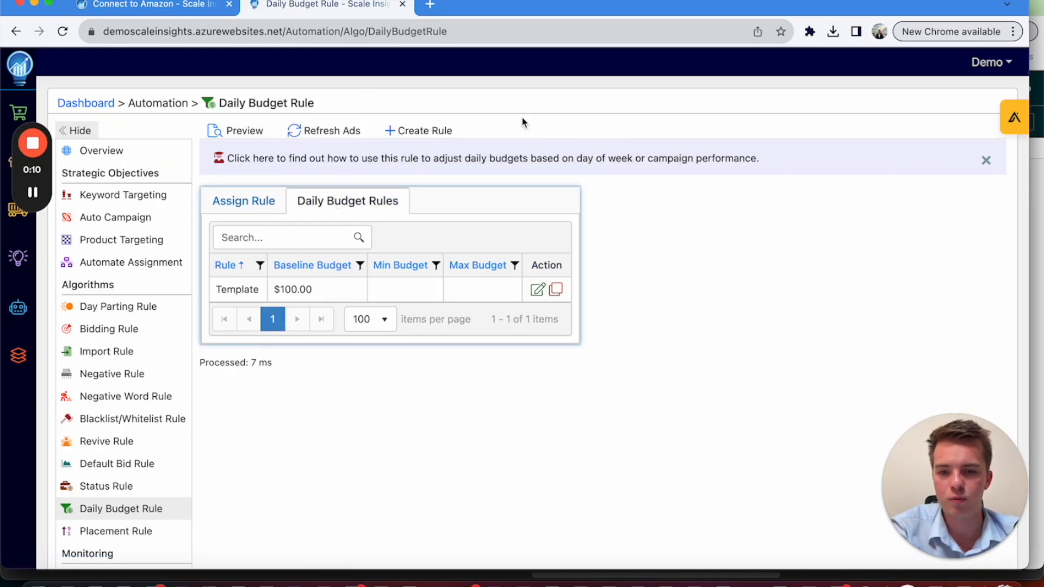
click(418, 130)
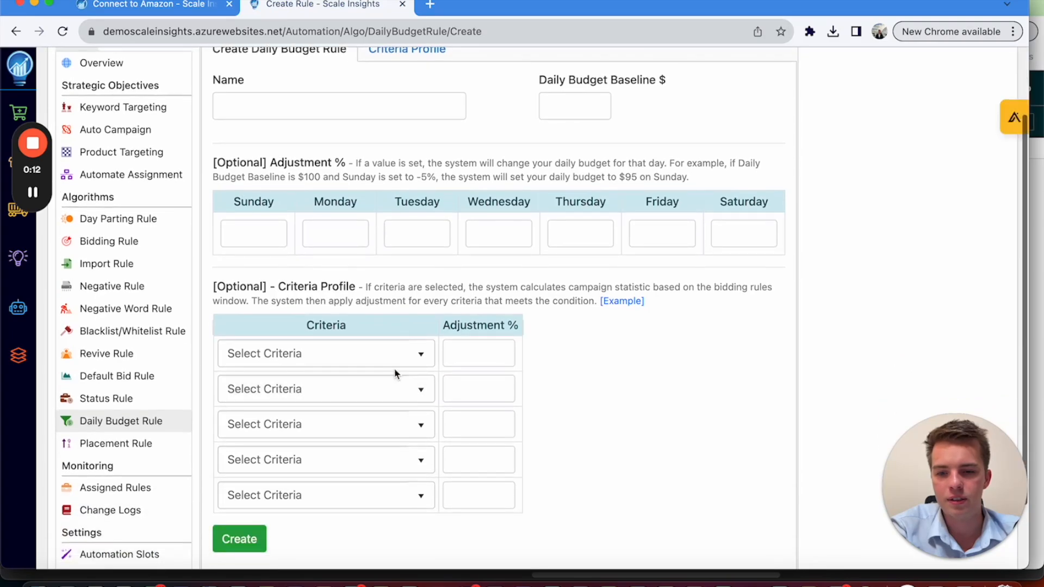
Give the first criteria row a 100% adjustment, enter 150, and open the next criteria dropdown.
click(326, 354)
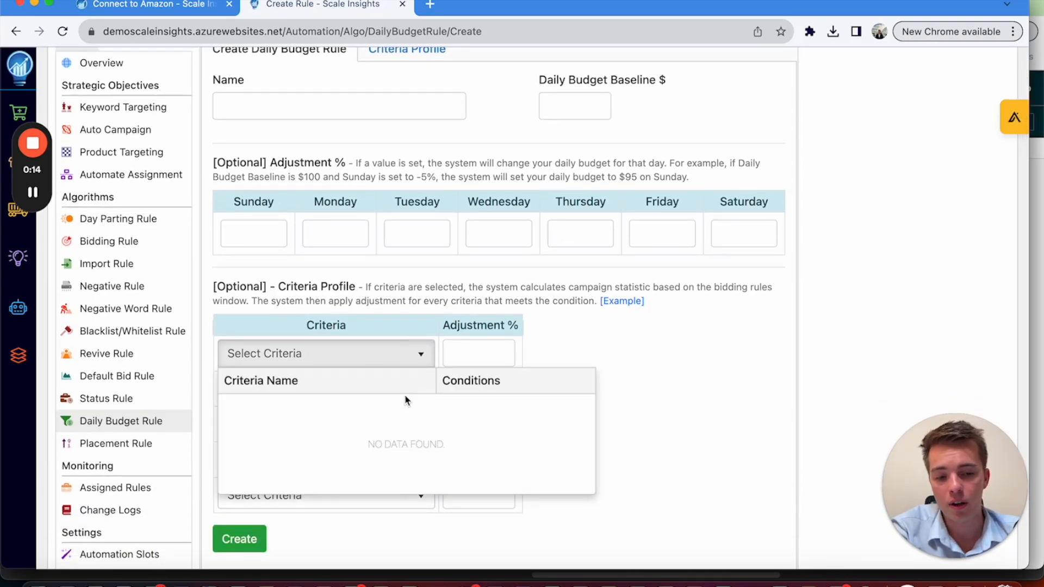
click(478, 353)
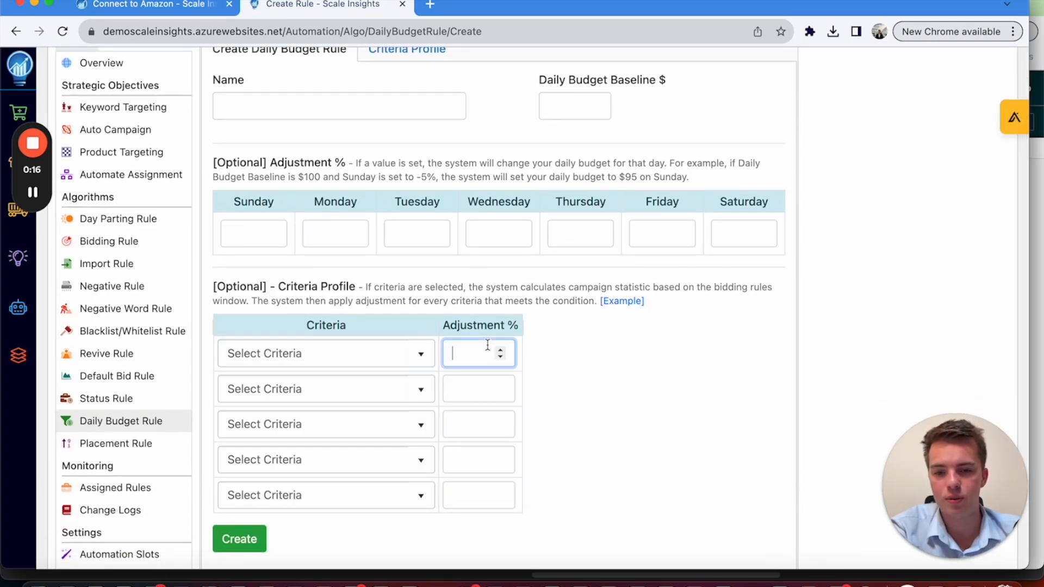
text(100)
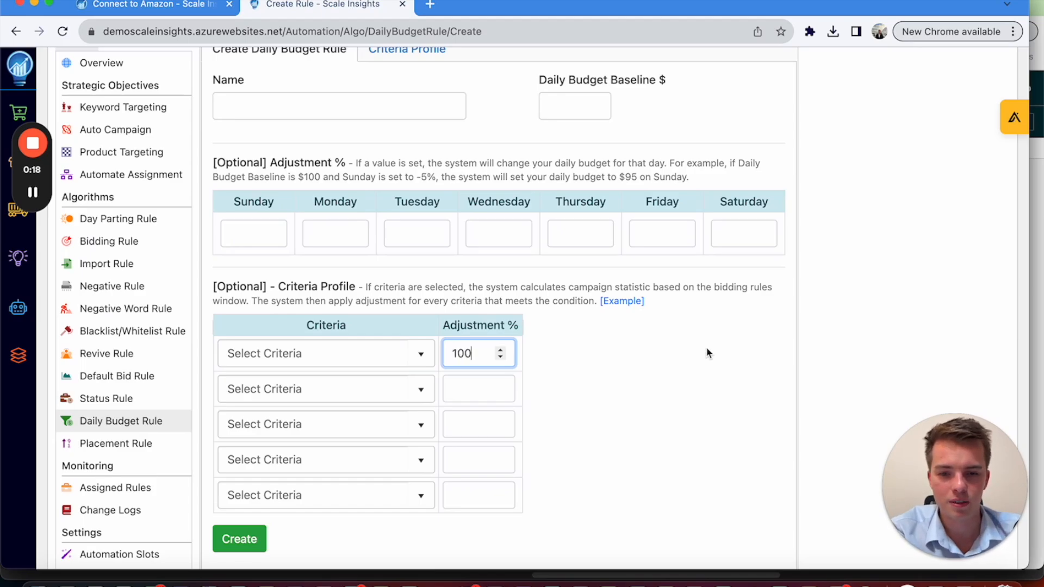
mouse_move(582, 389)
text(10)
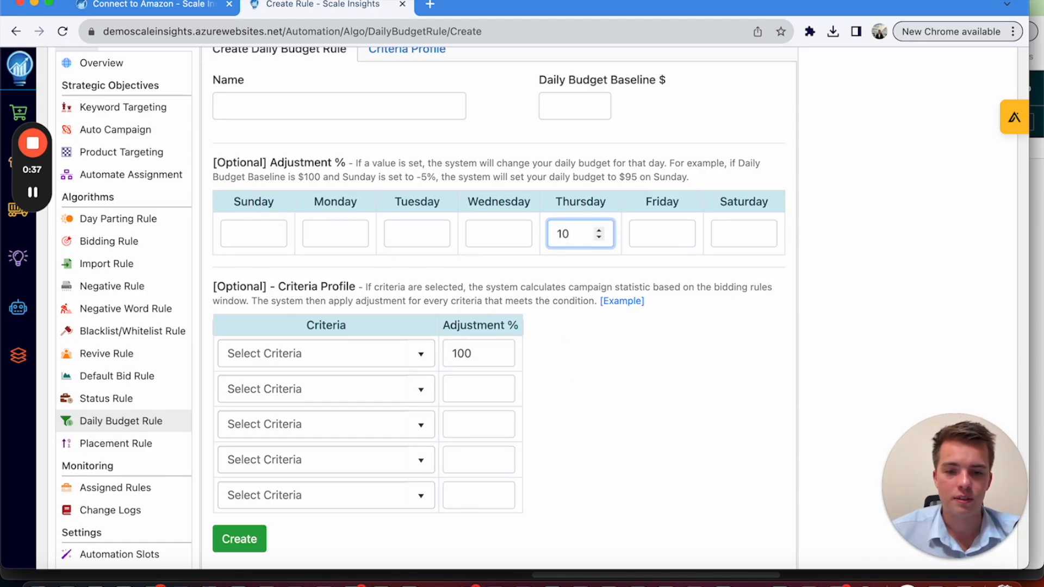
text(150)
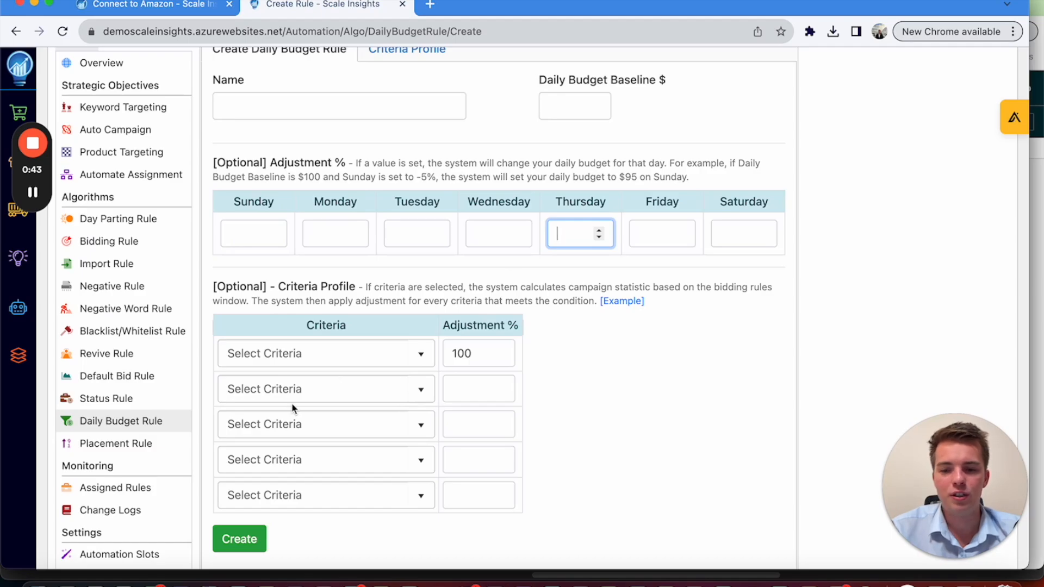
click(325, 389)
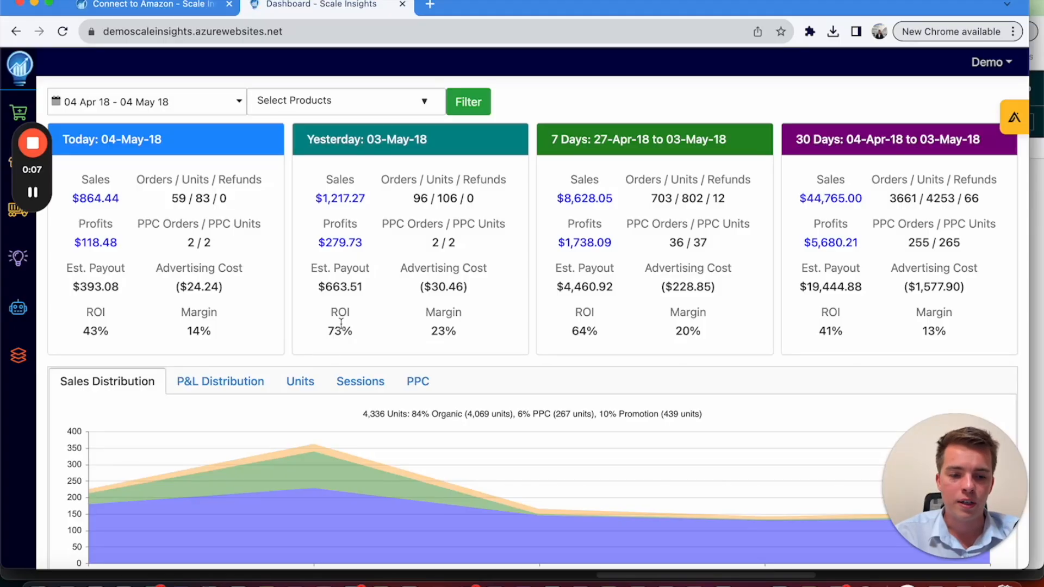
mouse_move(54, 404)
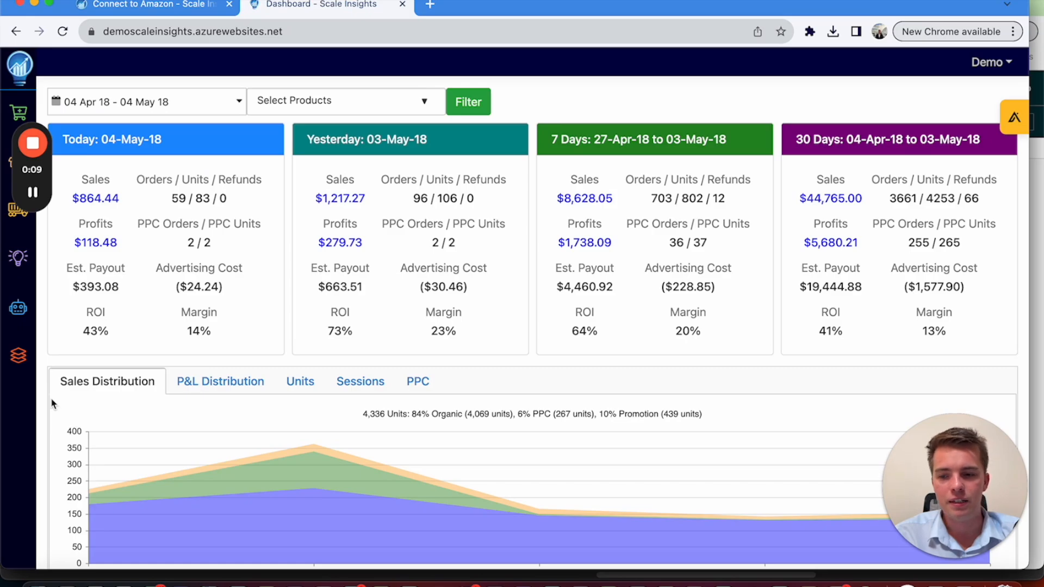
From Mass Campaigns, start Create Campaigns for Fully Managed Campaigns and reload the product list.
click(18, 355)
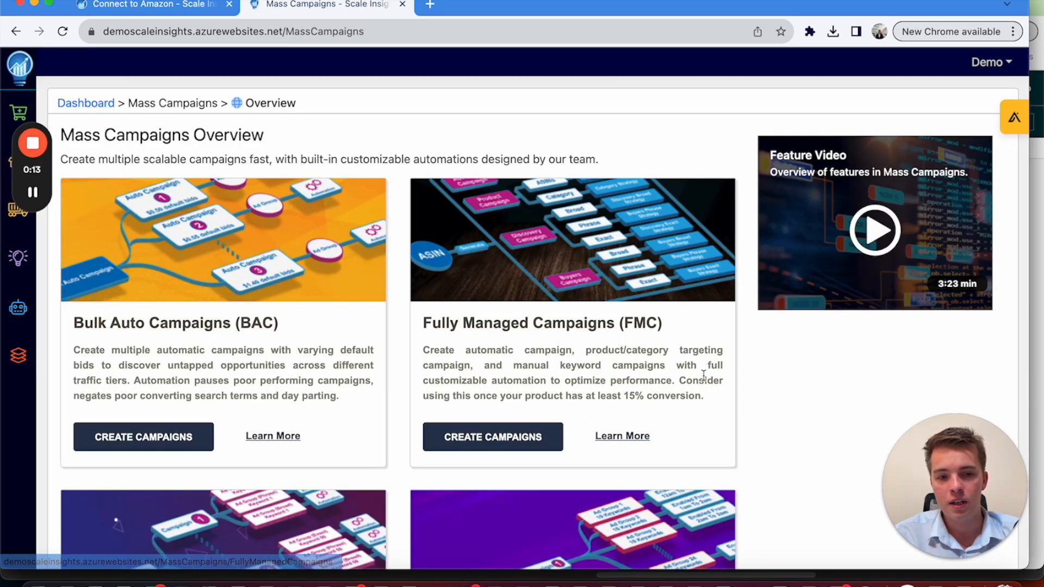
mouse_move(273, 435)
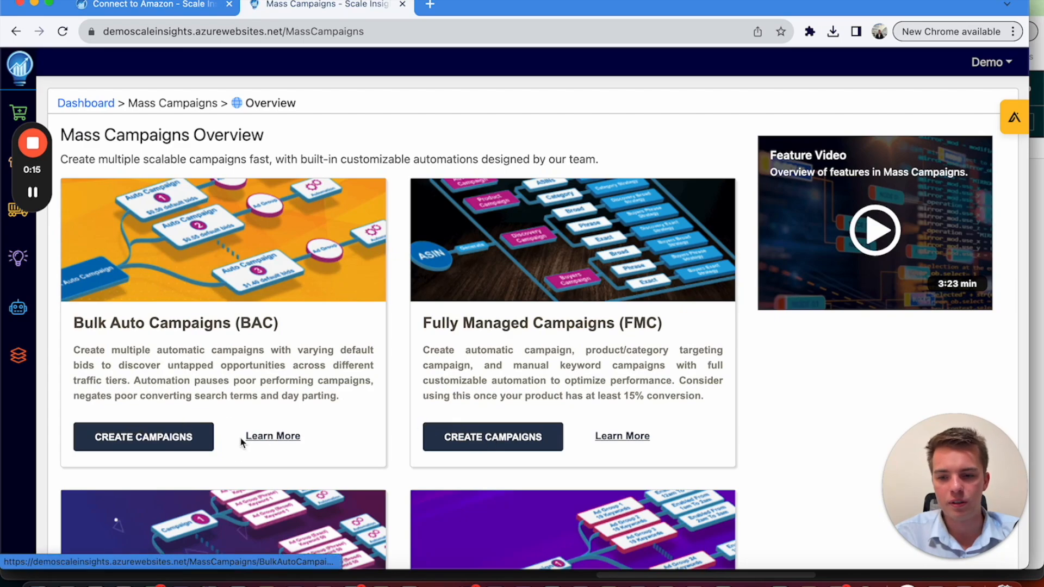
mouse_move(475, 413)
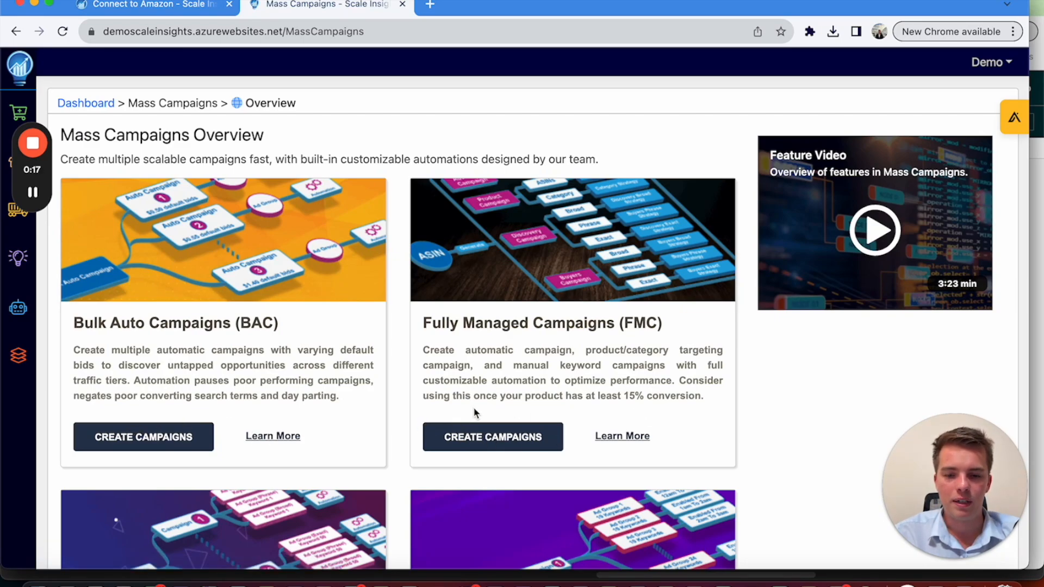
click(492, 436)
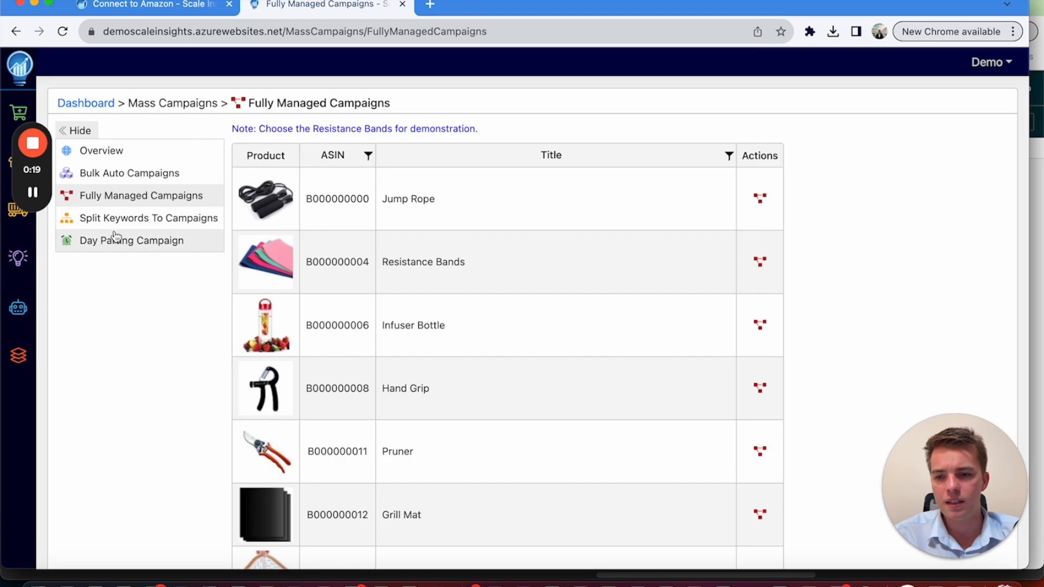
click(140, 195)
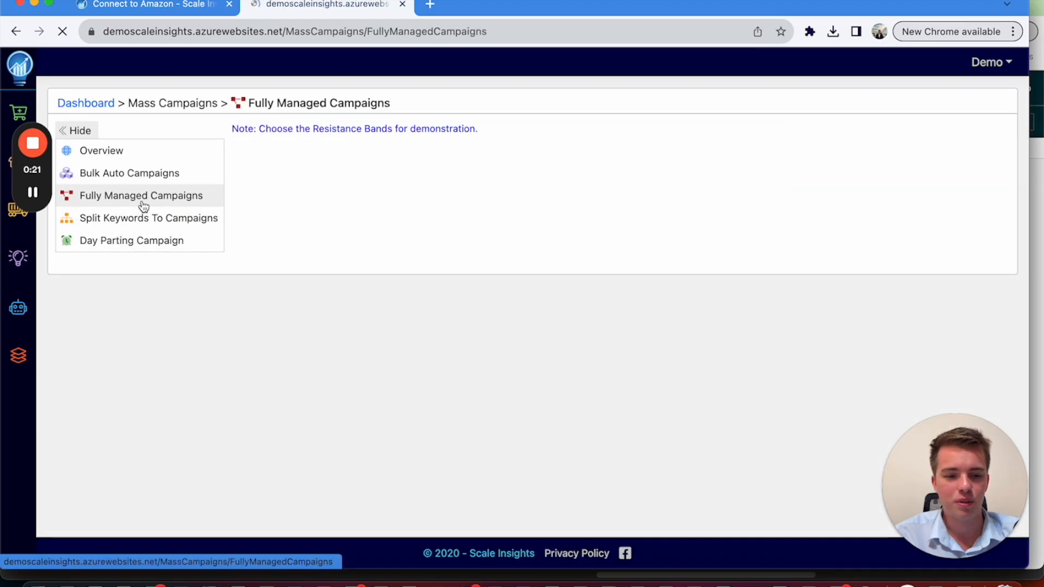
click(140, 195)
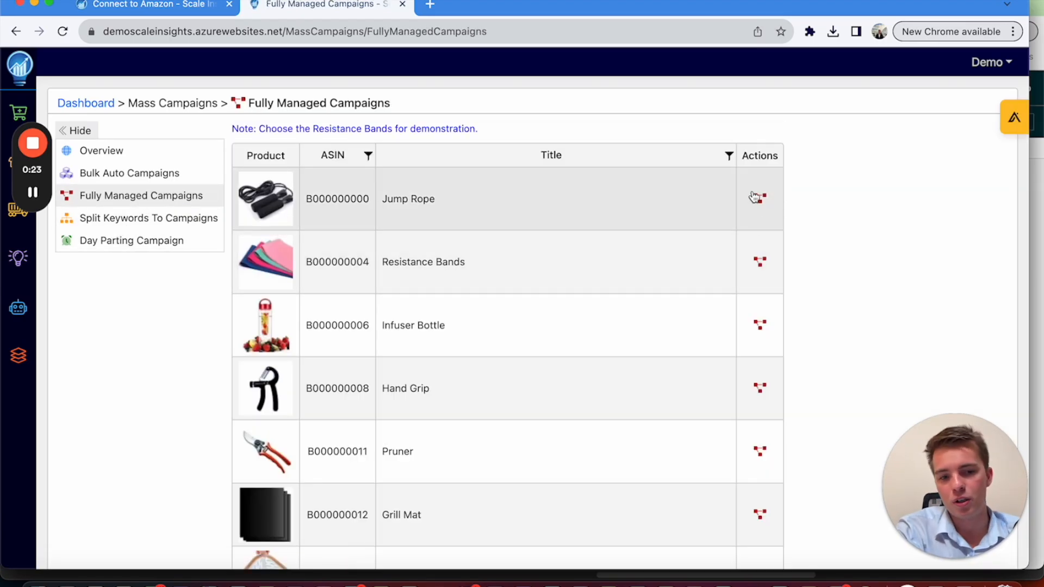
Customise the Jump Rope campaigns, setting the automatic campaign's Strategic Objective to None.
click(759, 199)
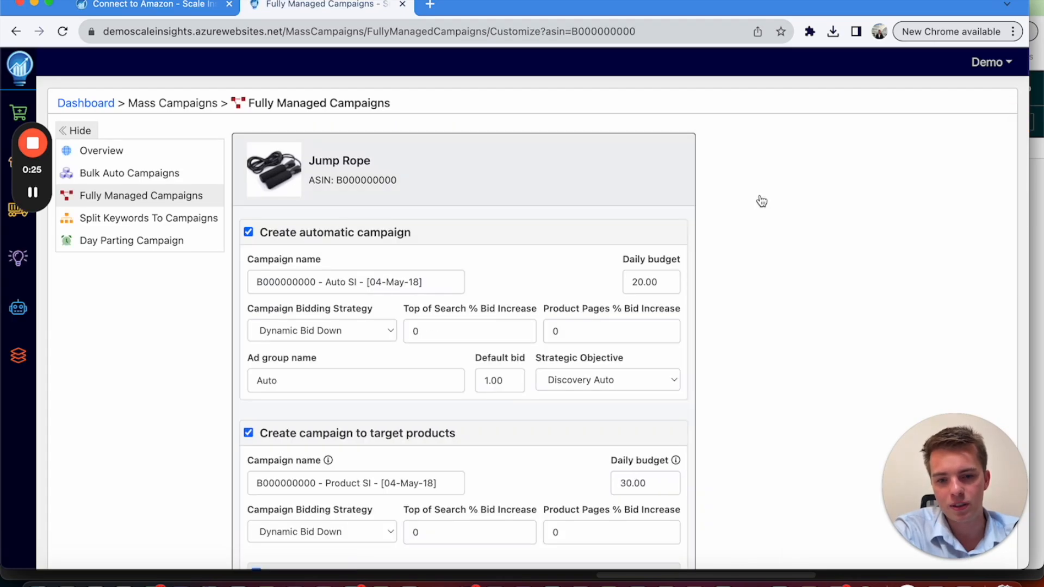
mouse_move(364, 342)
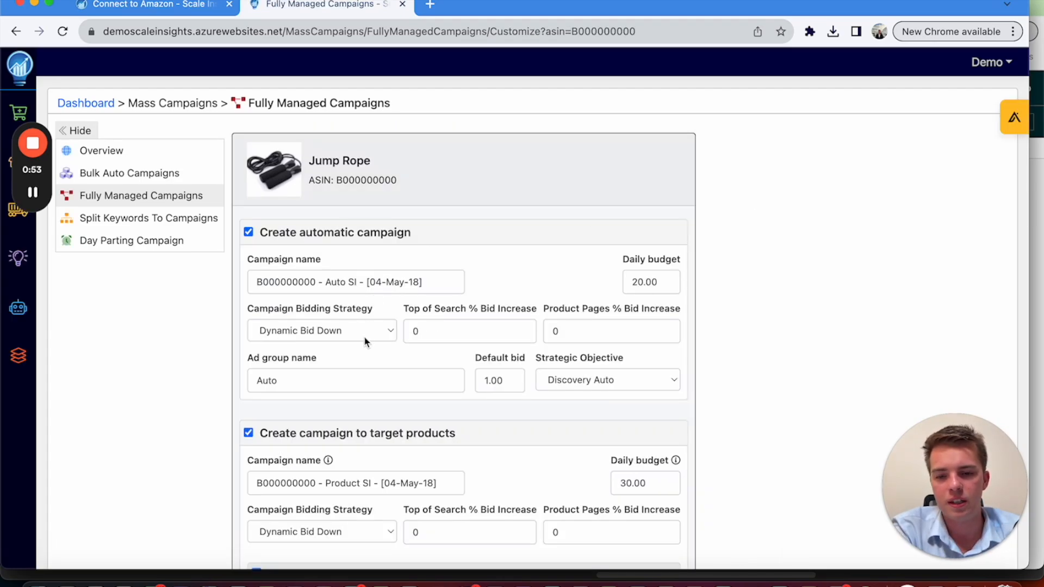
click(320, 330)
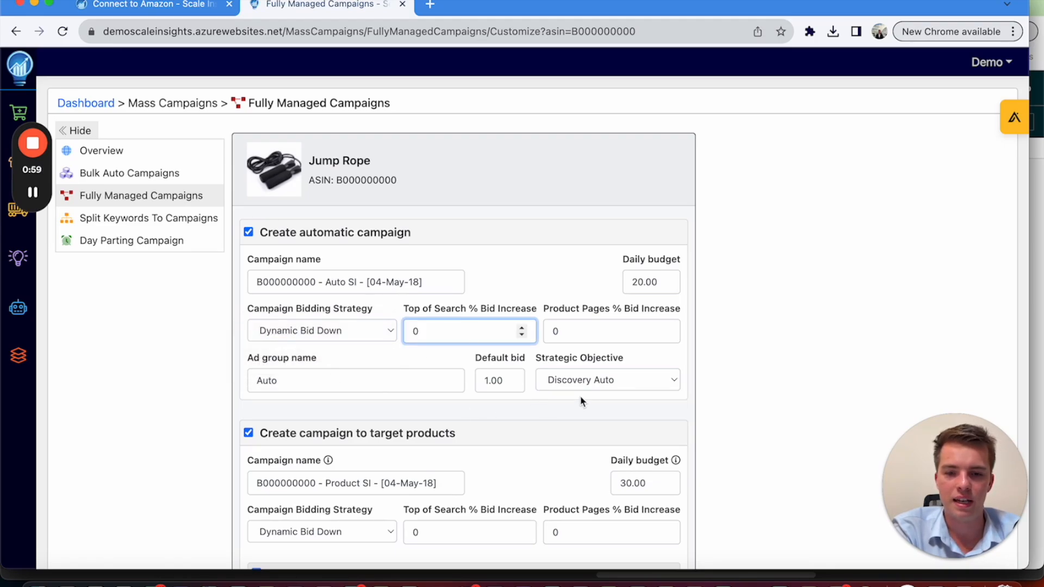
click(606, 379)
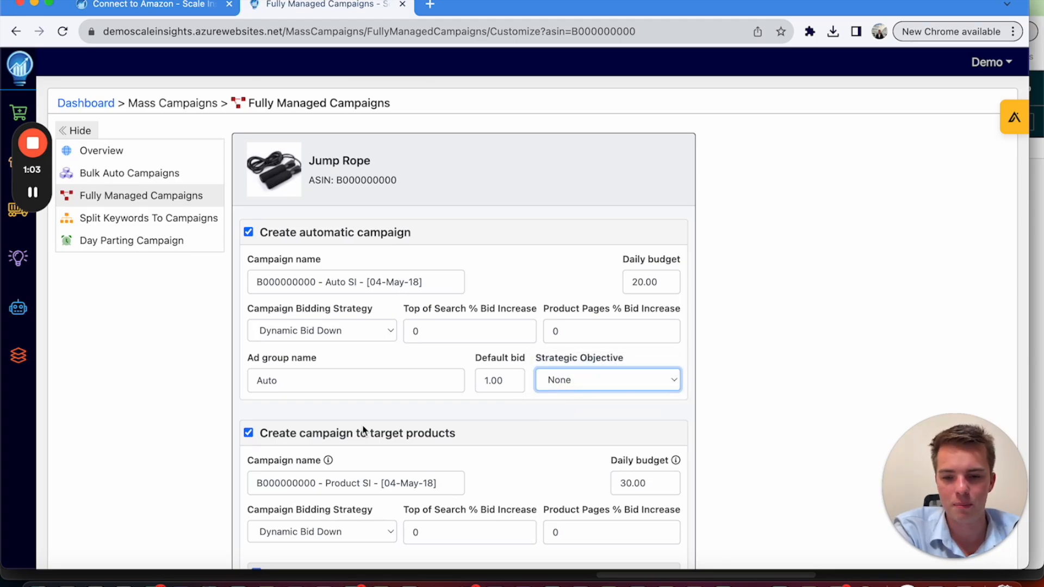
Review the Jump Rope campaign form without the Discovery Broad ad group, then preview it.
scroll(down, 3)
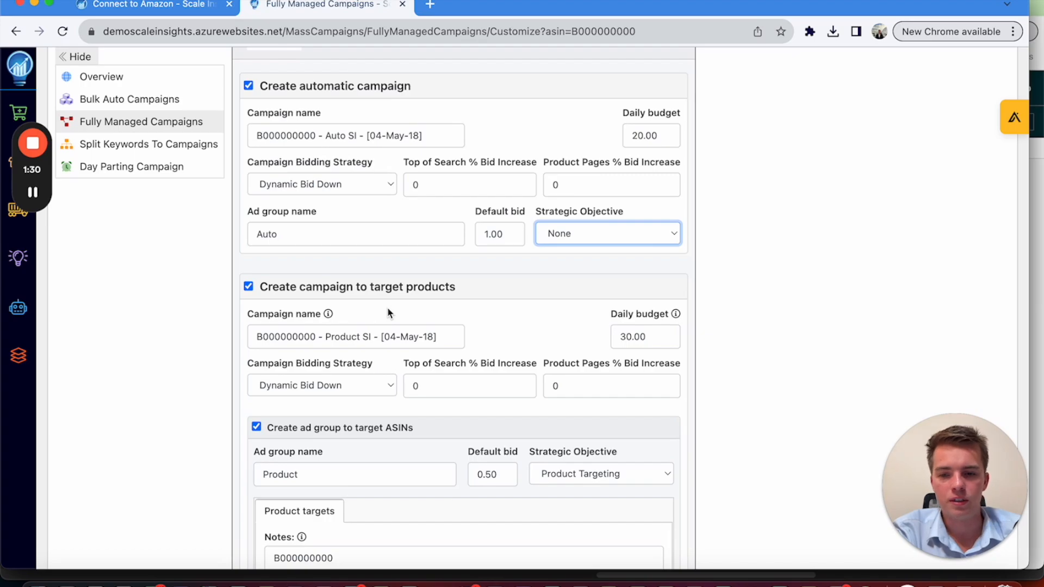
scroll(down, 3)
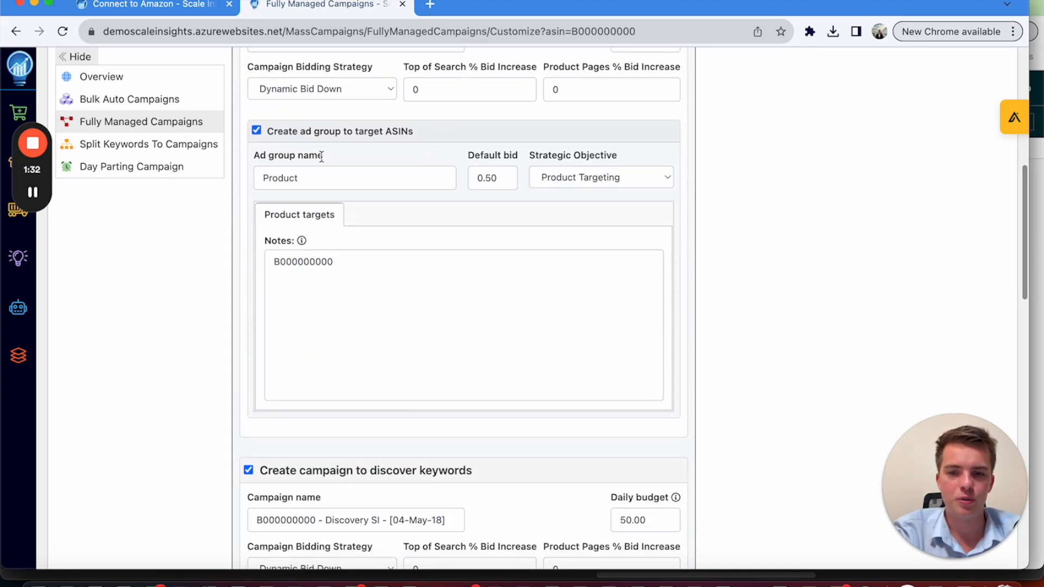
scroll(down, 3)
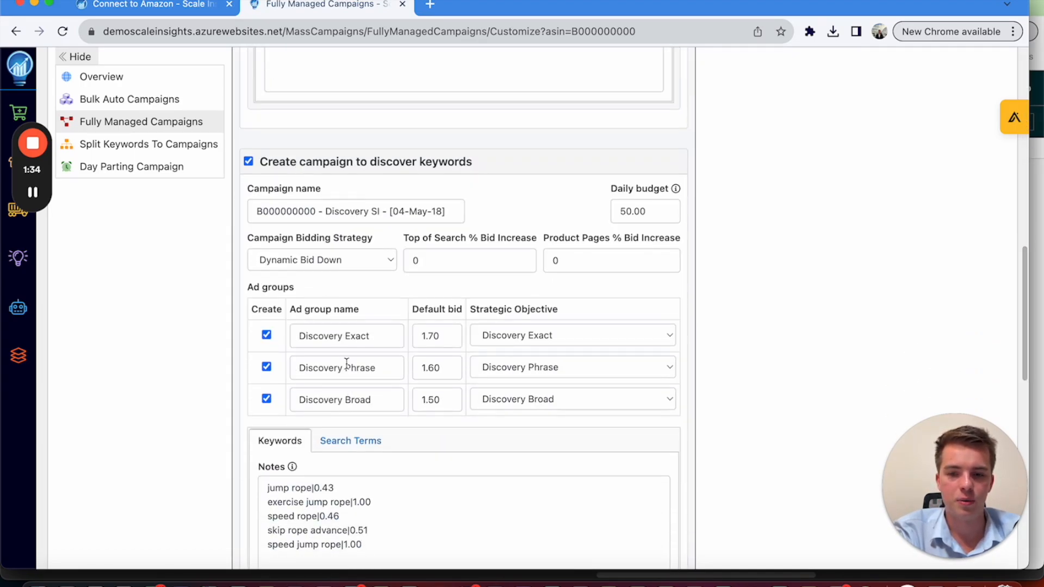
scroll(down, 3)
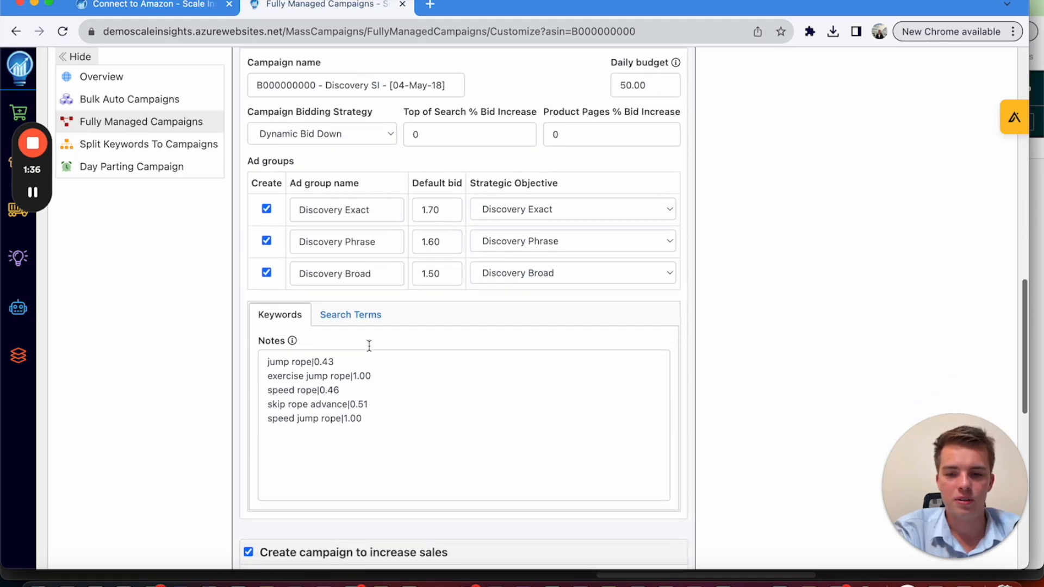
mouse_move(359, 383)
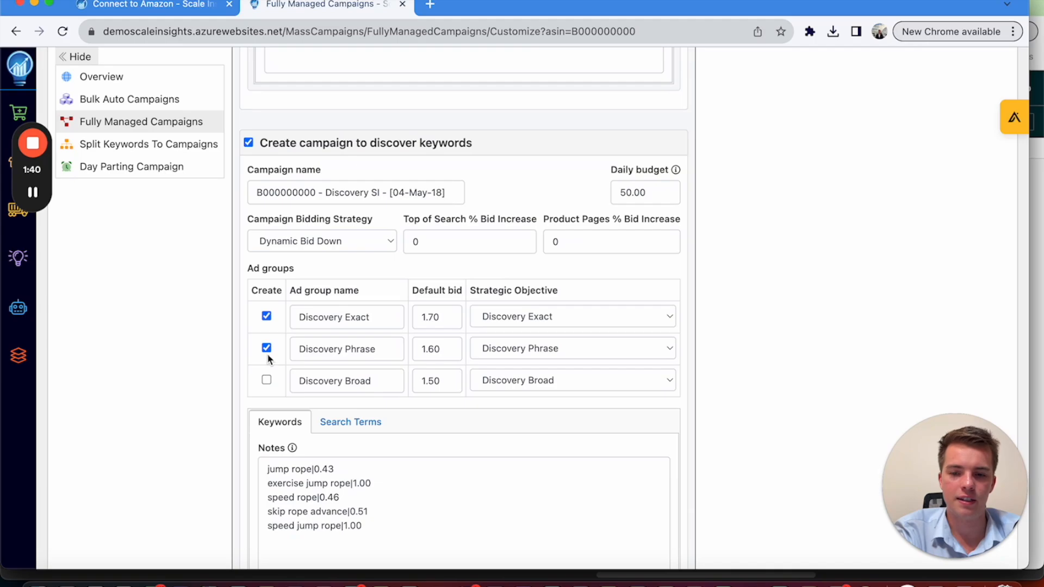
scroll(down, 3)
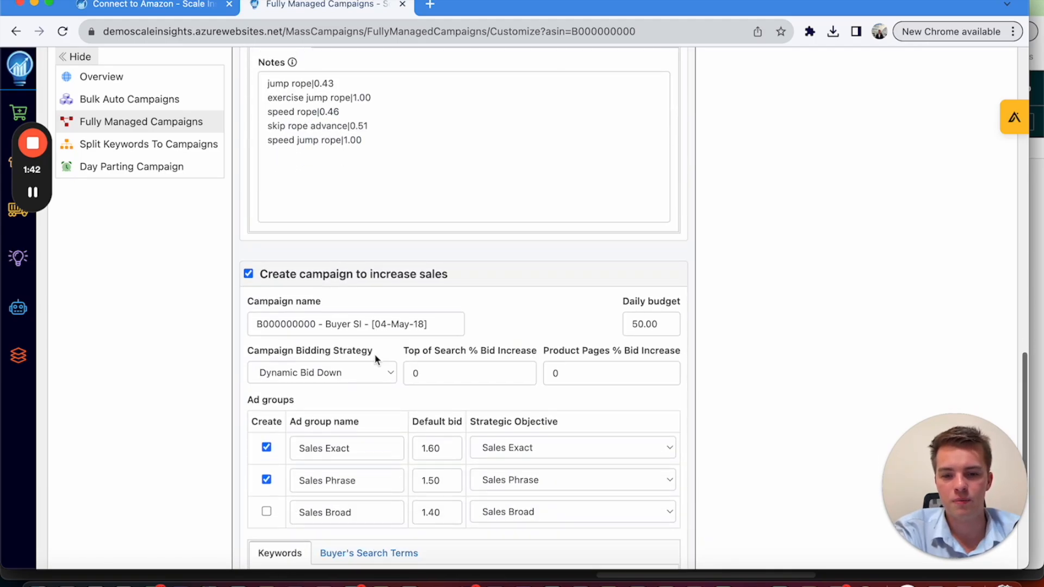
scroll(down, 3)
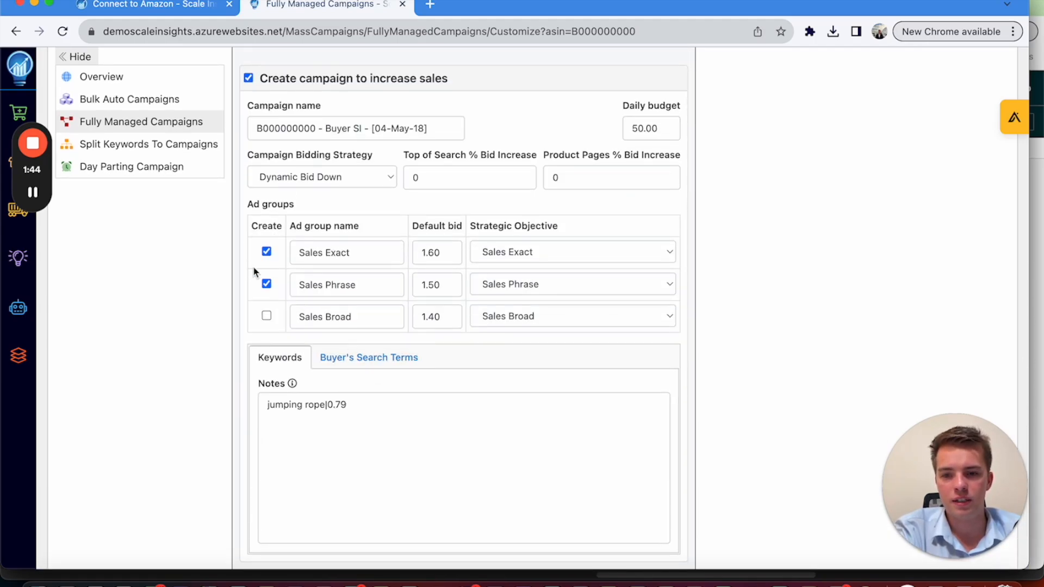
scroll(down, 3)
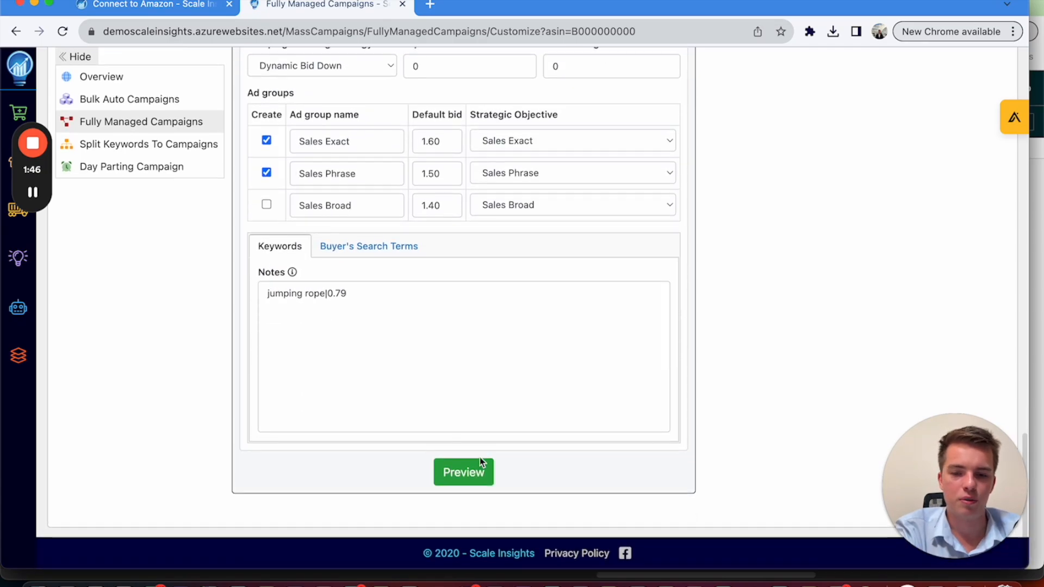
click(463, 472)
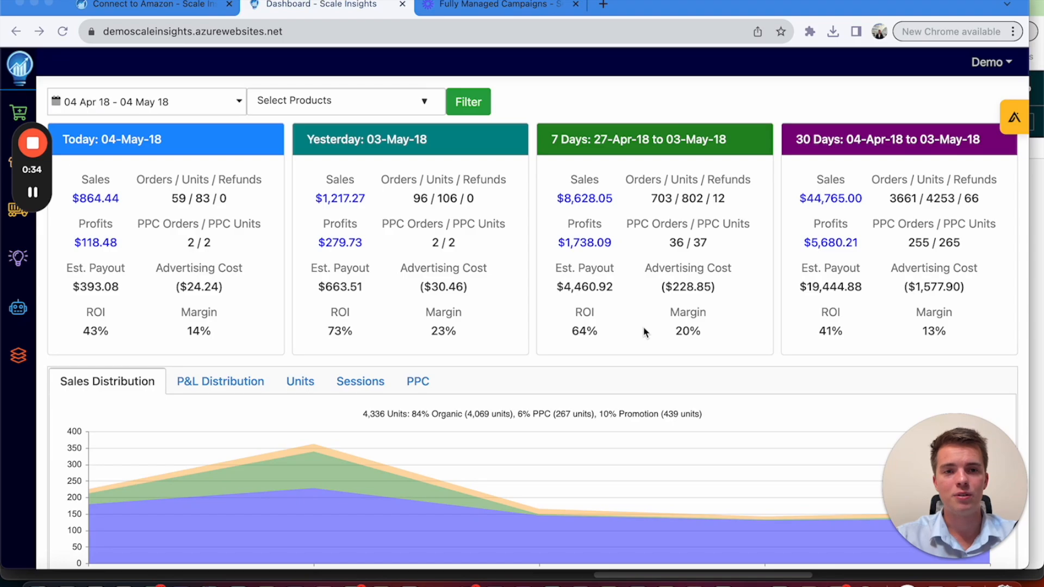
Close the Fully Managed Campaigns browser tab to return to the Dashboard.
click(574, 5)
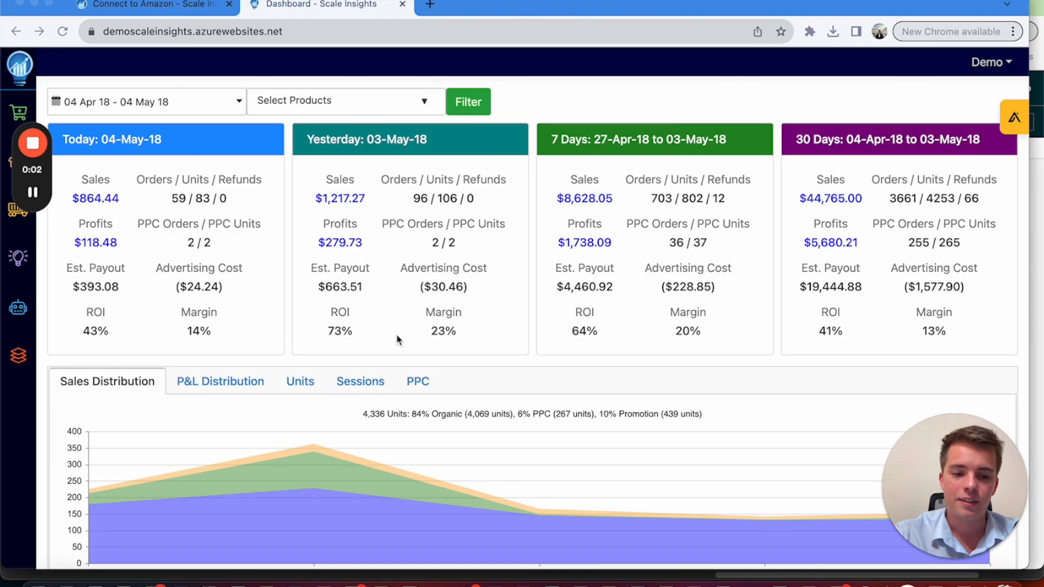
mouse_move(20, 264)
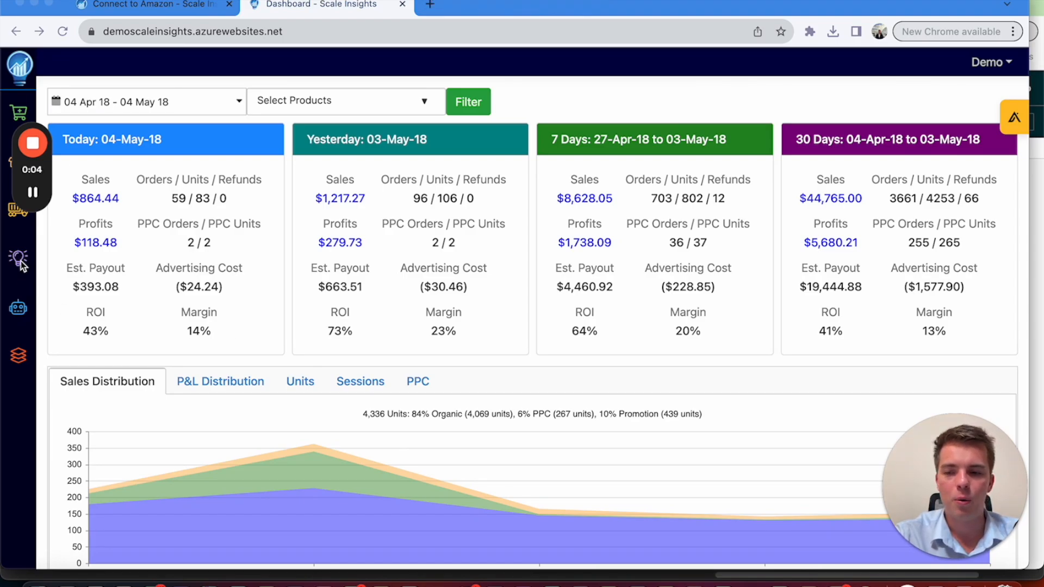
Open Ads Insights and browse zero-sale search terms, high-ACOS keywords and missing title words.
click(18, 258)
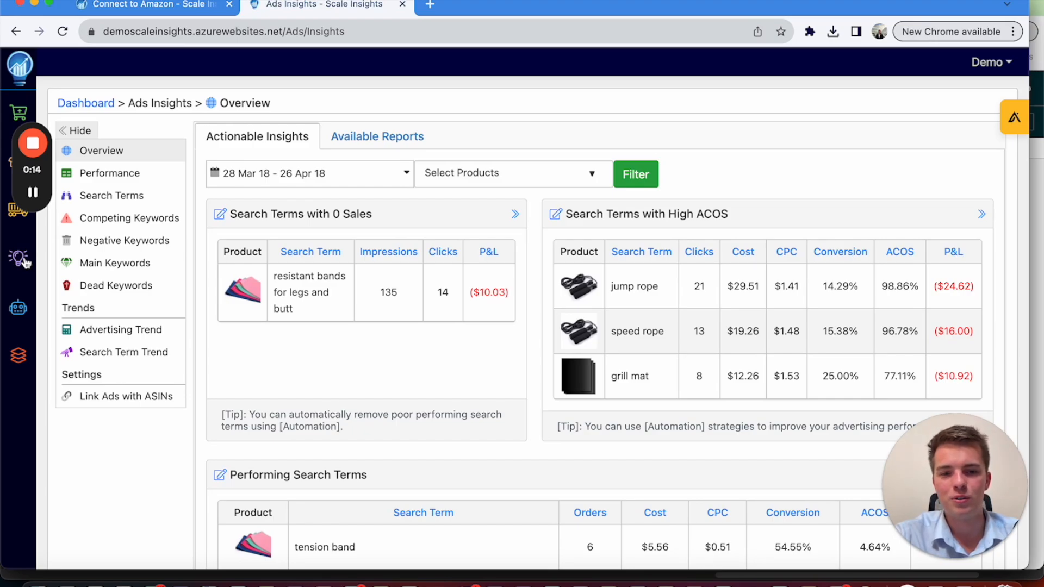
scroll(down, 3)
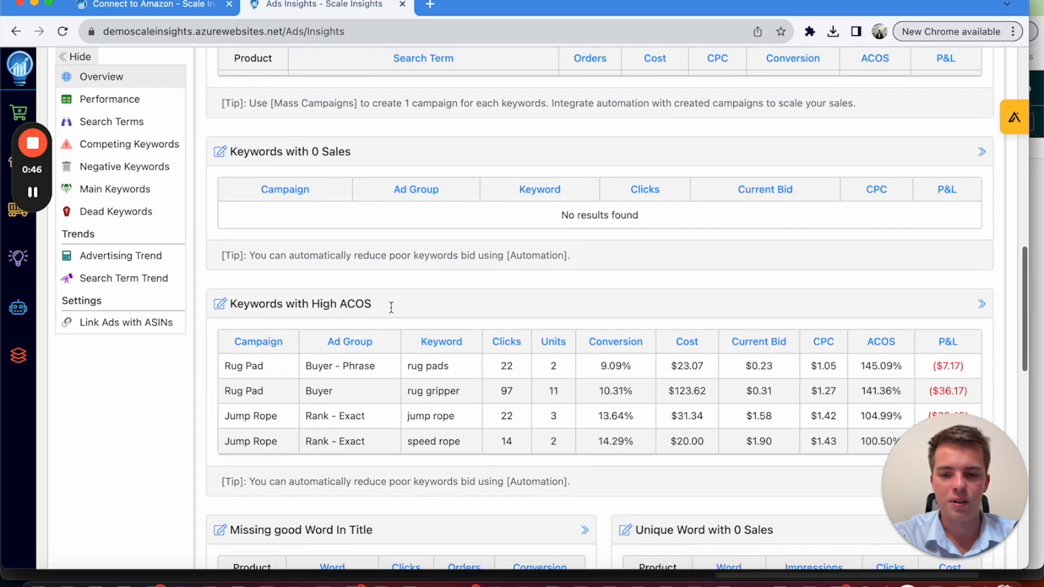
scroll(down, 3)
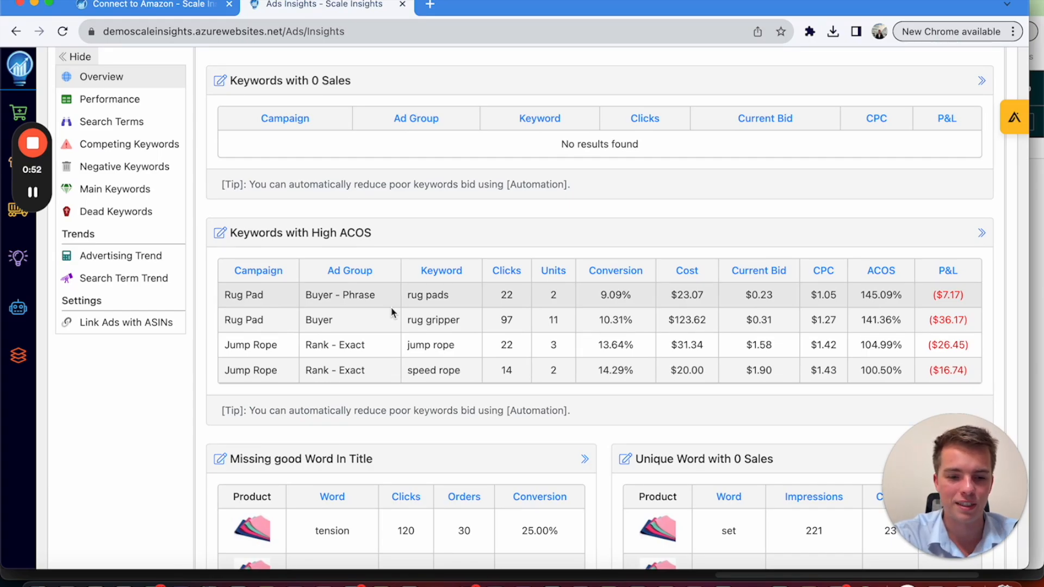
scroll(down, 3)
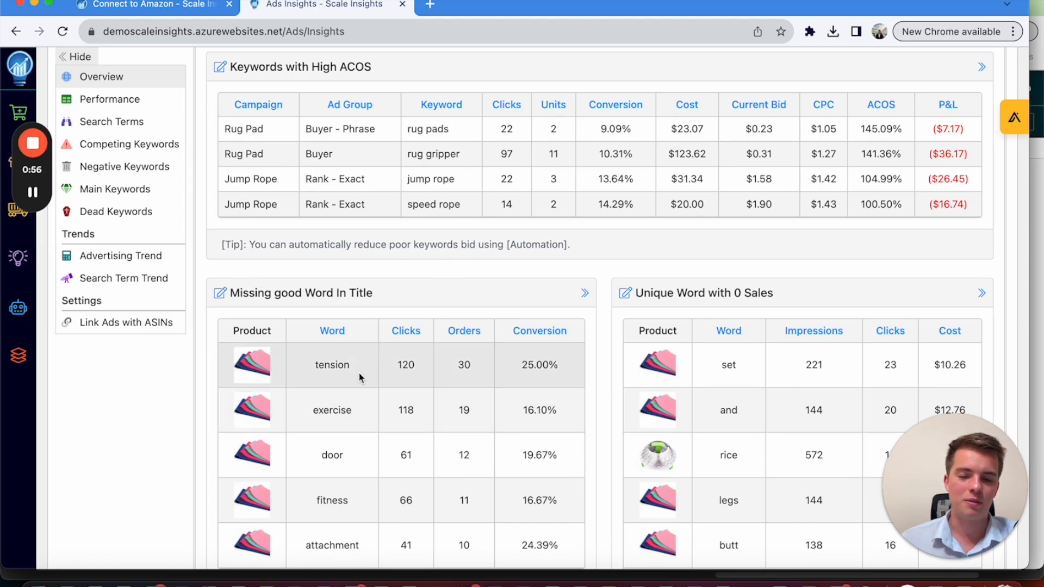
mouse_move(338, 390)
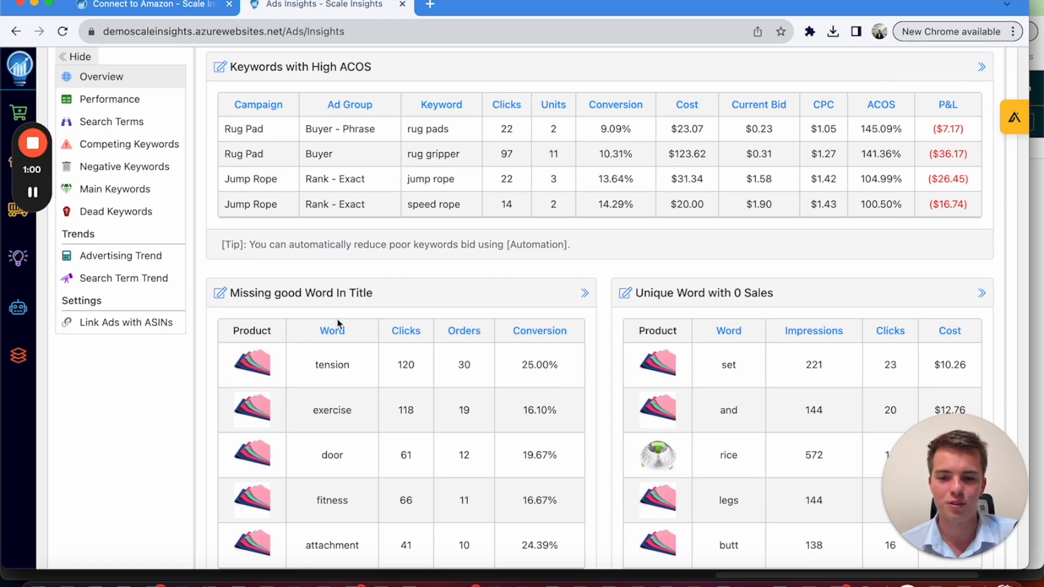
scroll(up, 3)
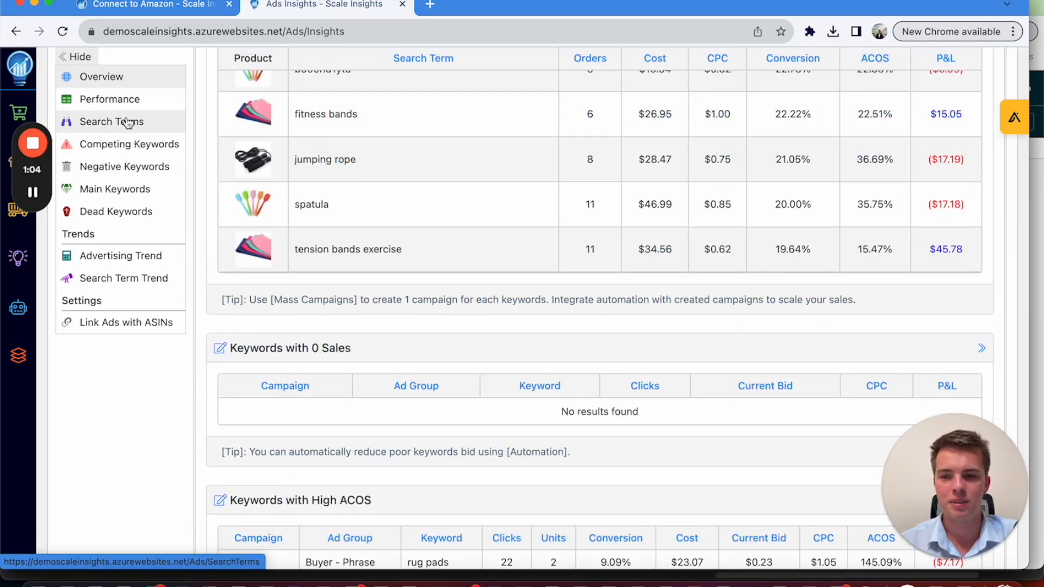
Cycle through the Search Terms, Competing, Negative and Main Keywords reports to Dead Keywords.
click(110, 121)
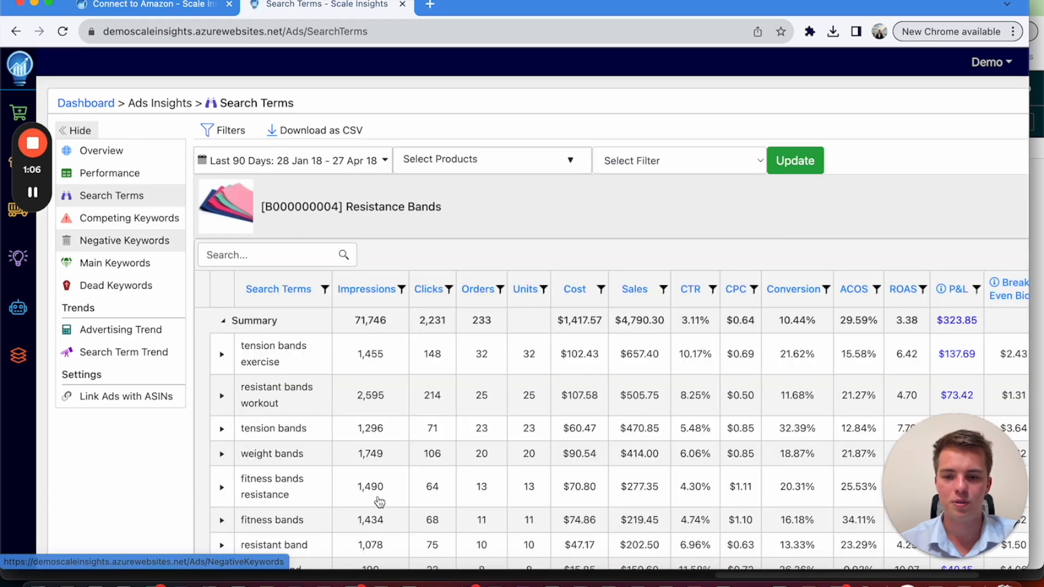
mouse_move(198, 301)
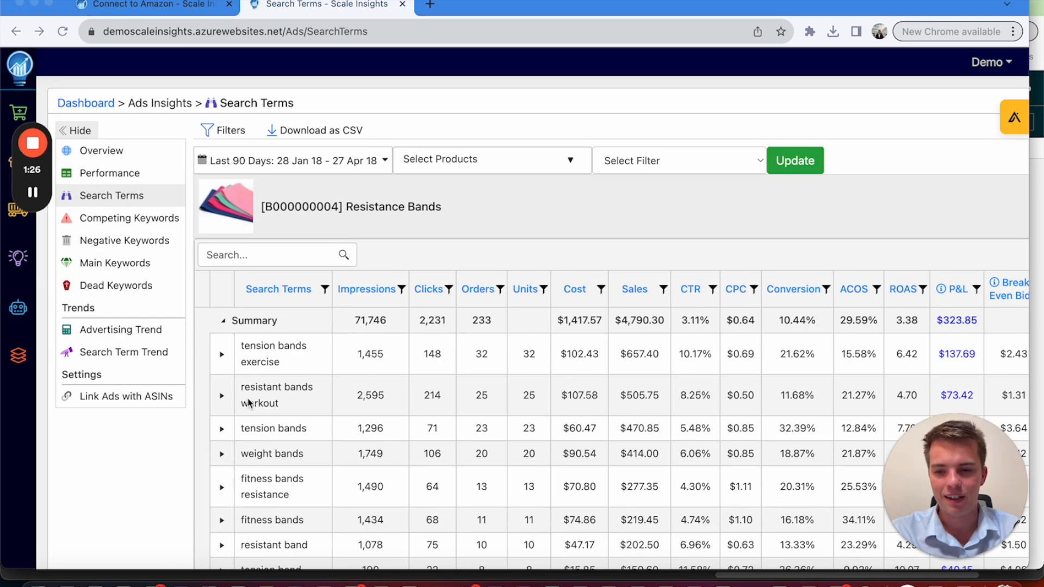
click(129, 218)
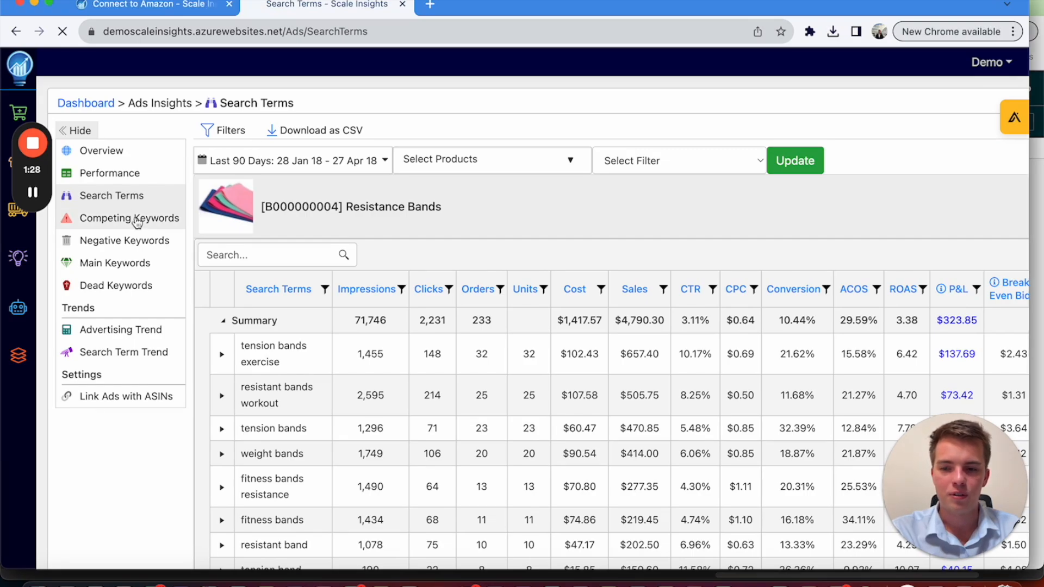
click(128, 218)
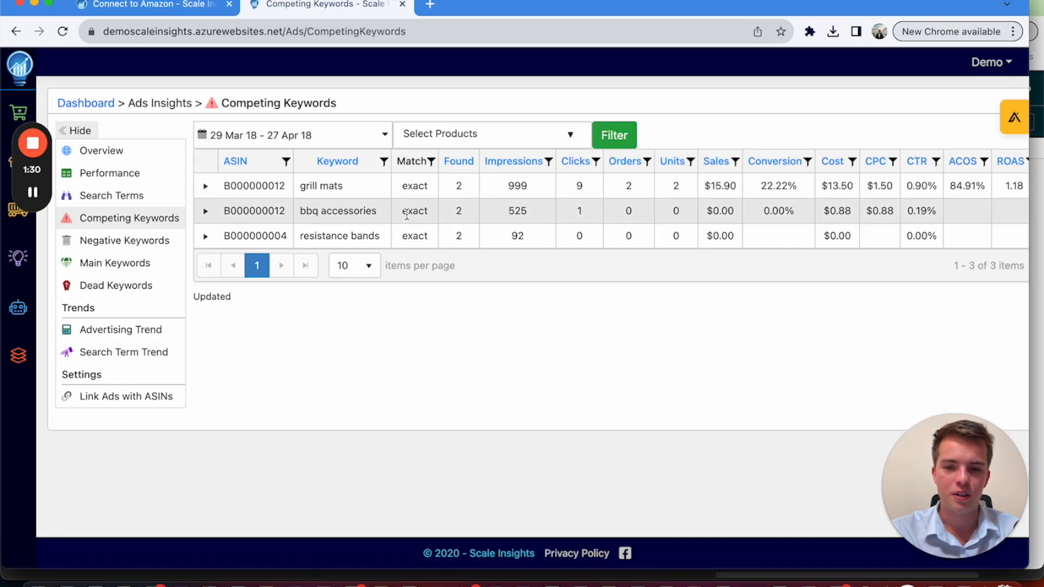
mouse_move(124, 241)
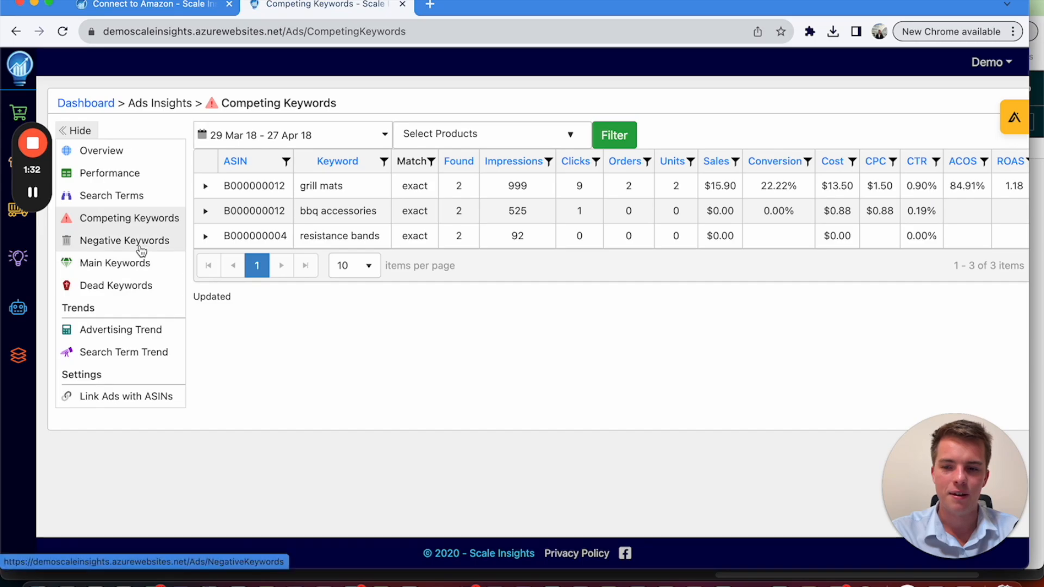
click(124, 240)
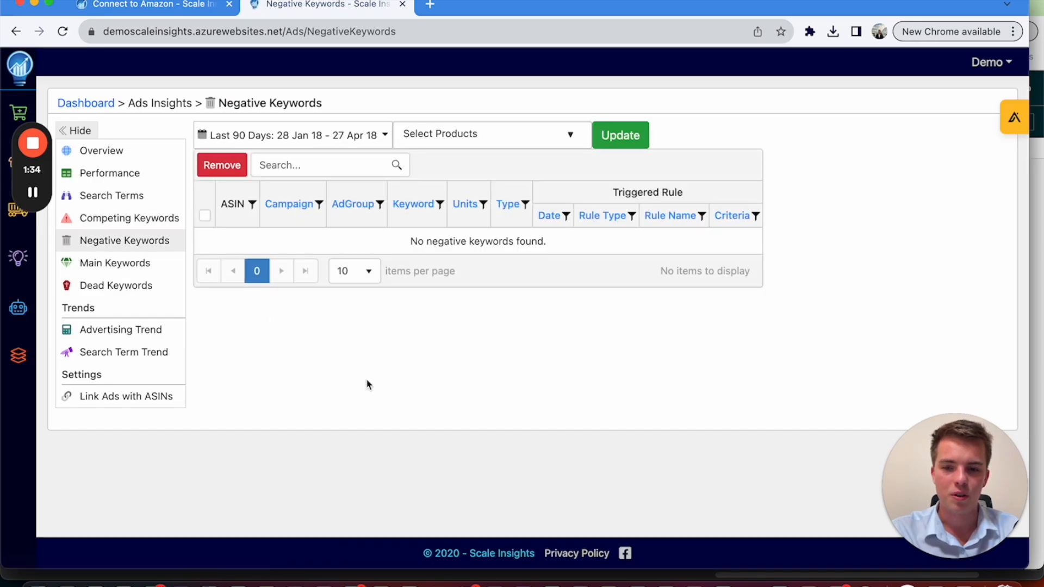
click(115, 262)
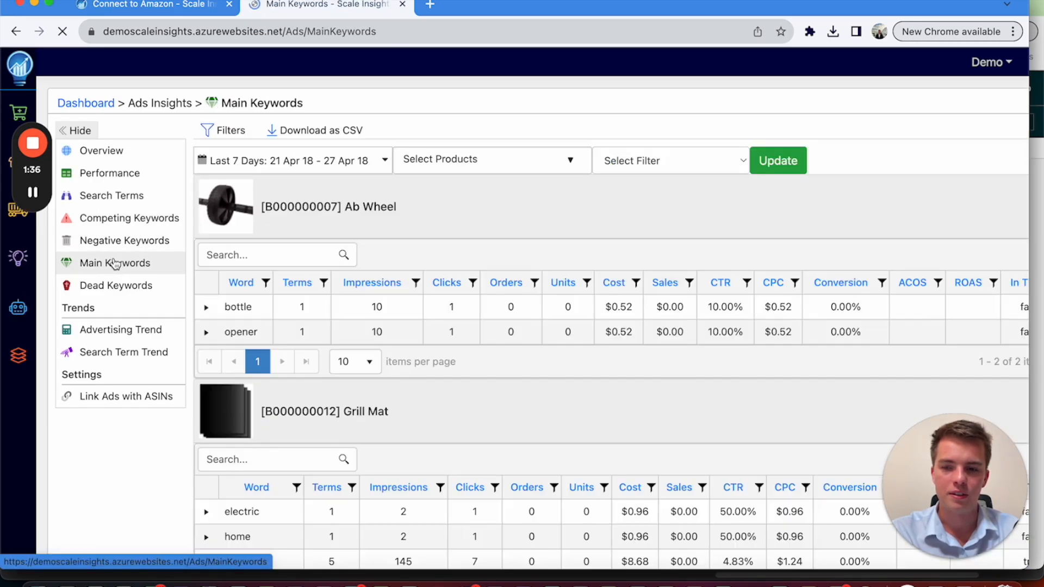
click(116, 285)
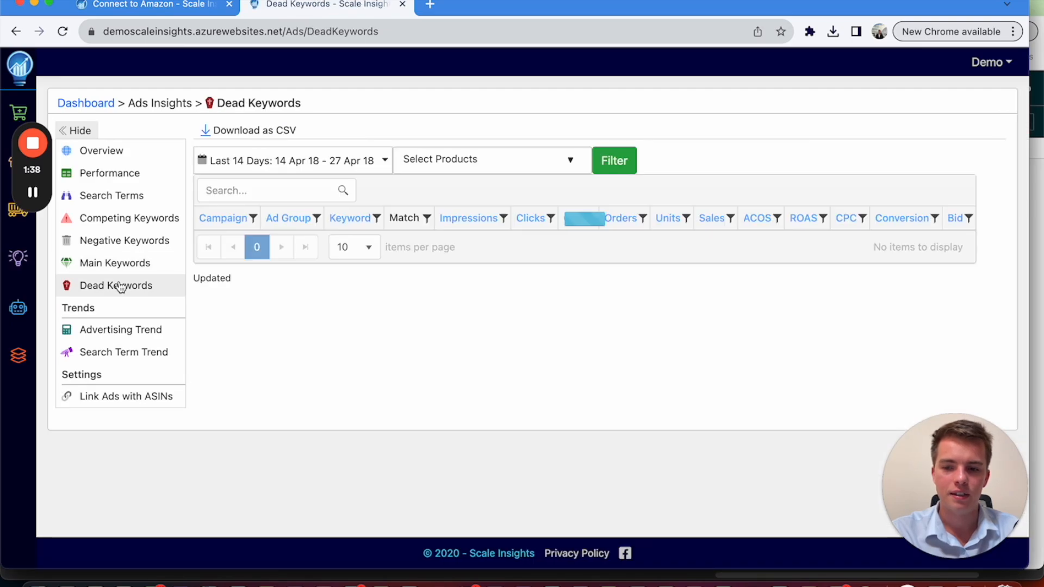
Sort Dead Keywords by sales, highest first, then open the Search Term Trend report.
click(612, 161)
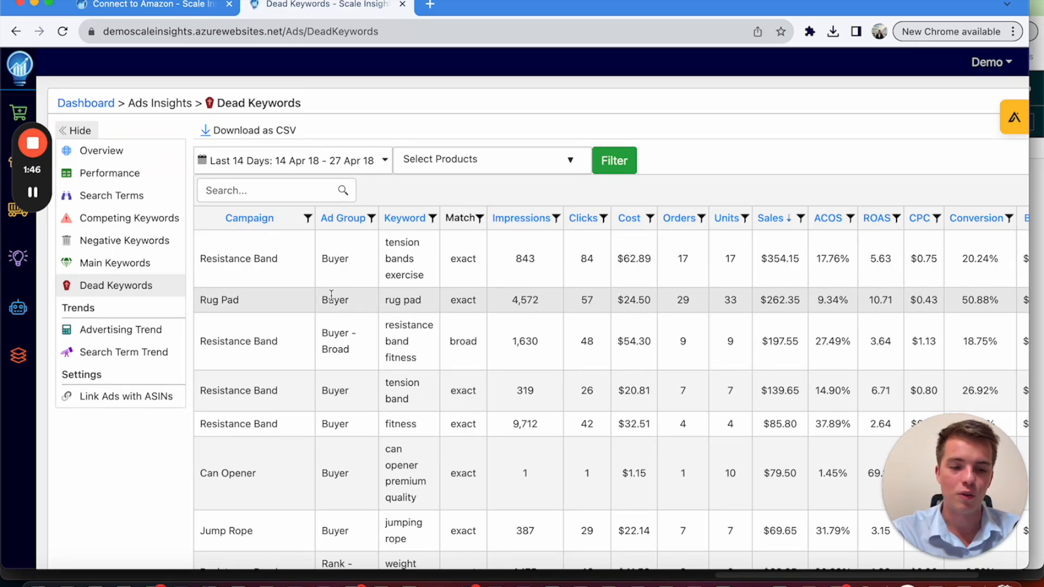
mouse_move(311, 320)
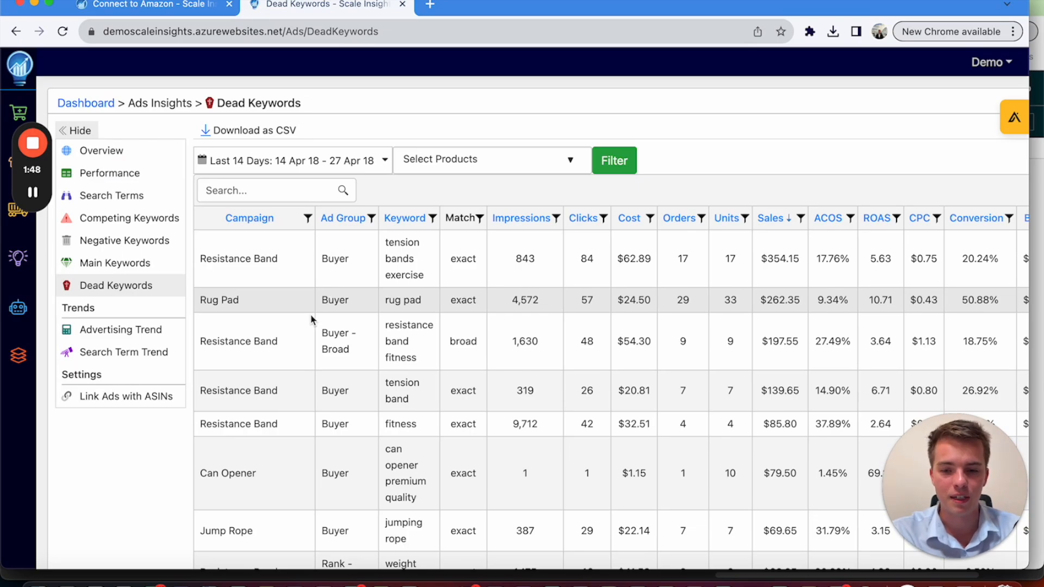
click(123, 352)
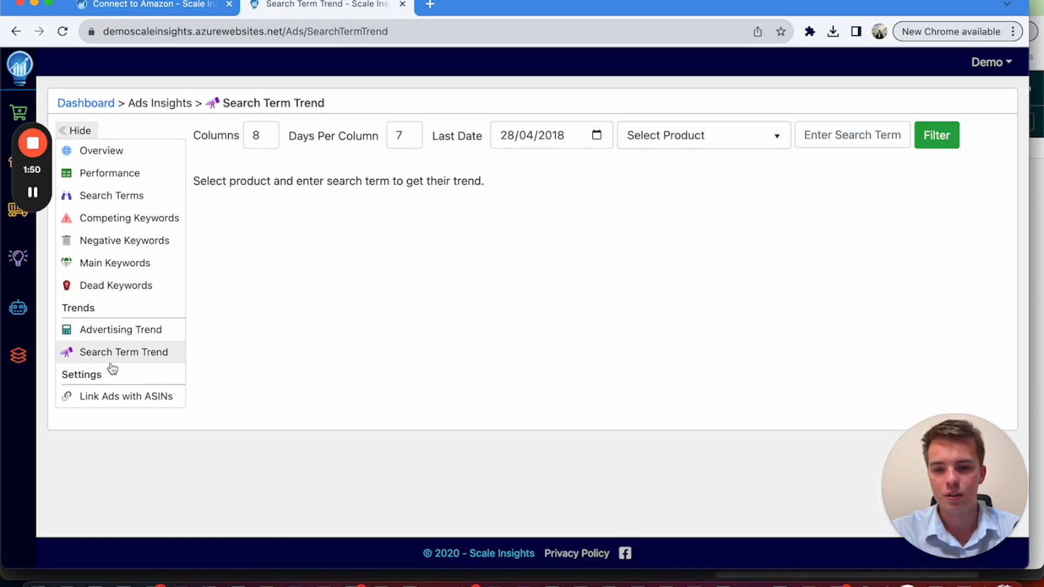
Open the Advertising Trend report under Trends in the Ads Insights menu.
click(121, 328)
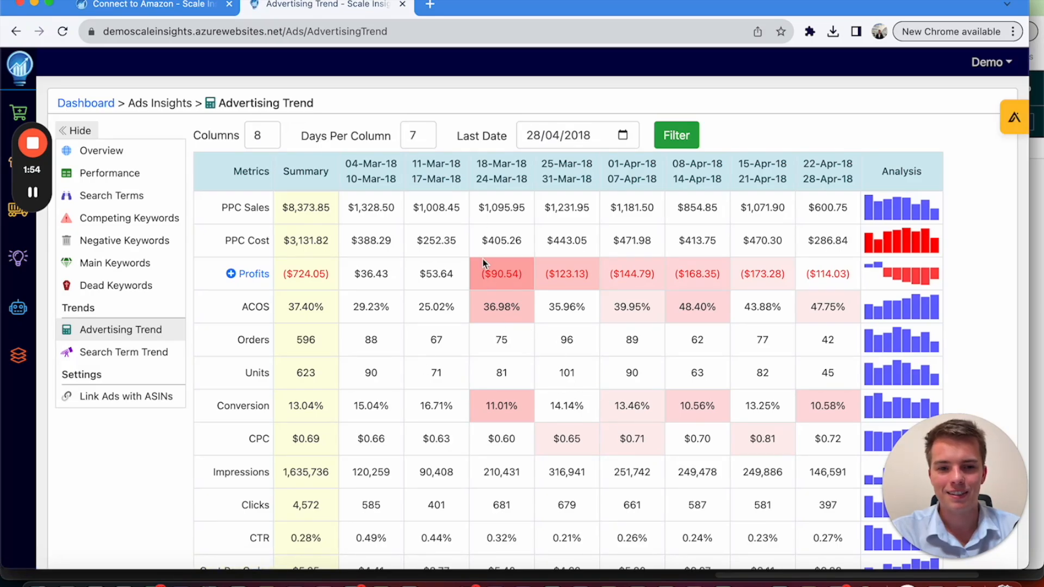
mouse_move(552, 260)
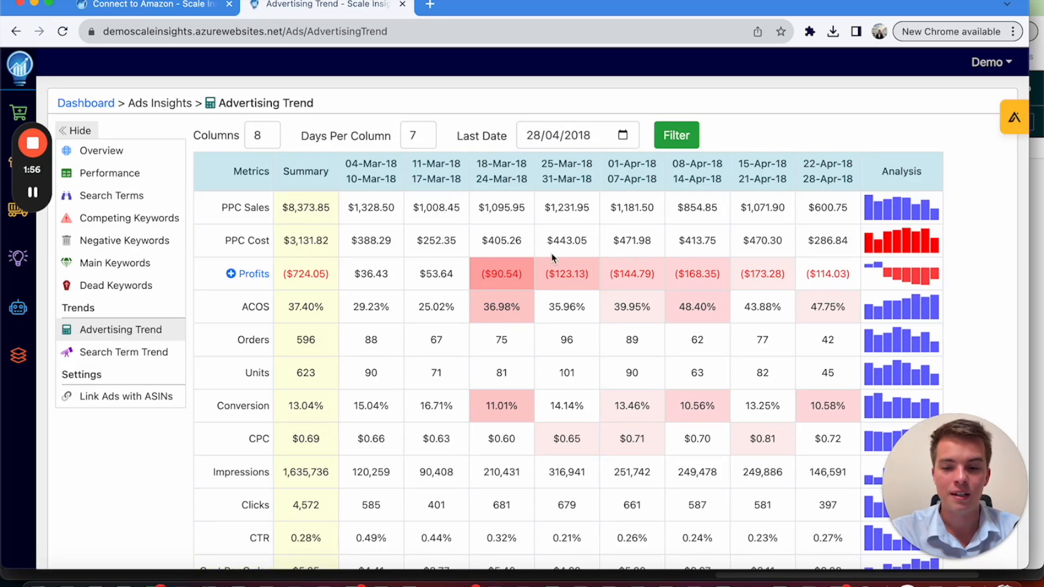
mouse_move(693, 199)
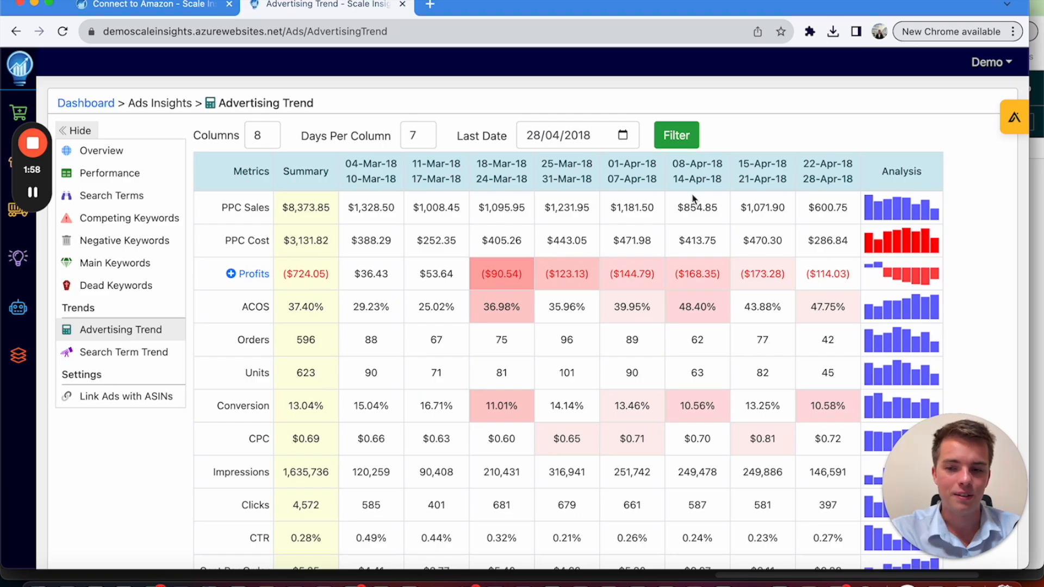